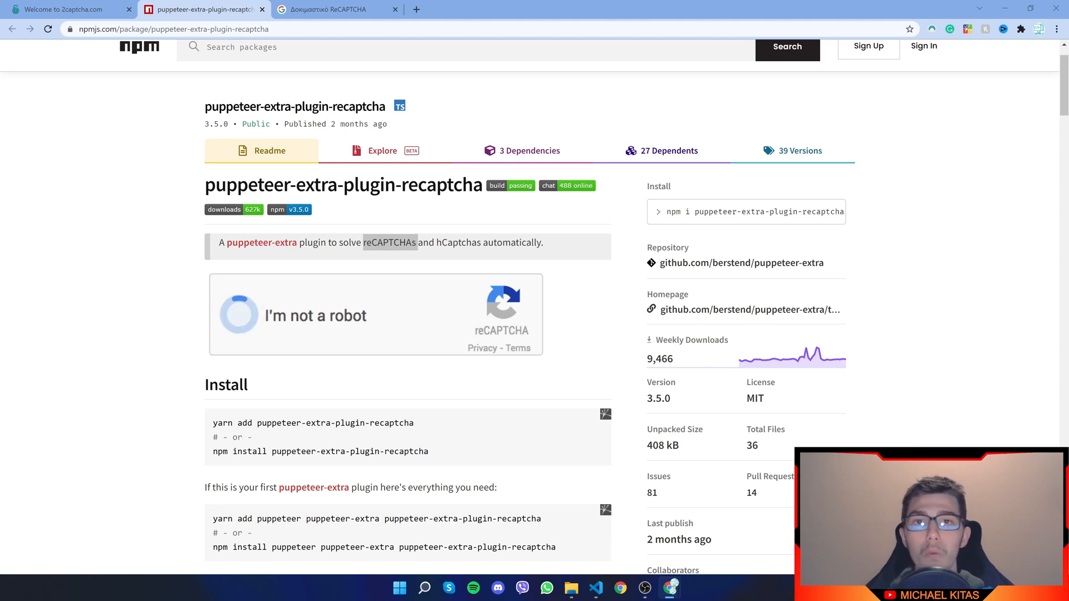
Click repeatedly at the same spots on the current page
{"action": "left_click", "coordinate": [239, 315]}
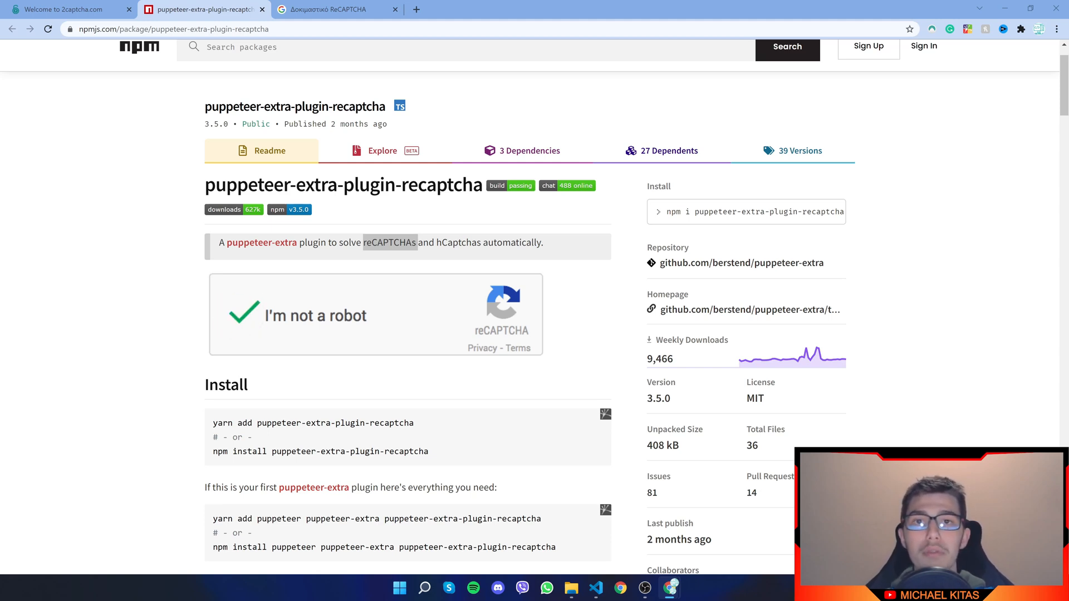
{"action": "left_click", "coordinate": [239, 315]}
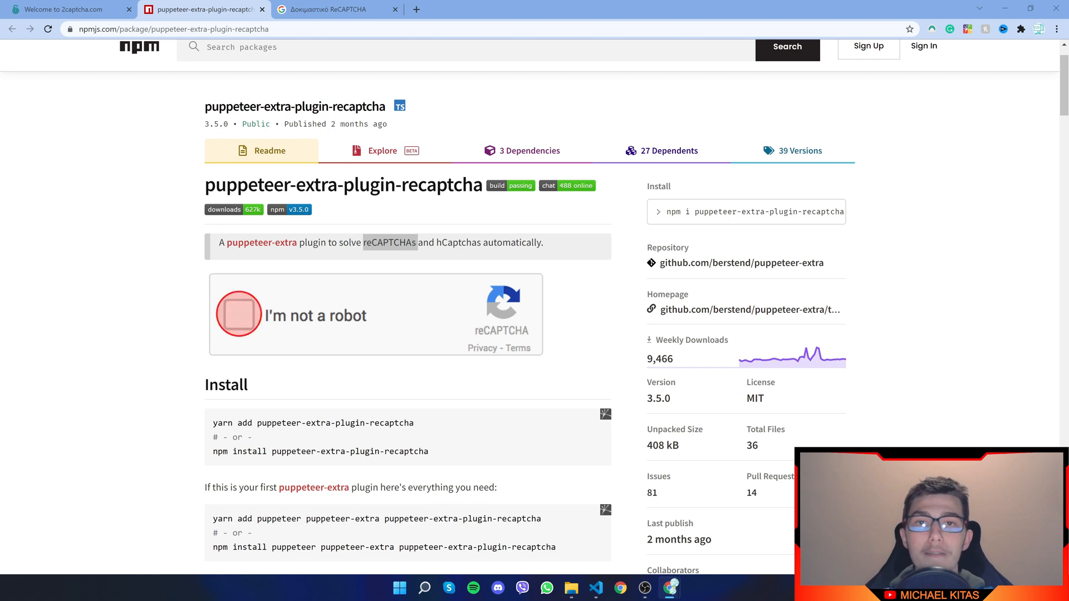
{"action": "left_click", "coordinate": [238, 315]}
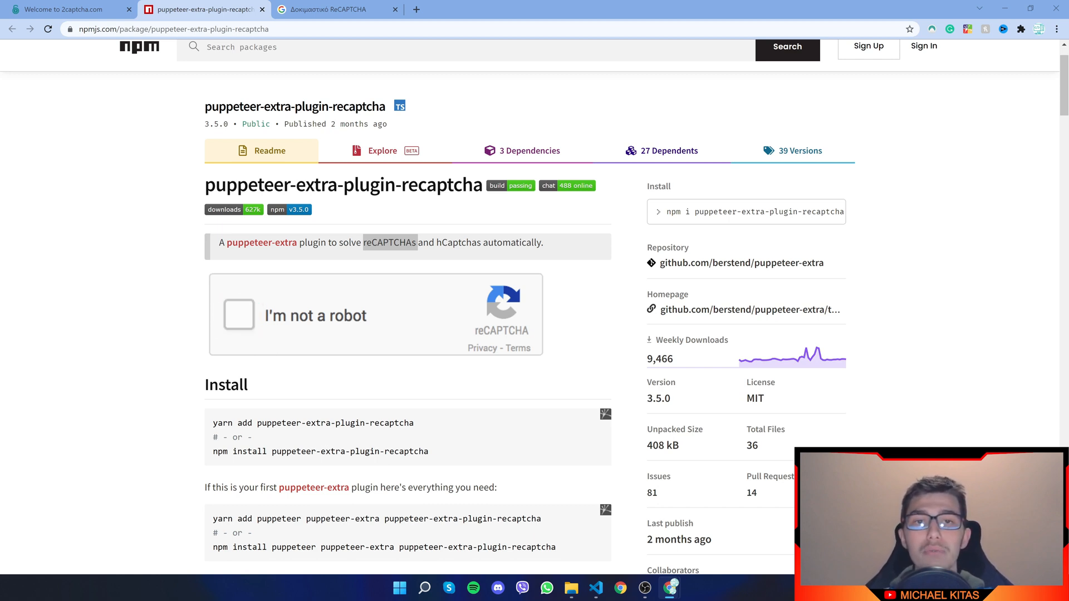
{"action": "left_click", "coordinate": [239, 315]}
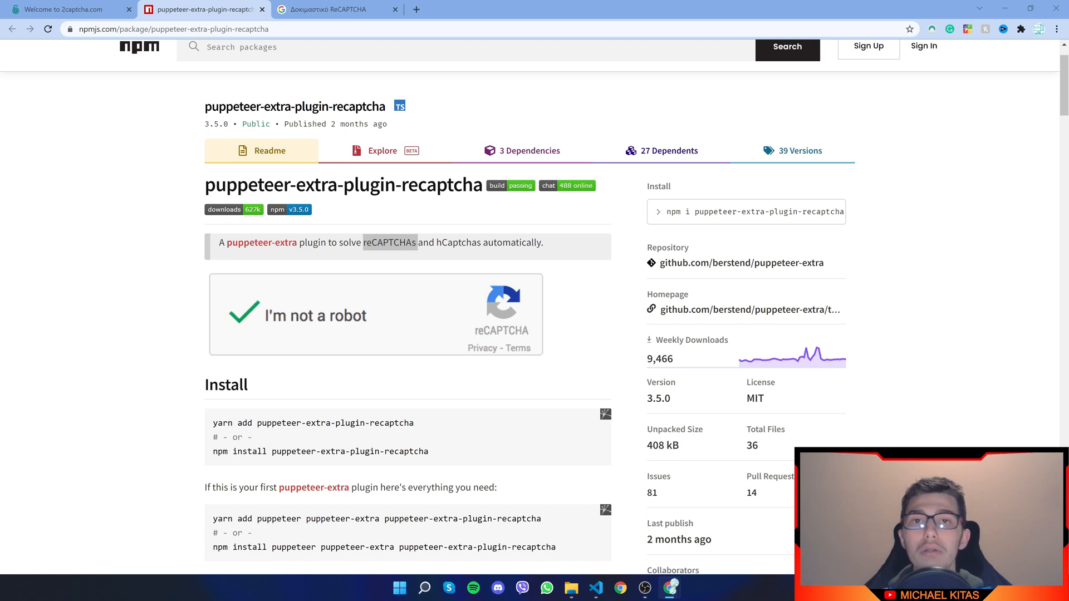
{"action": "left_click", "coordinate": [239, 316]}
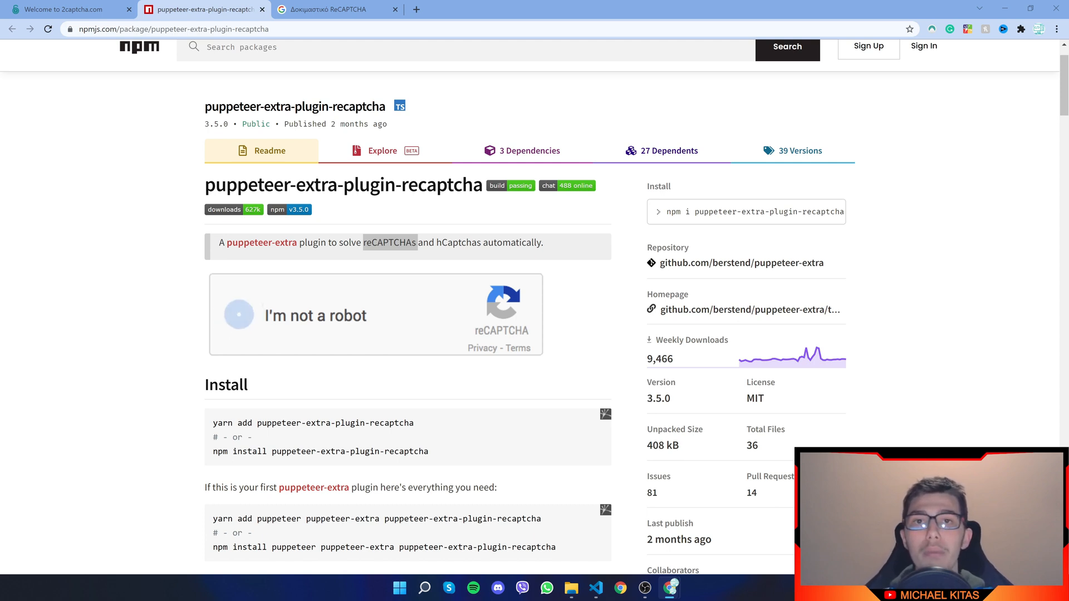
{"action": "left_click", "coordinate": [239, 315]}
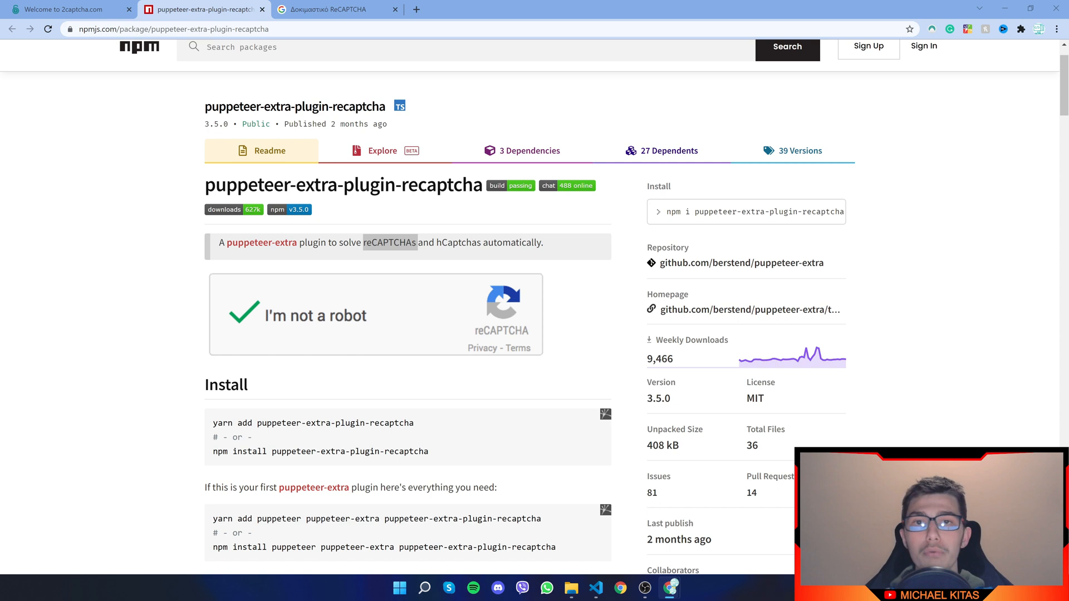
{"action": "left_click", "coordinate": [239, 314]}
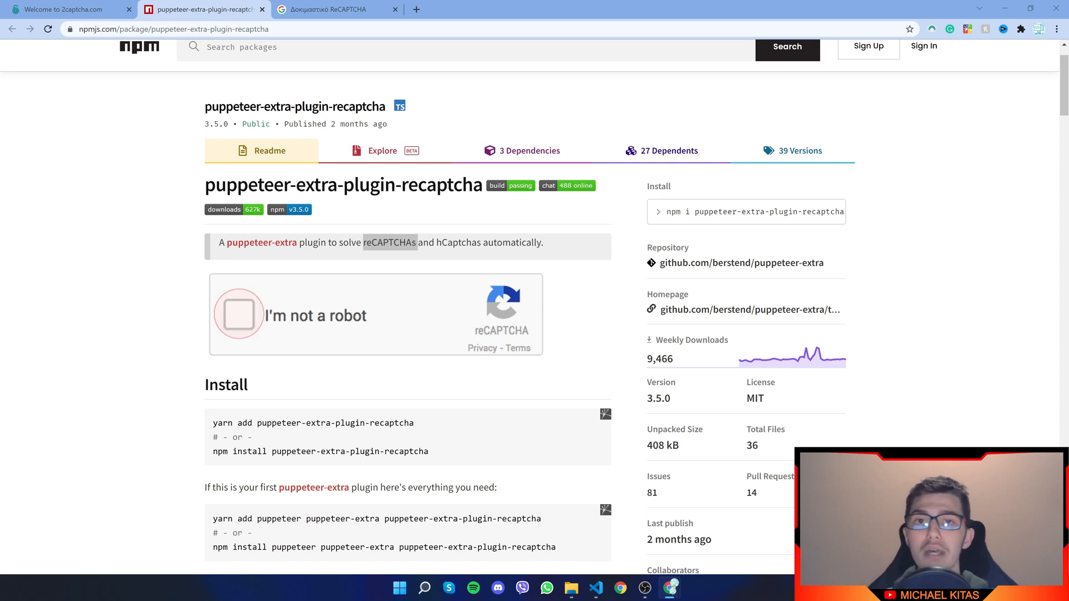
{"action": "left_click", "coordinate": [239, 314]}
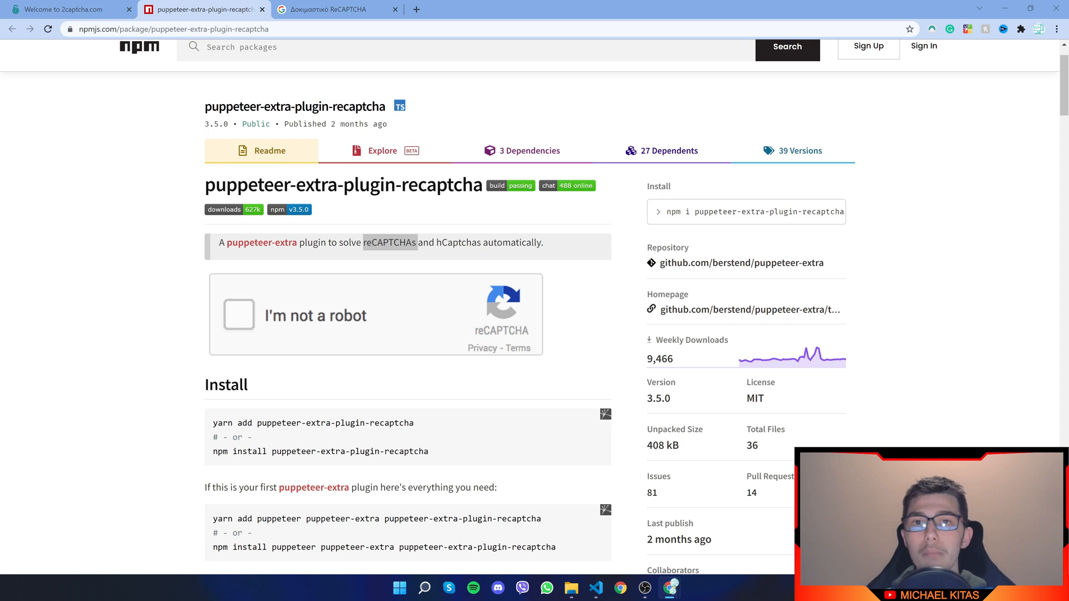
{"action": "left_click", "coordinate": [239, 315]}
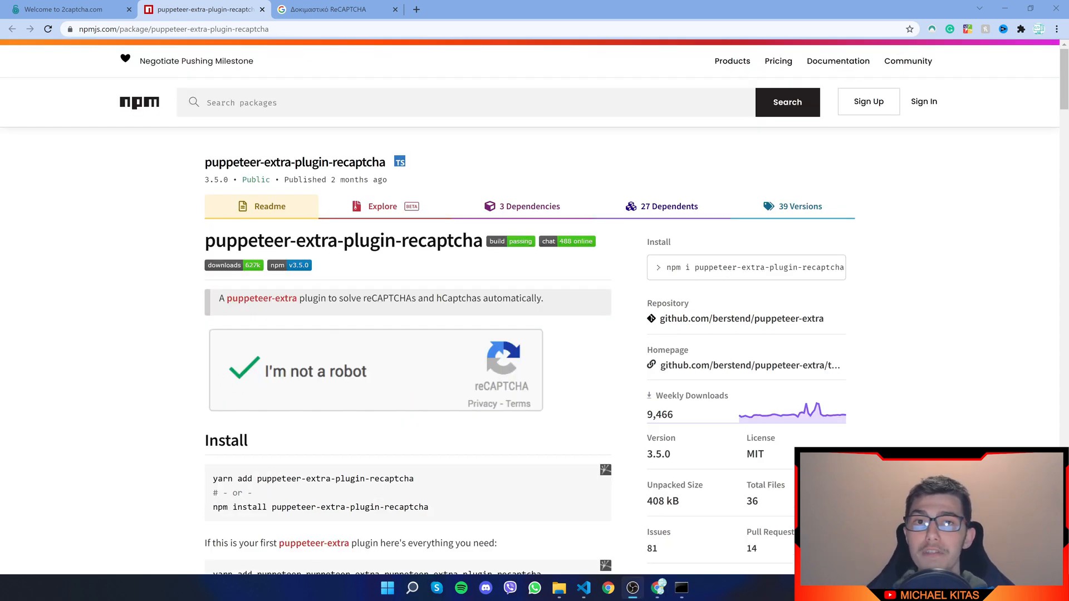
{"action": "left_click", "coordinate": [239, 370]}
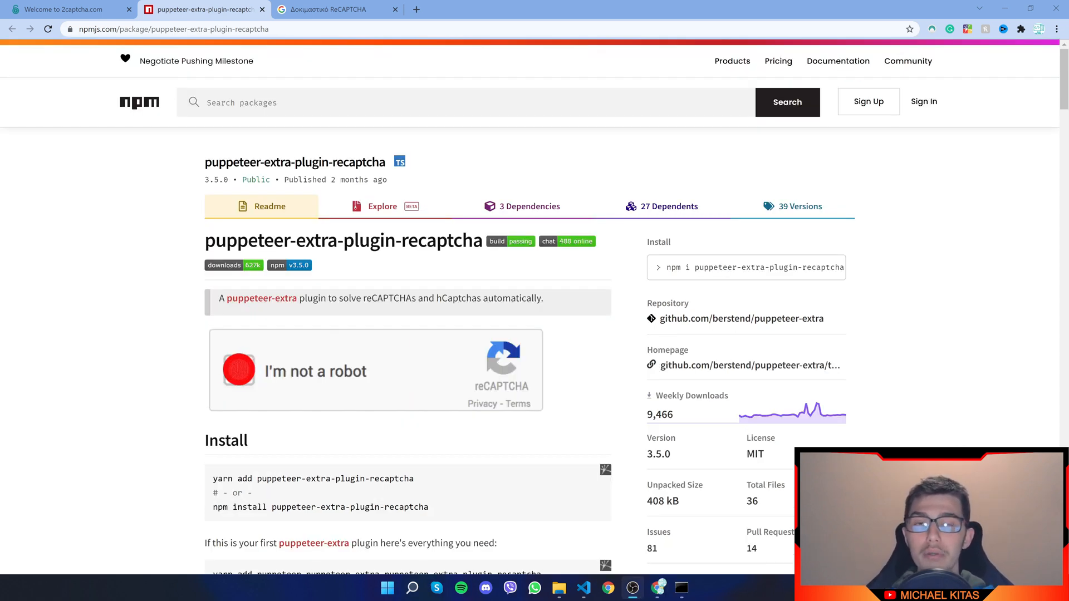
{"action": "left_click", "coordinate": [239, 370]}
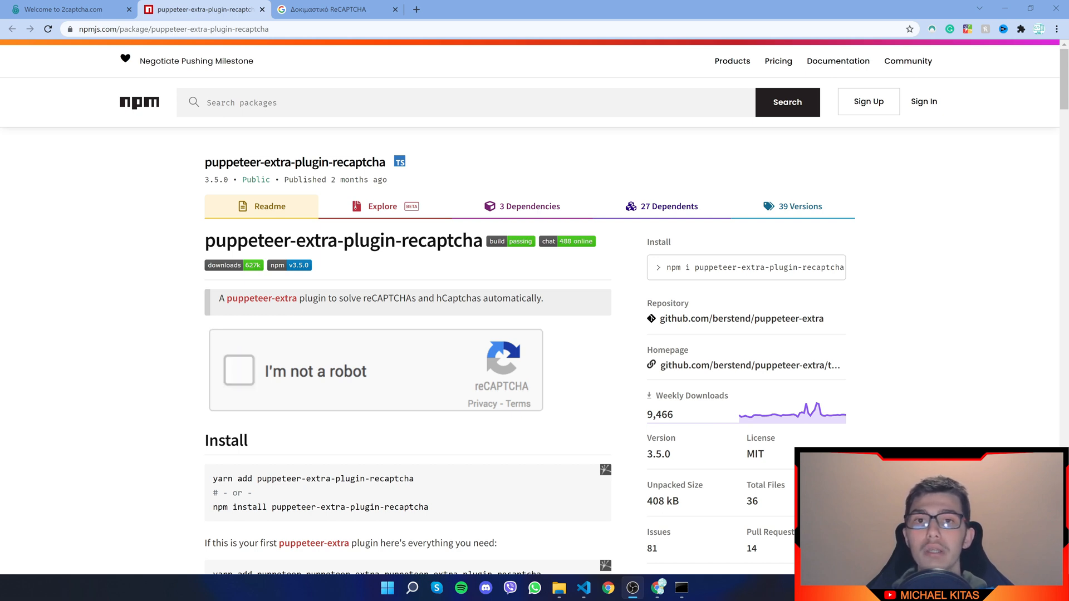
{"action": "left_click", "coordinate": [238, 371]}
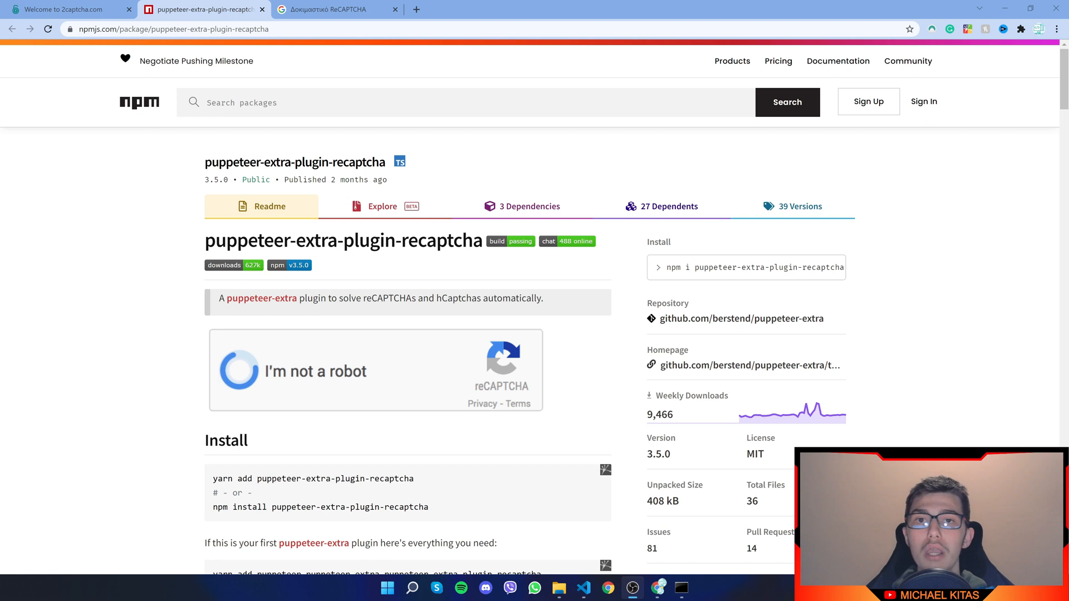
{"action": "left_click", "coordinate": [239, 371]}
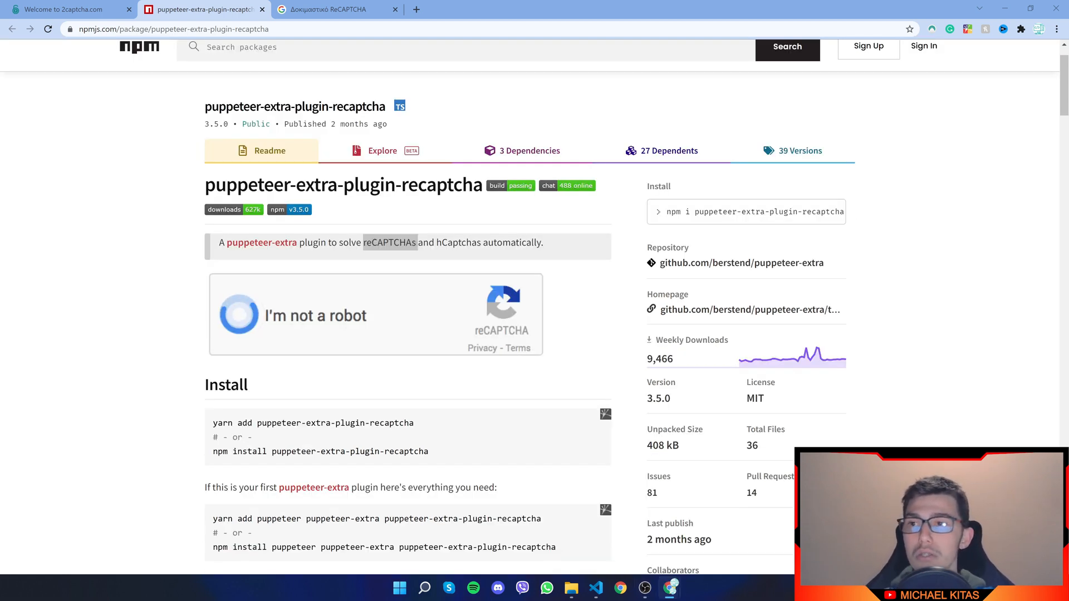
{"action": "left_click", "coordinate": [240, 315]}
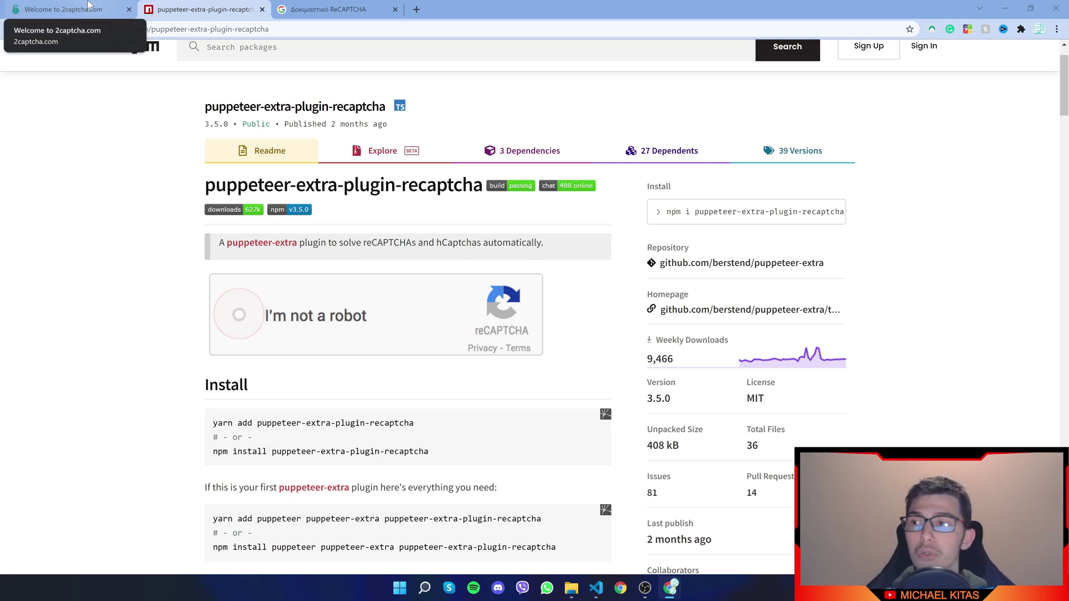
Switch to the 2Captcha dashboard and highlight 1000 in the Server statistics 'Rate per 1000'
{"action": "left_click", "coordinate": [64, 9]}
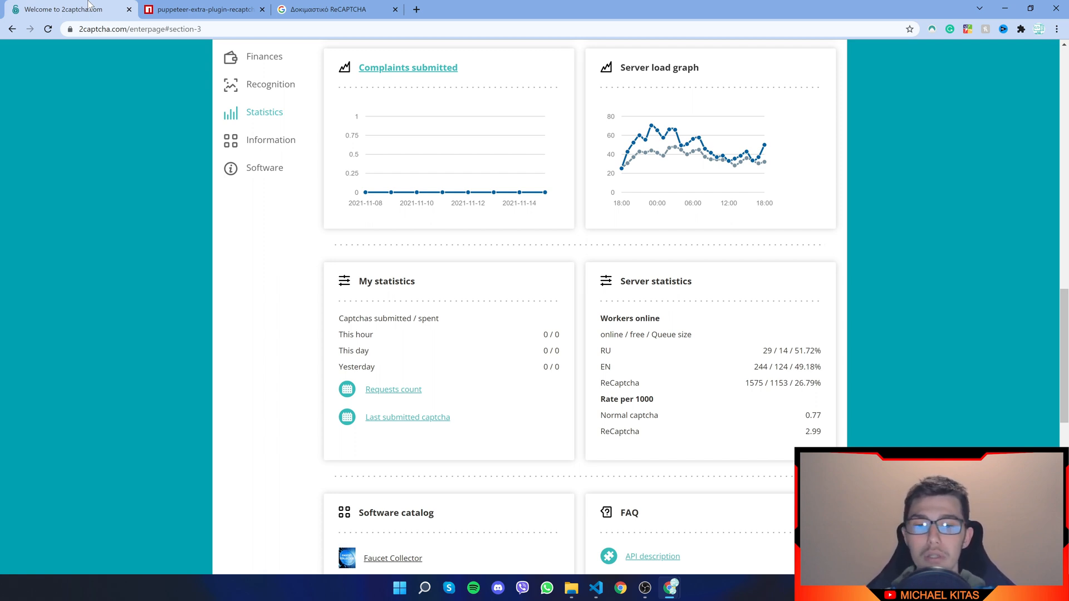
{"action": "mouse_move", "coordinate": [631, 130]}
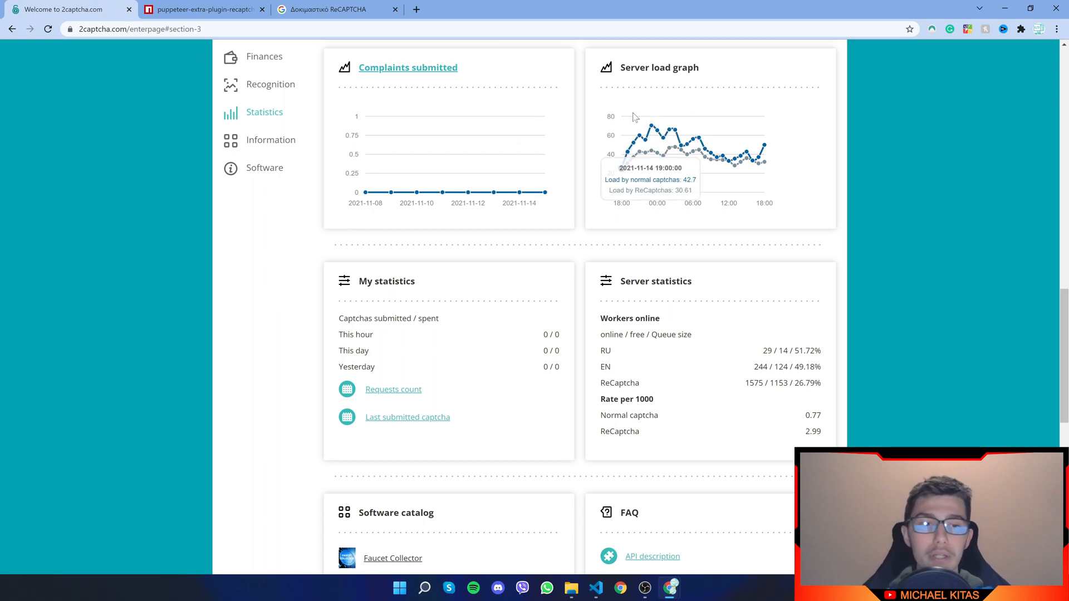
{"action": "scroll", "scroll_direction": "up", "scroll_amount": 3}
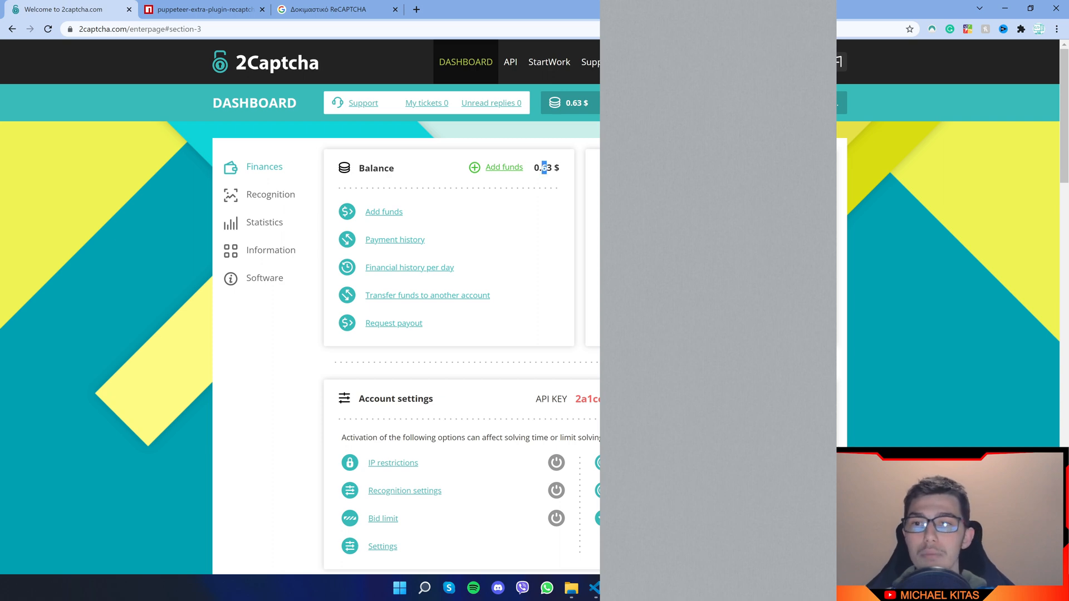
{"action": "scroll", "scroll_direction": "down", "scroll_amount": 3}
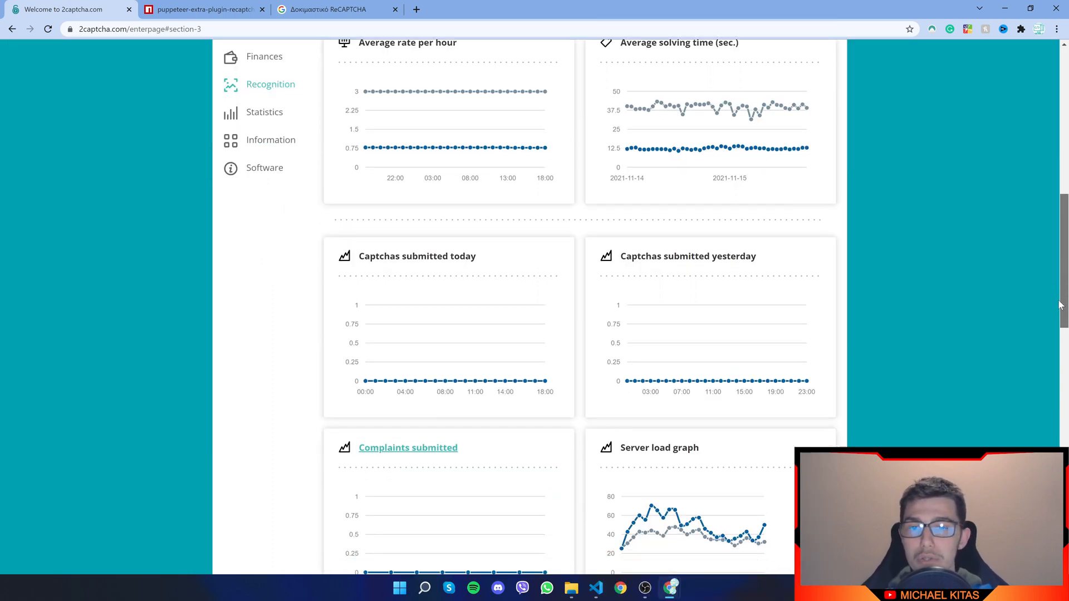
{"action": "scroll", "scroll_direction": "down", "scroll_amount": 3}
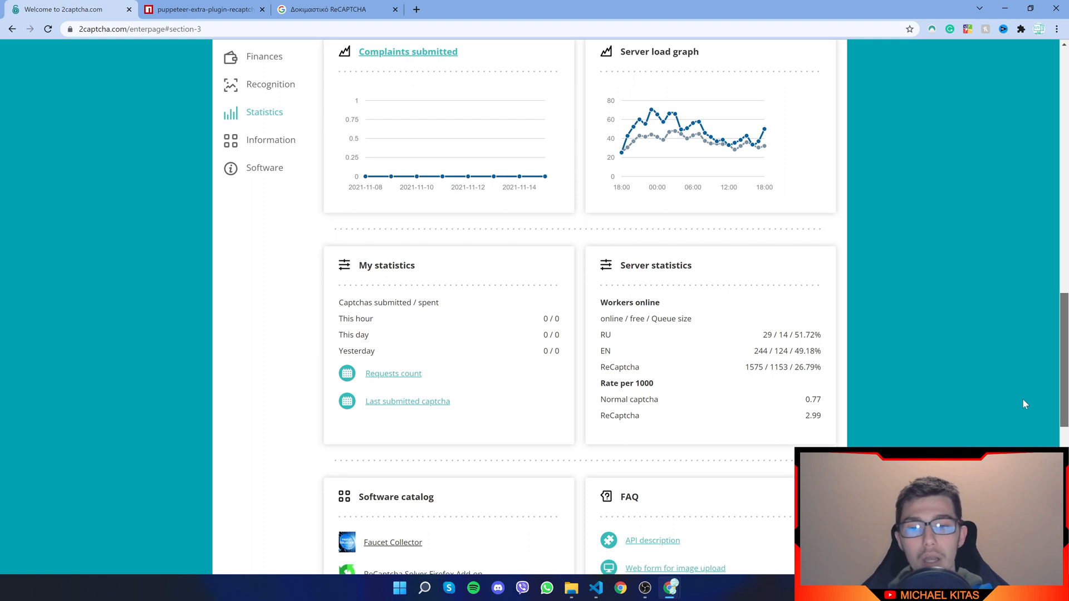
{"action": "scroll", "scroll_direction": "down", "scroll_amount": 3}
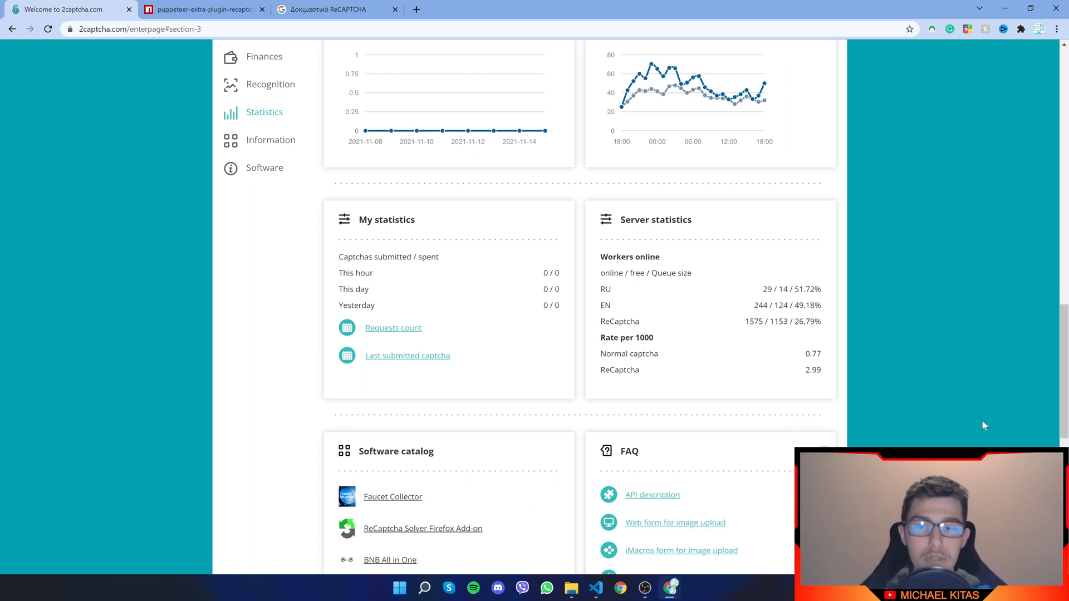
{"action": "mouse_move", "coordinate": [581, 347]}
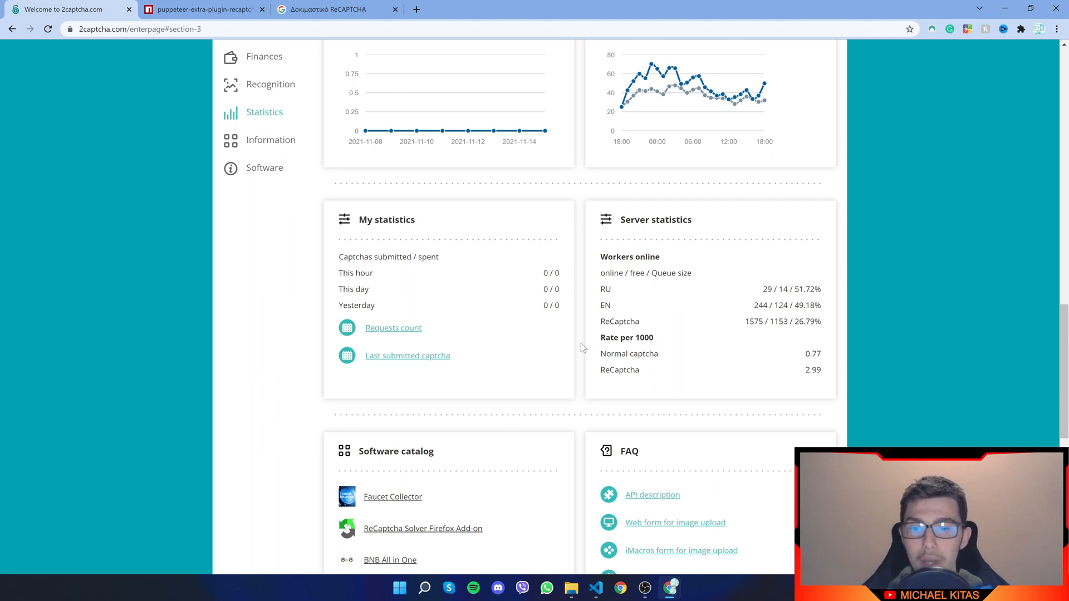
{"action": "mouse_move", "coordinate": [583, 348]}
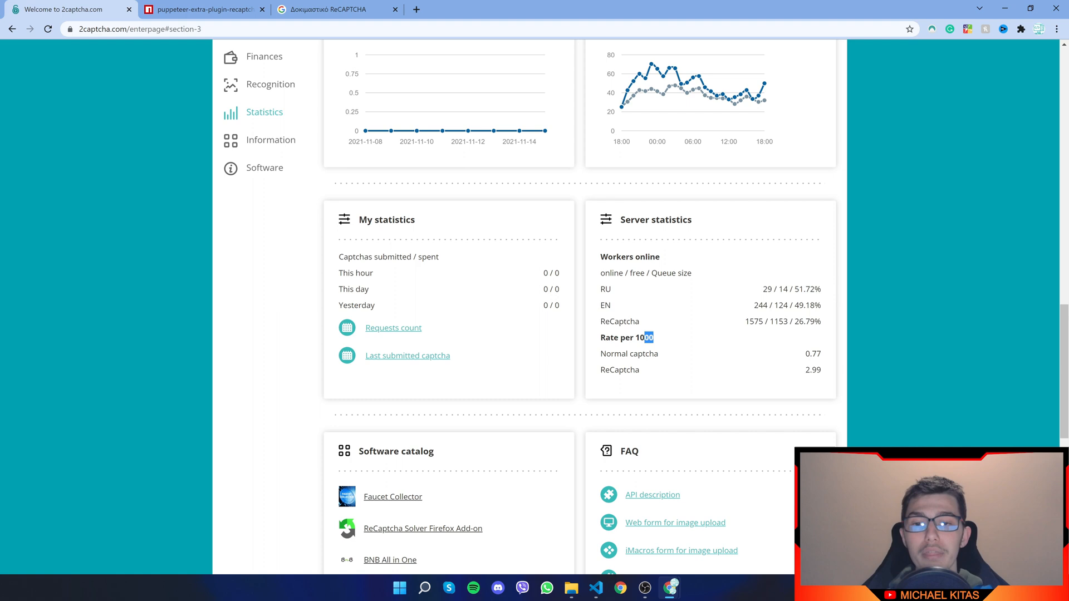
{"action": "double_click", "coordinate": [643, 337]}
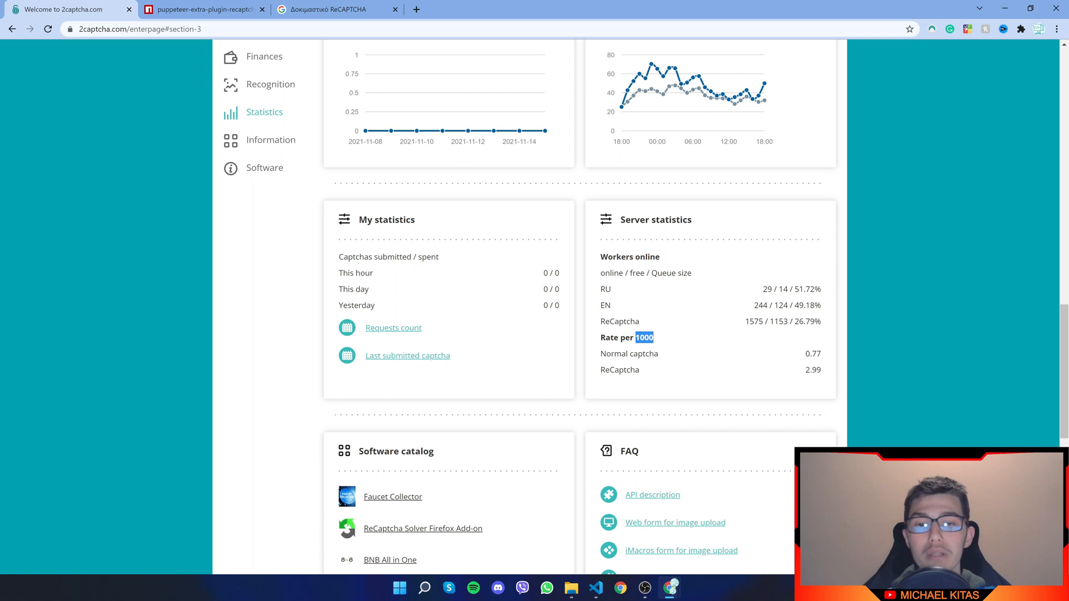
{"action": "mouse_move", "coordinate": [741, 360]}
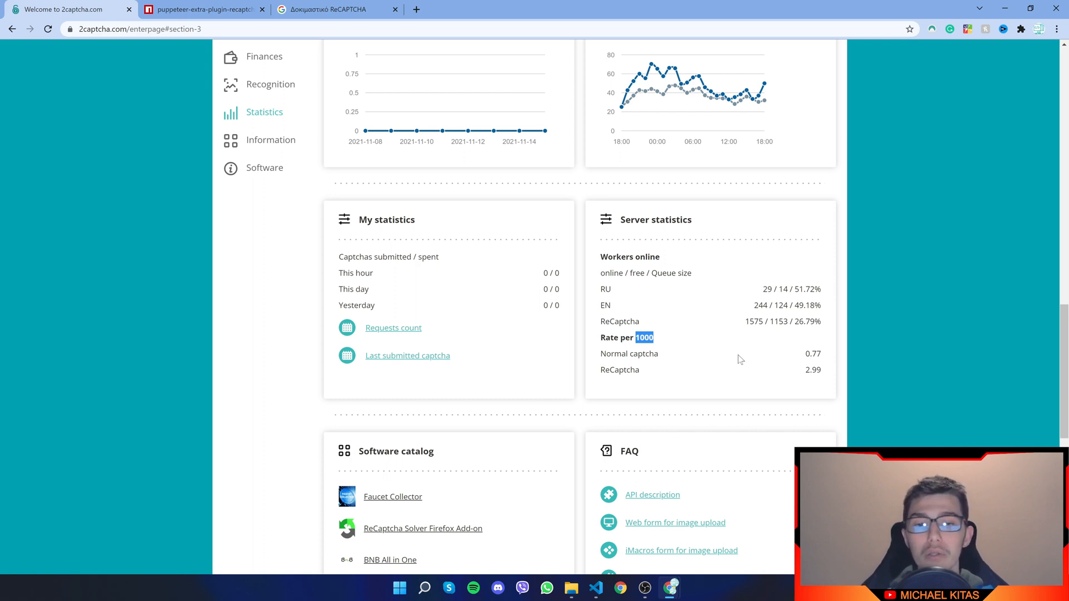
{"action": "mouse_move", "coordinate": [794, 373]}
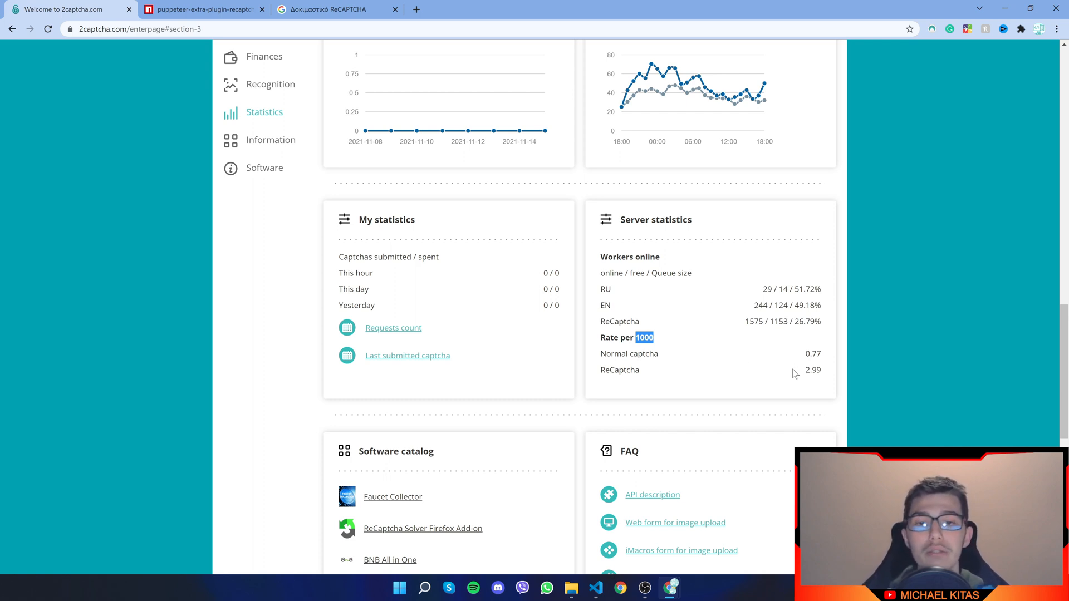
{"action": "mouse_move", "coordinate": [807, 377]}
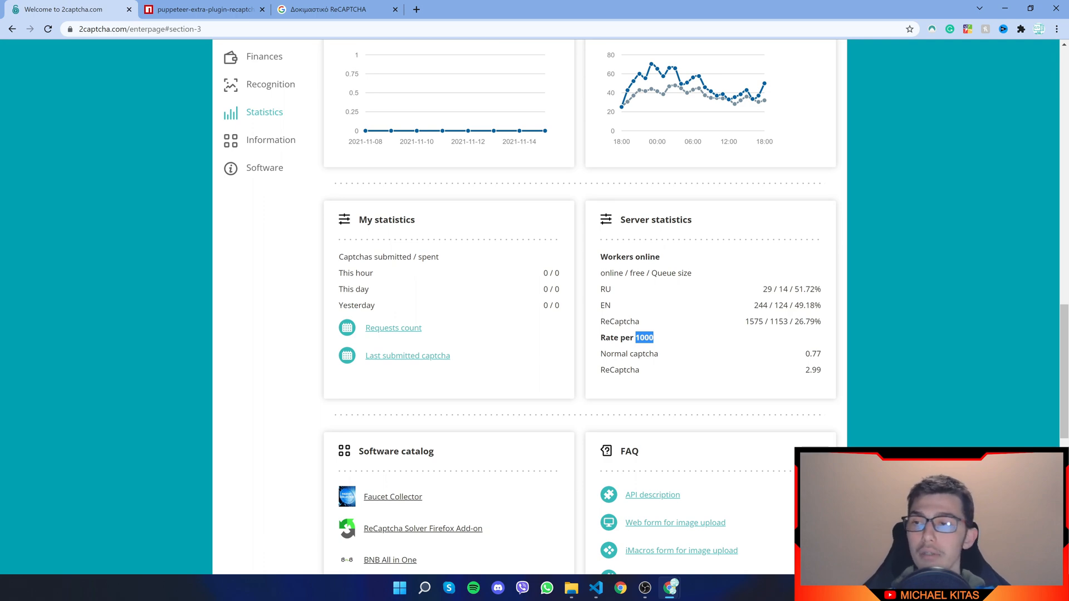
Pass through the npm tab to the reCAPTCHA api2 demo form tab
{"action": "left_click", "coordinate": [201, 9]}
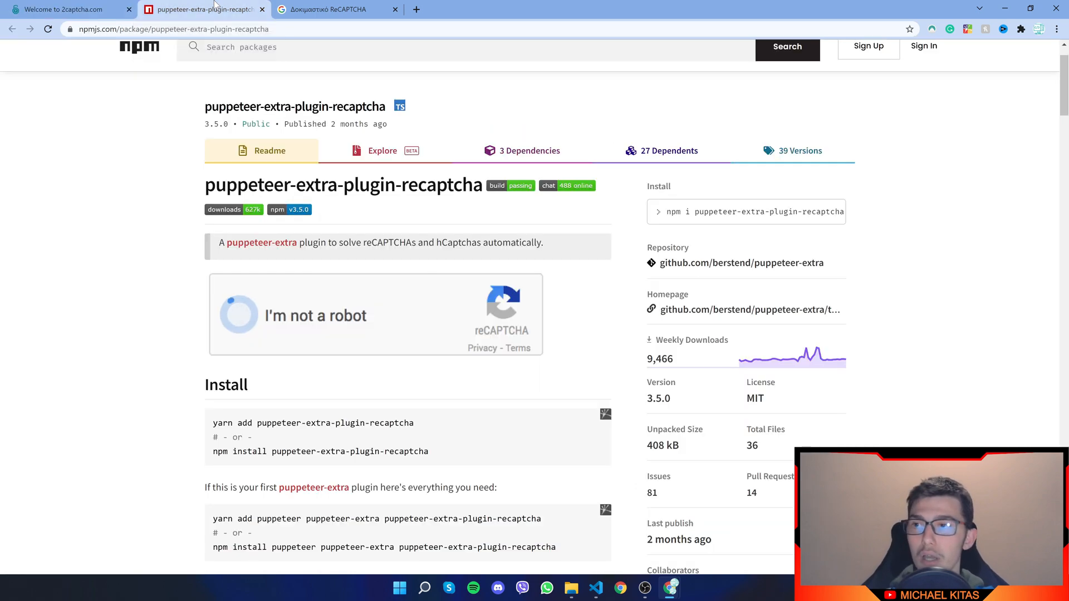
{"action": "left_click", "coordinate": [335, 9]}
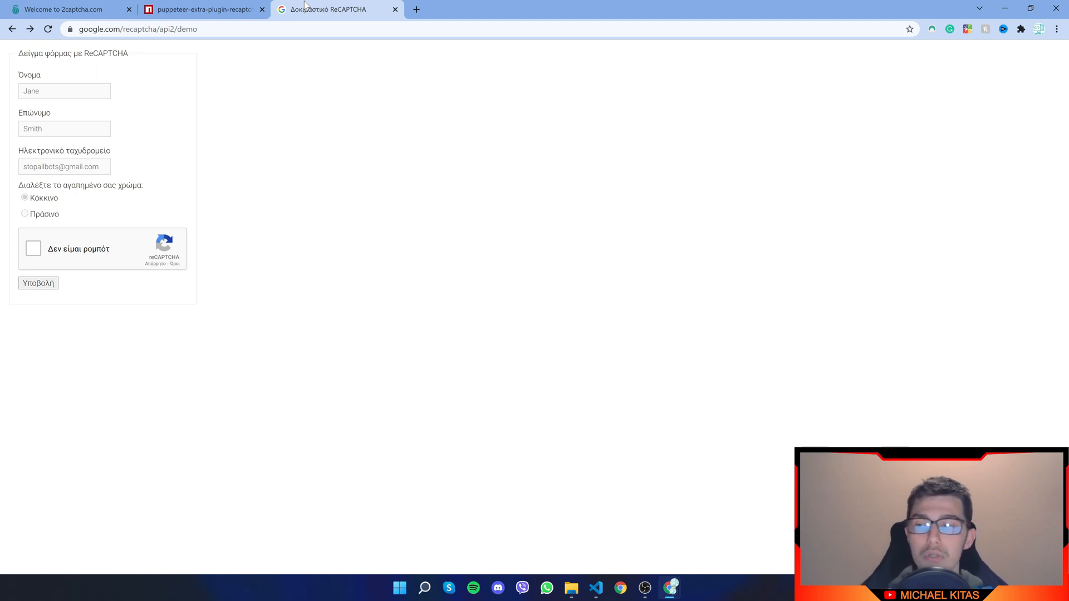
{"action": "mouse_move", "coordinate": [227, 41]}
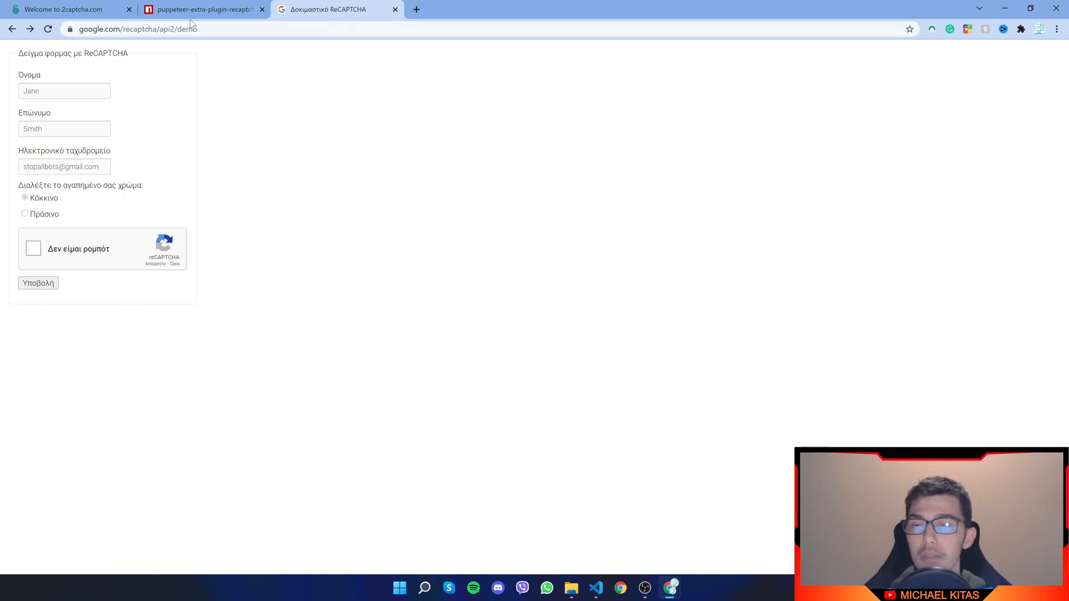
{"action": "mouse_move", "coordinate": [44, 229]}
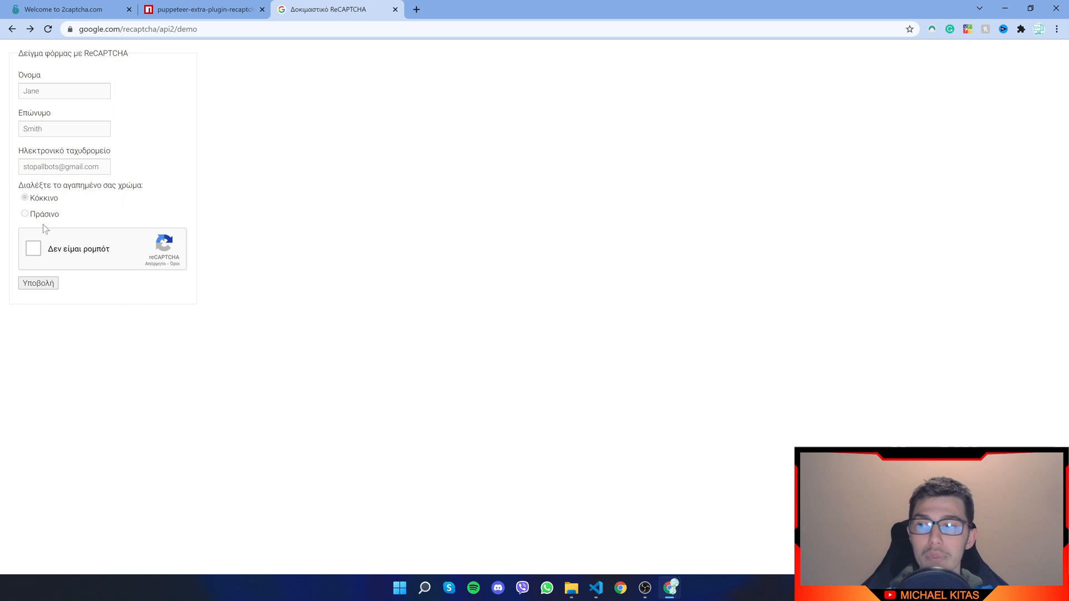
{"action": "mouse_move", "coordinate": [77, 291]}
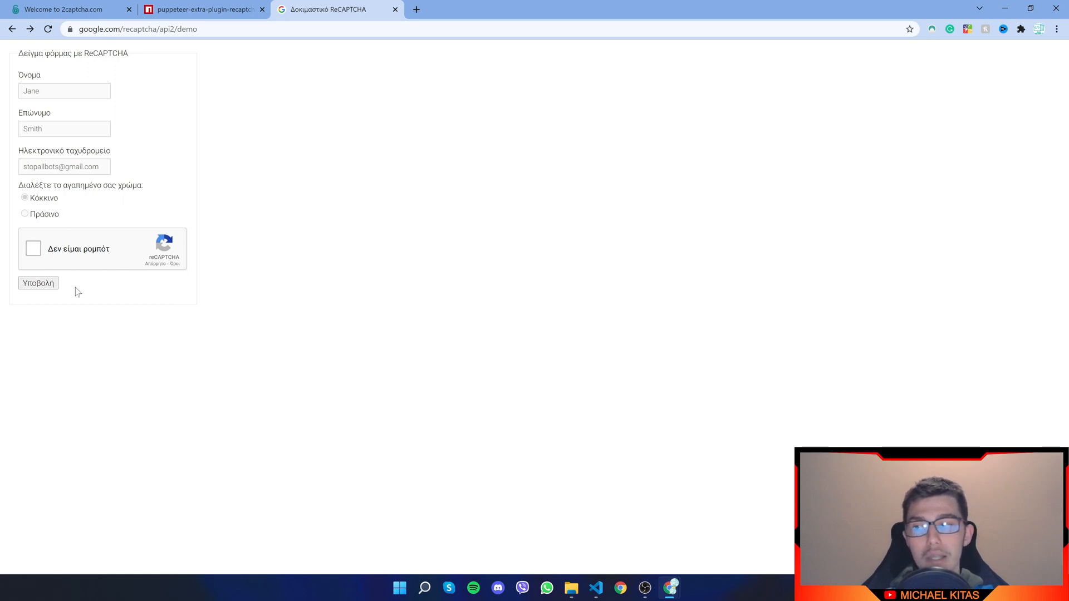
{"action": "mouse_move", "coordinate": [204, 5]}
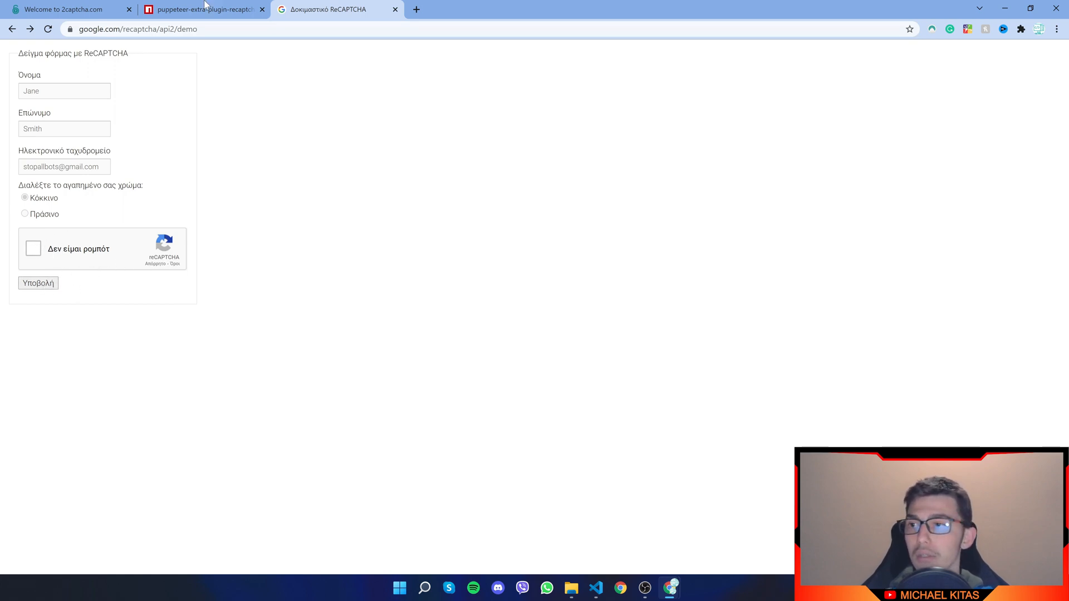
Open the puppeteer-extra-plugin-recaptcha npm tab and scroll down to its Usage code block
{"action": "left_click", "coordinate": [201, 9]}
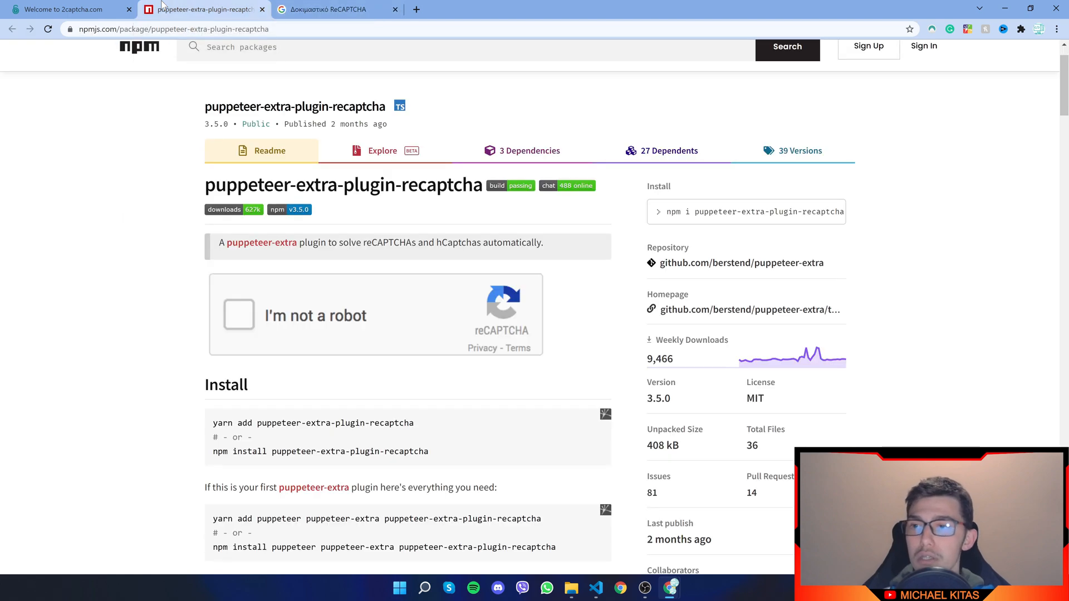
{"action": "scroll", "scroll_direction": "down", "scroll_amount": 3}
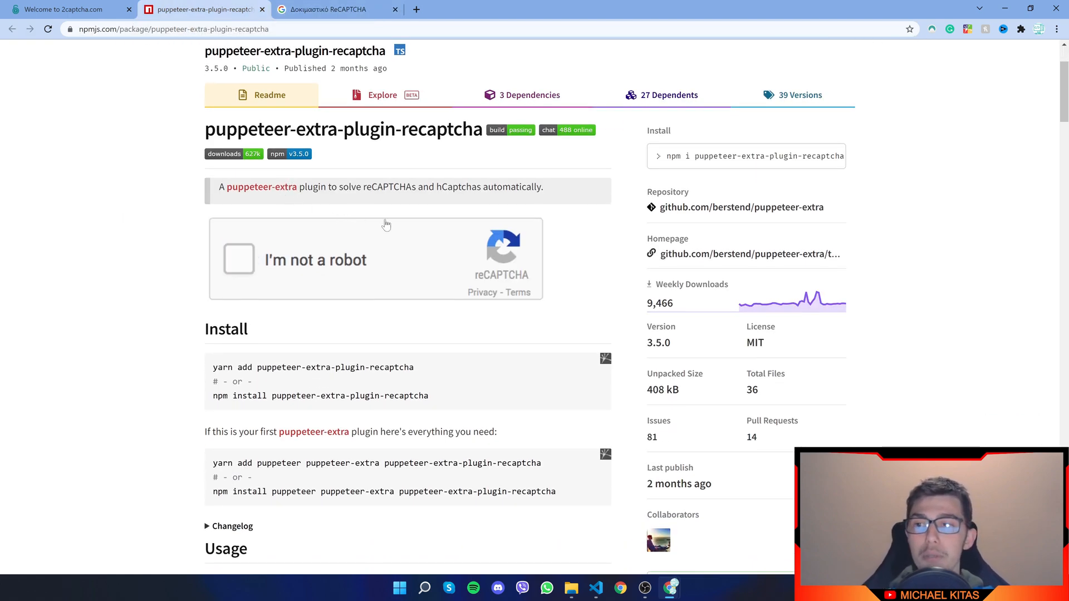
{"action": "scroll", "scroll_direction": "down", "scroll_amount": 3}
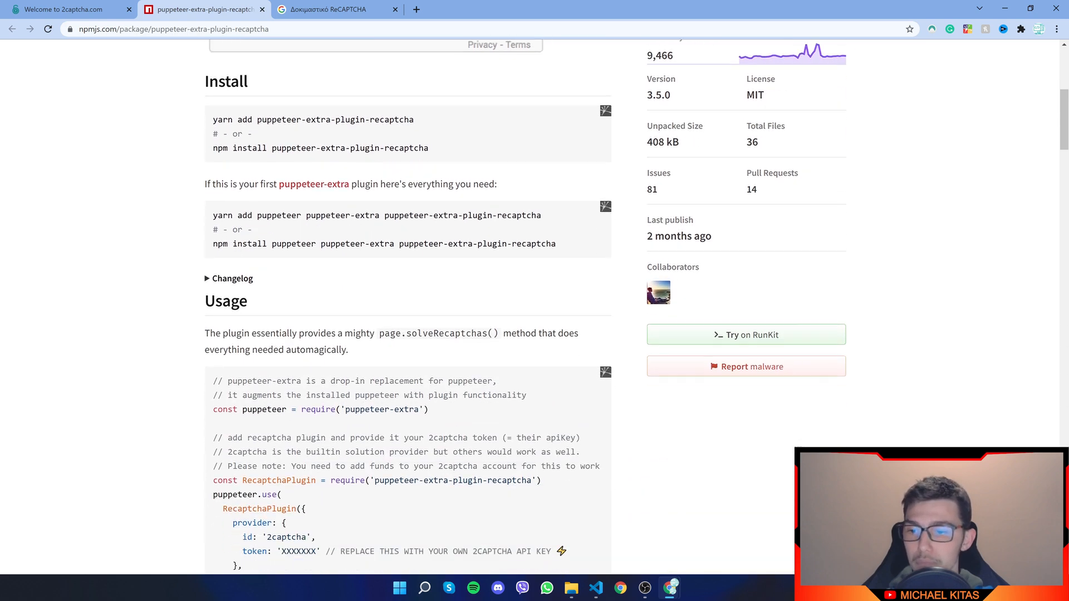
{"action": "scroll", "scroll_direction": "down", "scroll_amount": 3}
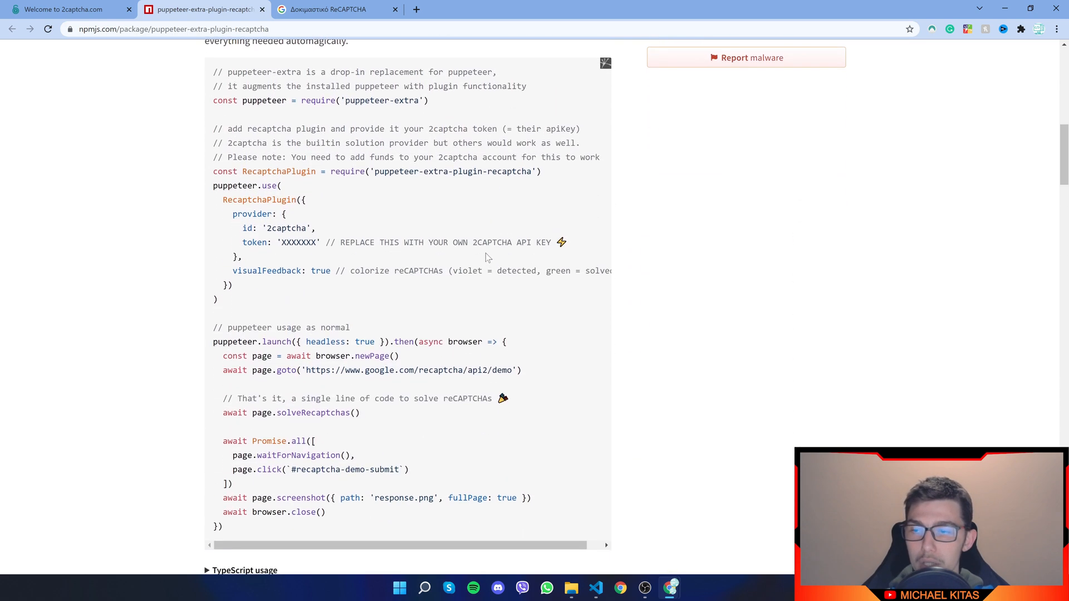
{"action": "mouse_move", "coordinate": [353, 180]}
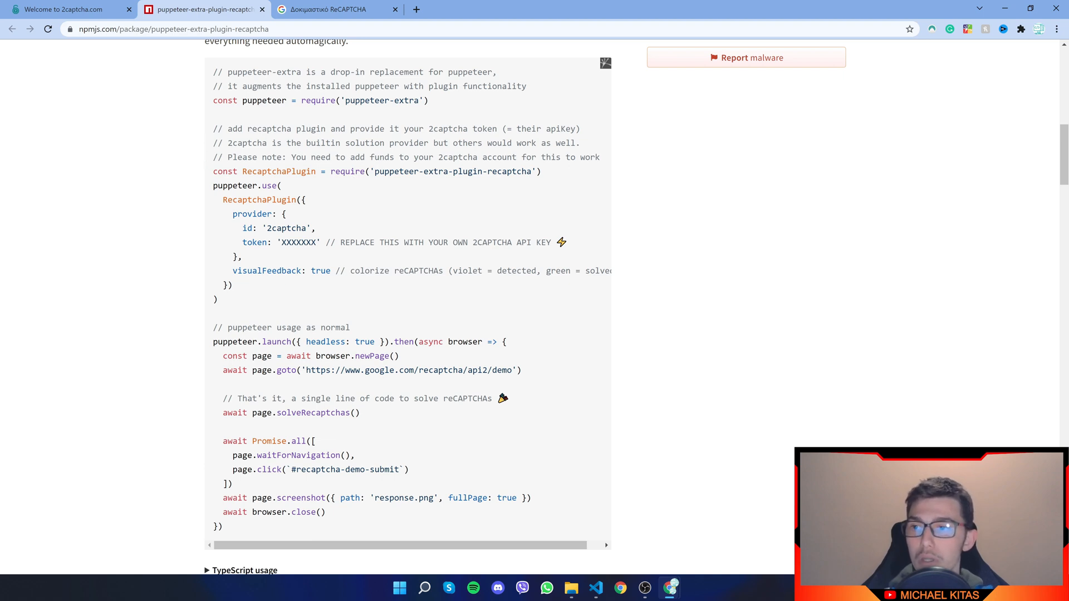
{"action": "scroll", "scroll_direction": "down", "scroll_amount": 3}
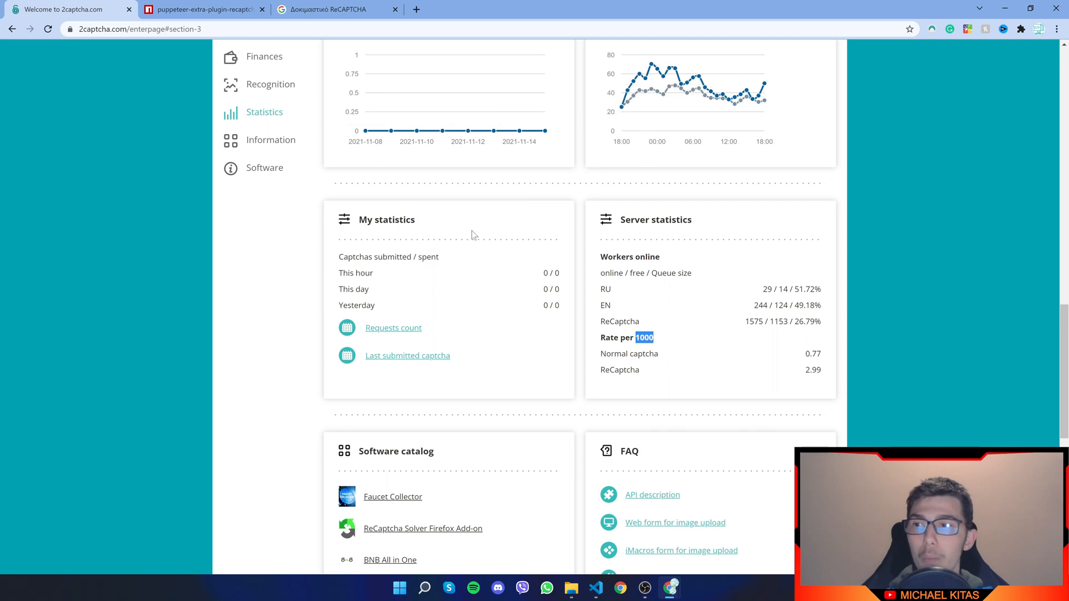
Scroll up to 2Captcha Account settings, highlight the API key, and return to the npm tab
{"action": "scroll", "scroll_direction": "up", "scroll_amount": 3}
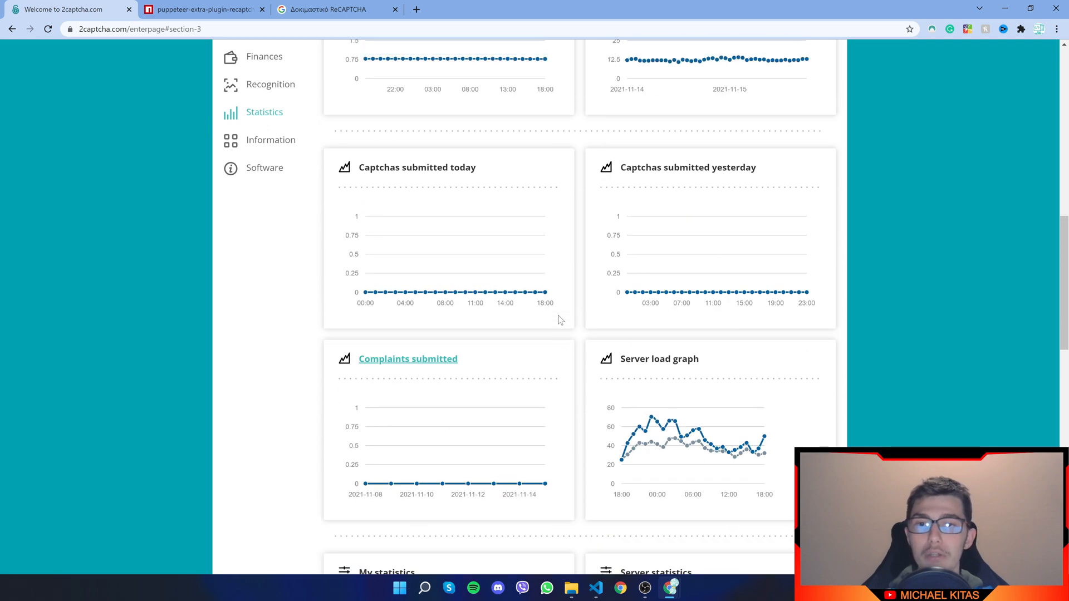
{"action": "scroll", "scroll_direction": "up", "scroll_amount": 3}
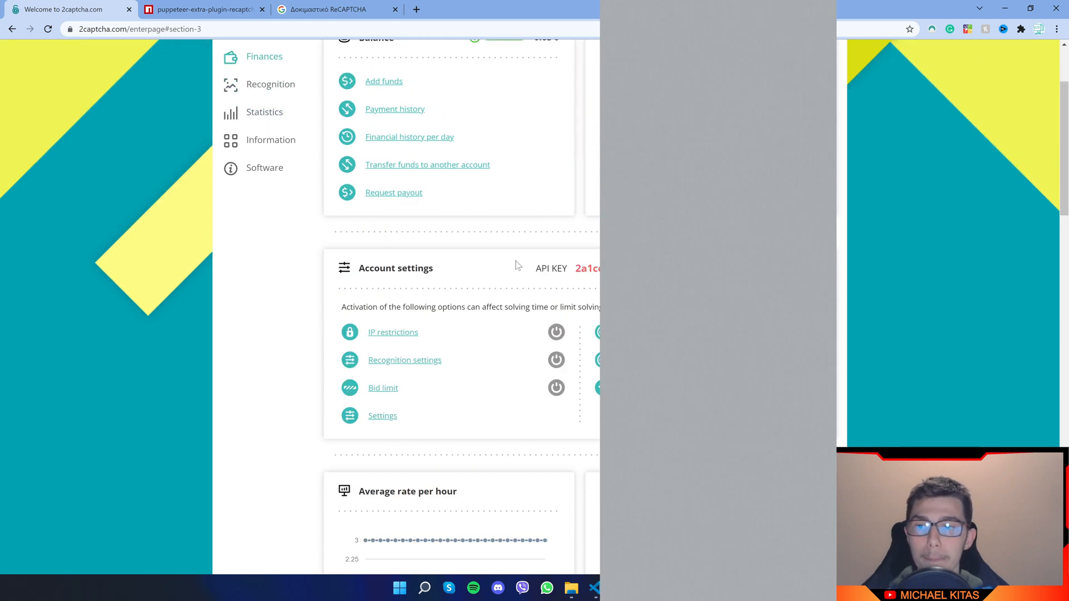
{"action": "double_click", "coordinate": [551, 268]}
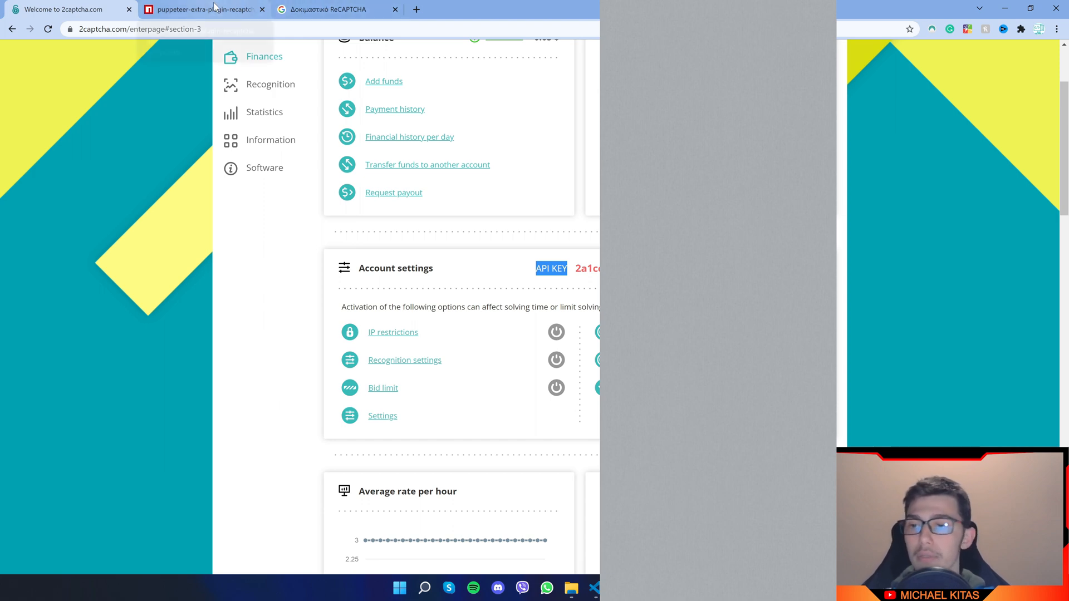
{"action": "left_click", "coordinate": [201, 9]}
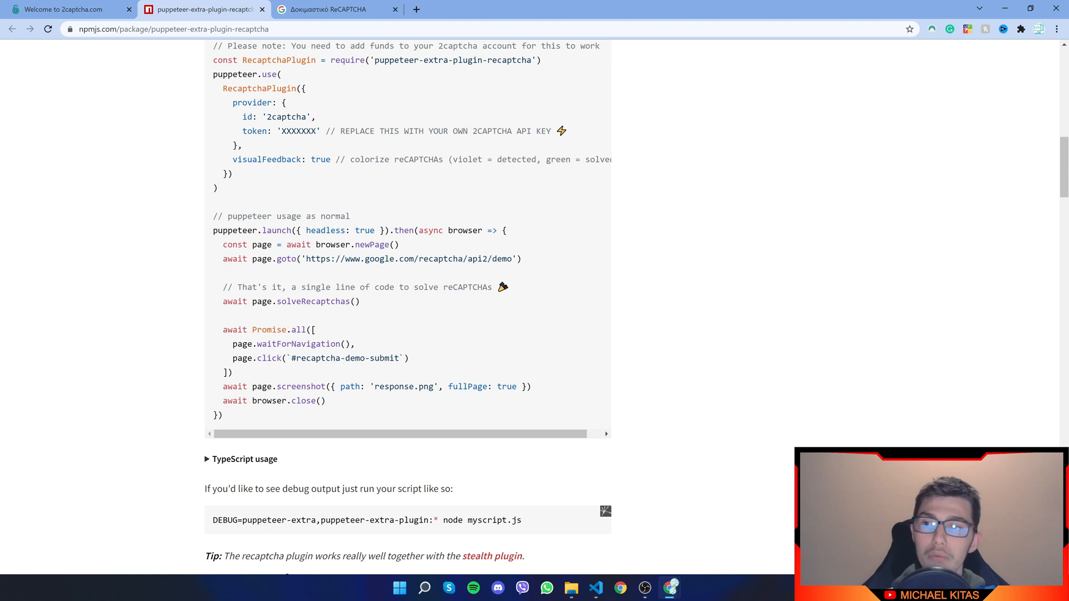
Highlight the 2captcha provider id and visualFeedback option, then glance at the demo form
{"action": "double_click", "coordinate": [285, 116]}
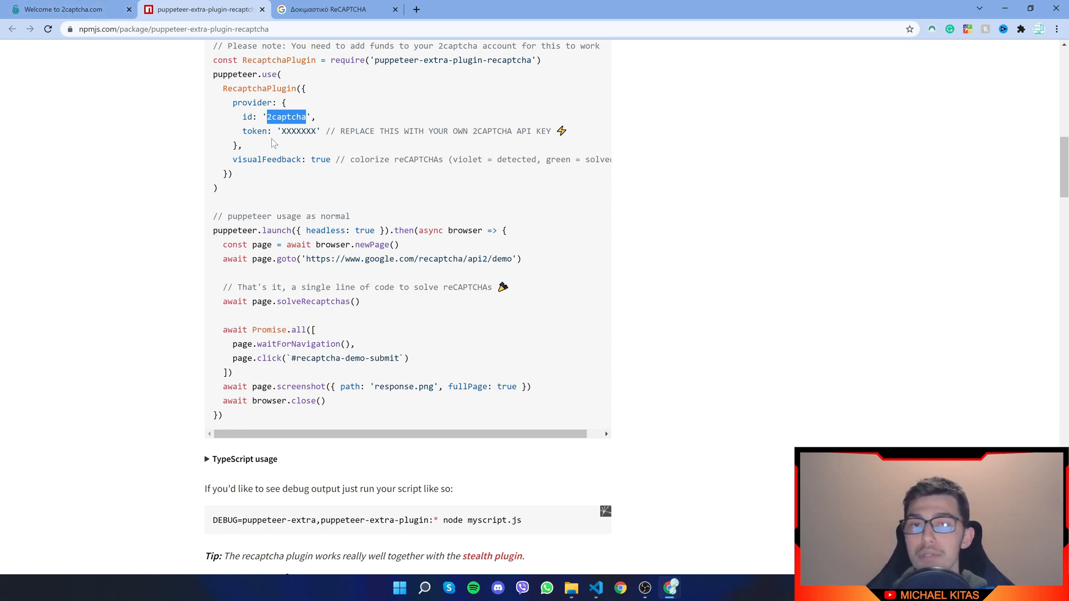
{"action": "mouse_move", "coordinate": [315, 151]}
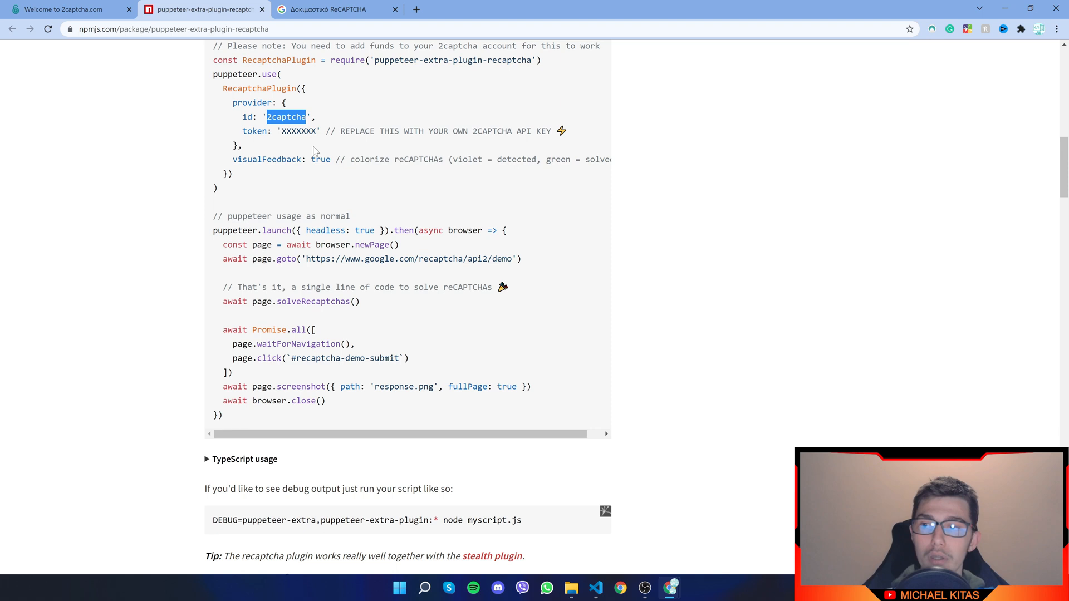
{"action": "double_click", "coordinate": [266, 158]}
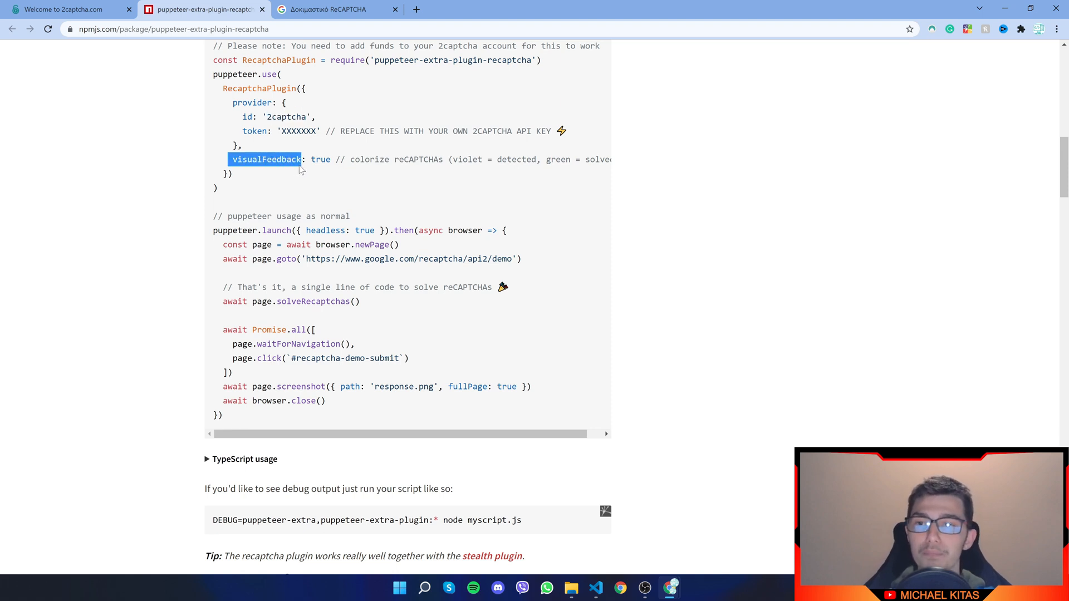
{"action": "scroll", "scroll_direction": "left", "scroll_amount": 3}
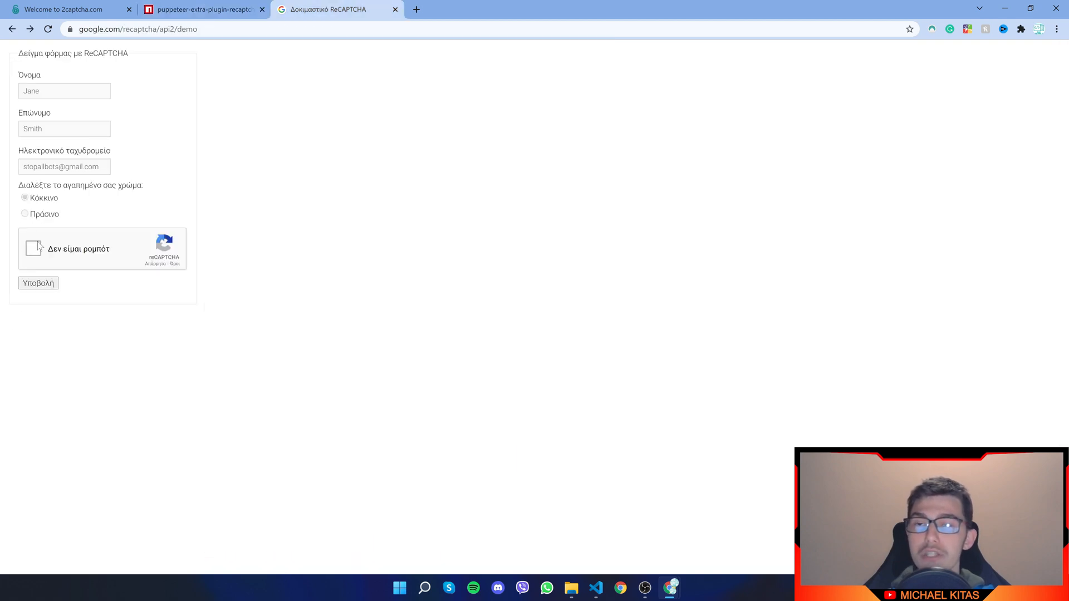
{"action": "left_click", "coordinate": [201, 10]}
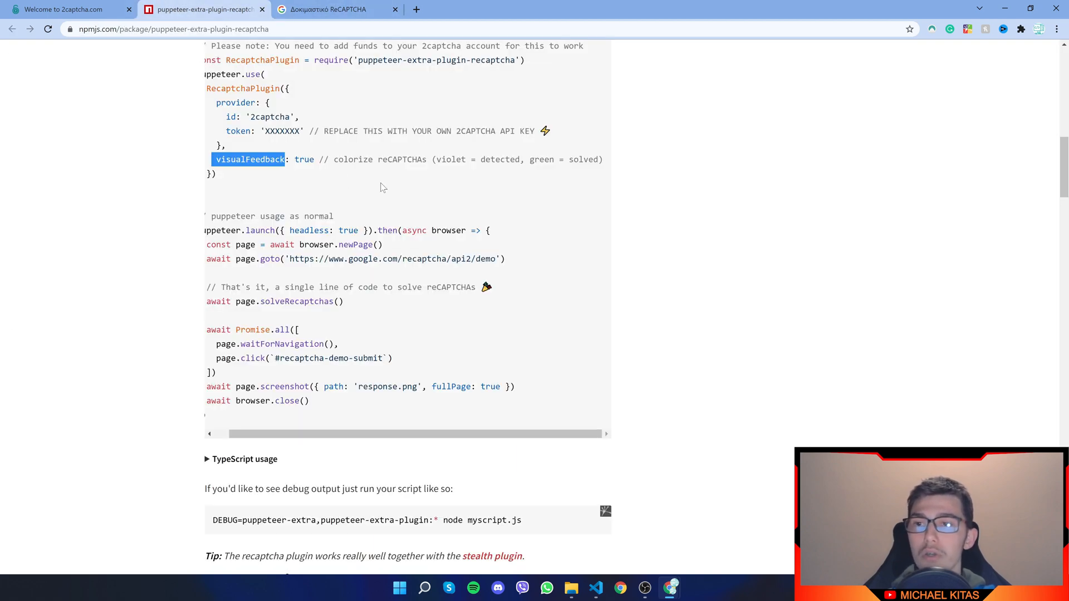
{"action": "scroll", "scroll_direction": "up", "scroll_amount": 3}
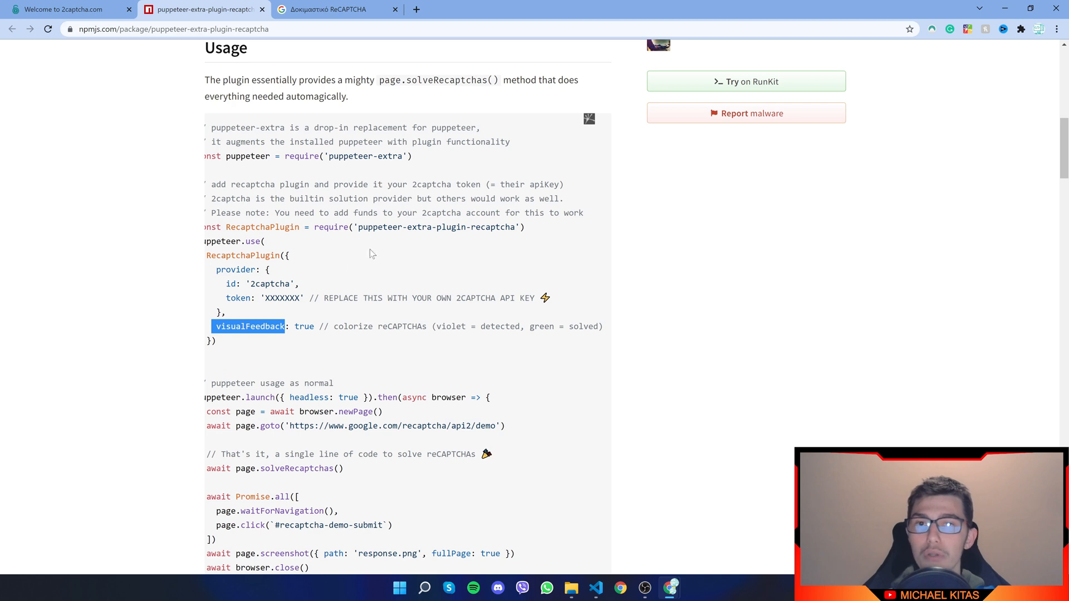
{"action": "left_click", "coordinate": [334, 9]}
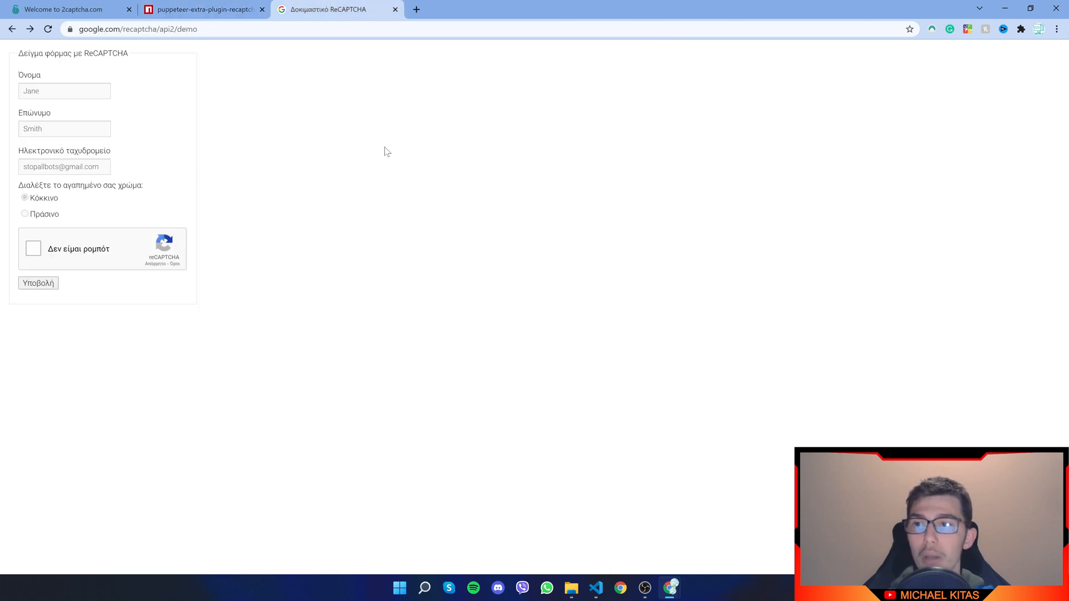
{"action": "mouse_move", "coordinate": [223, 6]}
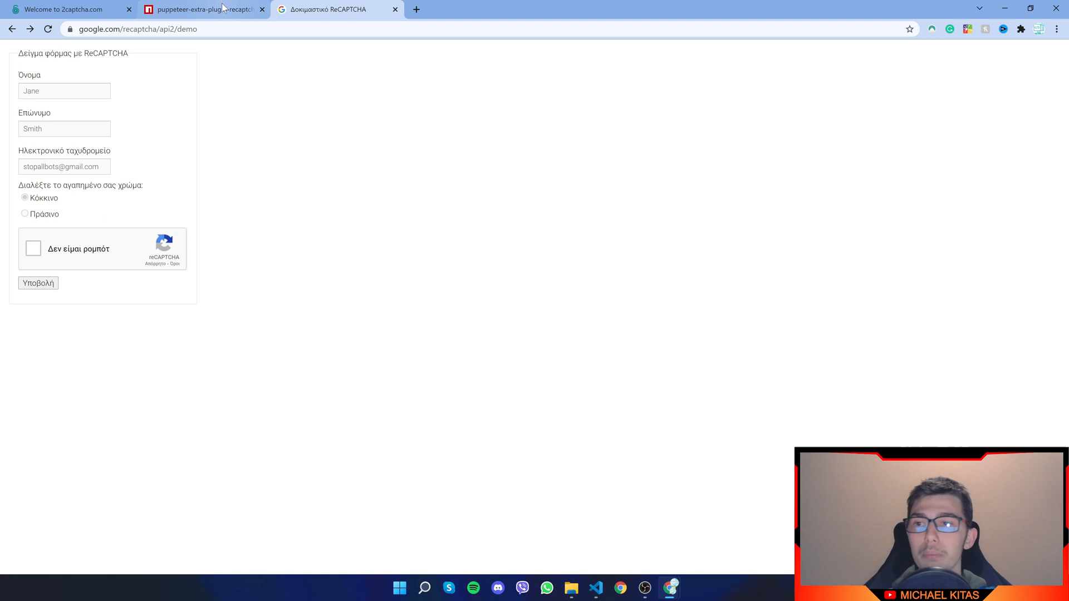
{"action": "left_click", "coordinate": [201, 9]}
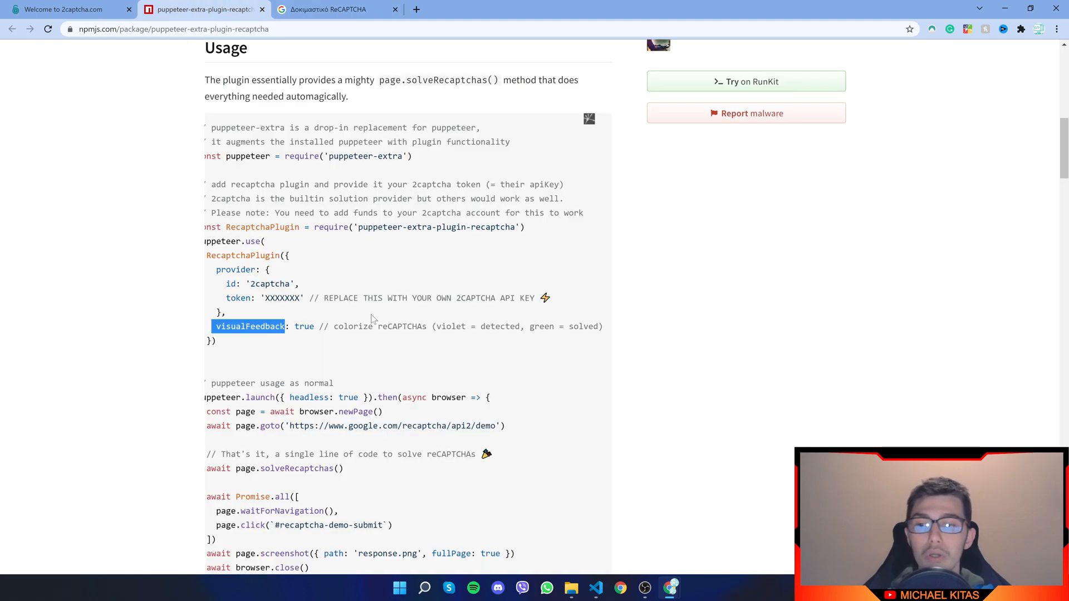
{"action": "mouse_move", "coordinate": [373, 319]}
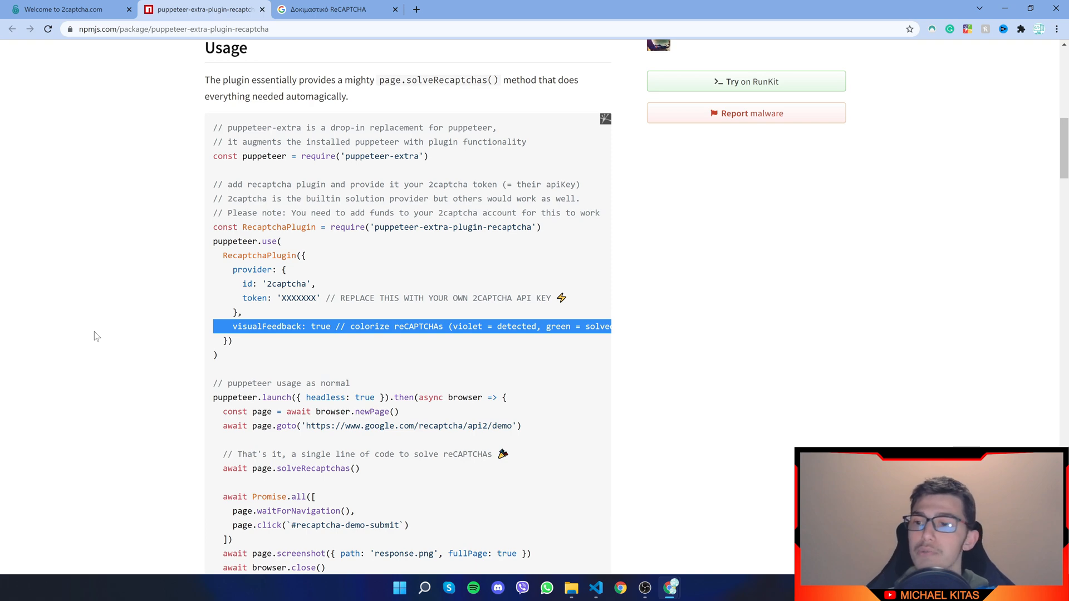
Select the solveRecaptchas example line, recheck the demo form, and switch to VS Code
{"action": "scroll", "scroll_direction": "down", "scroll_amount": 3}
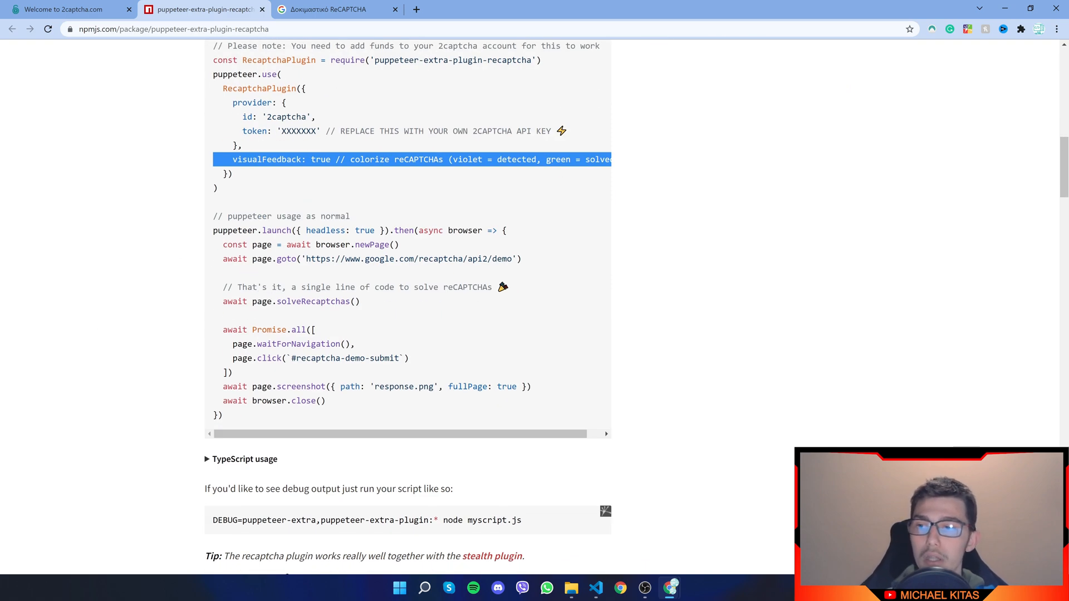
{"action": "scroll", "scroll_direction": "down", "scroll_amount": 3}
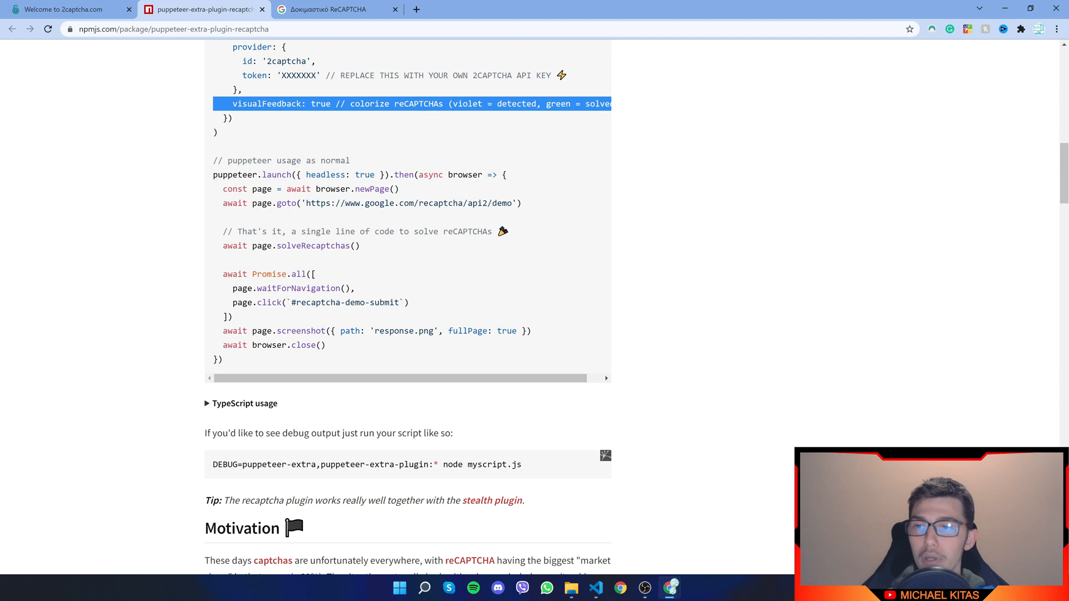
{"action": "mouse_move", "coordinate": [527, 198]}
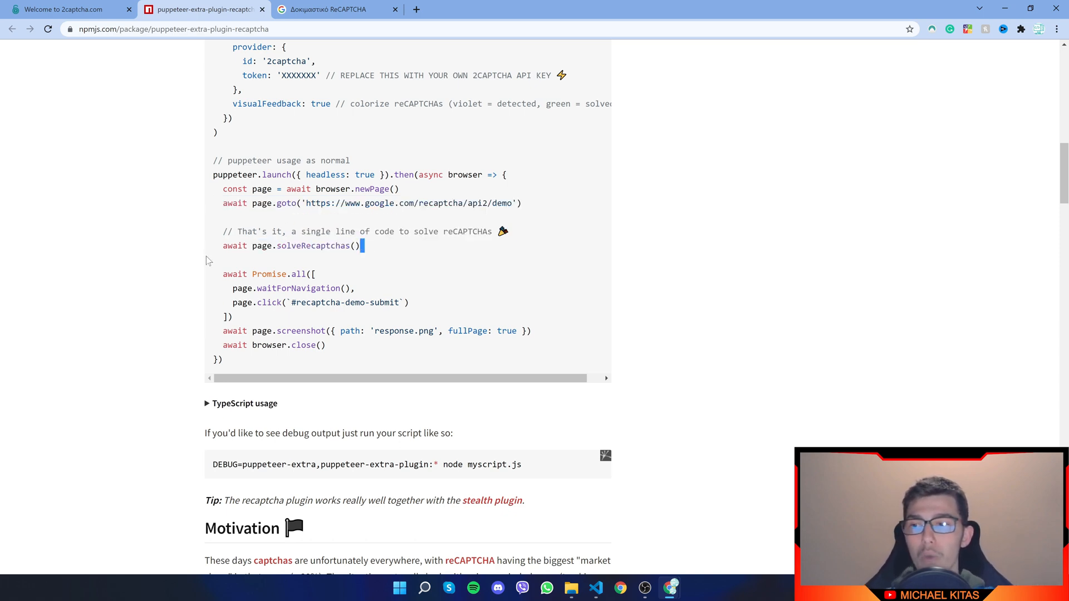
{"action": "triple_click", "coordinate": [291, 246]}
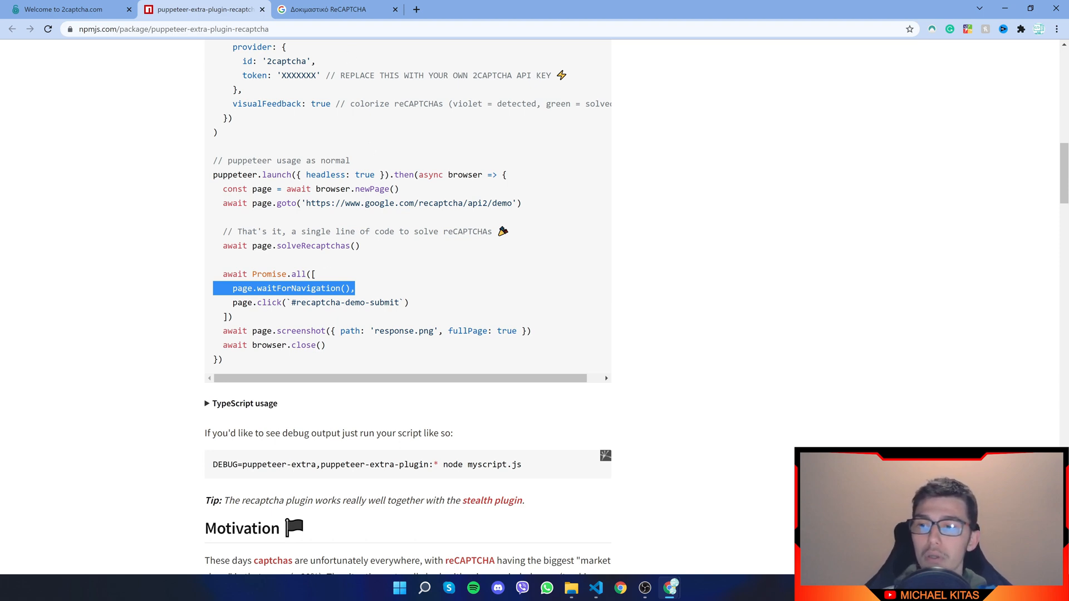
{"action": "left_click", "coordinate": [334, 9]}
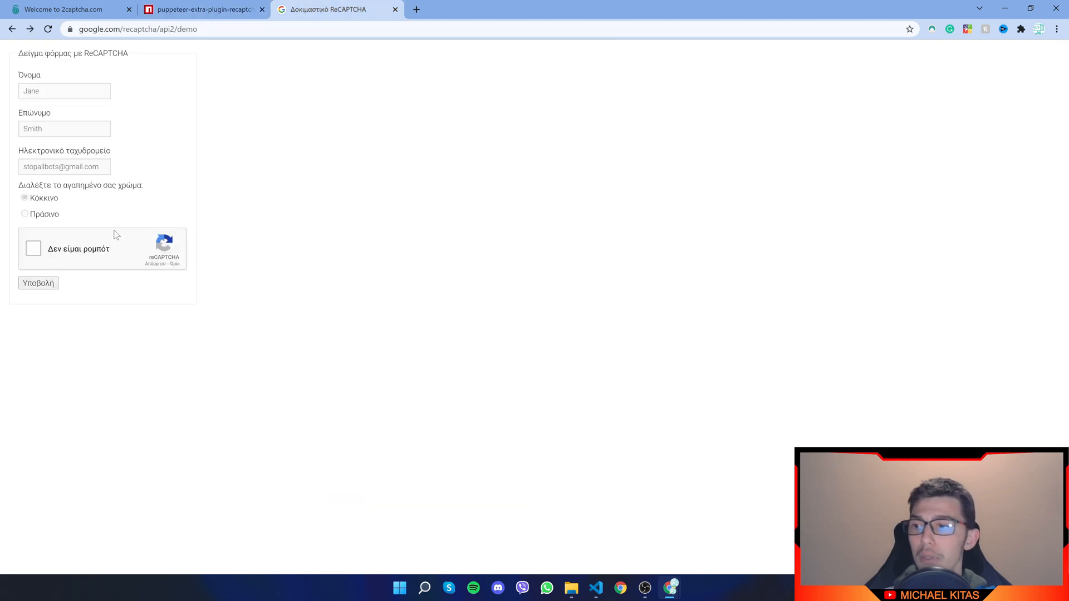
{"action": "mouse_move", "coordinate": [38, 283]}
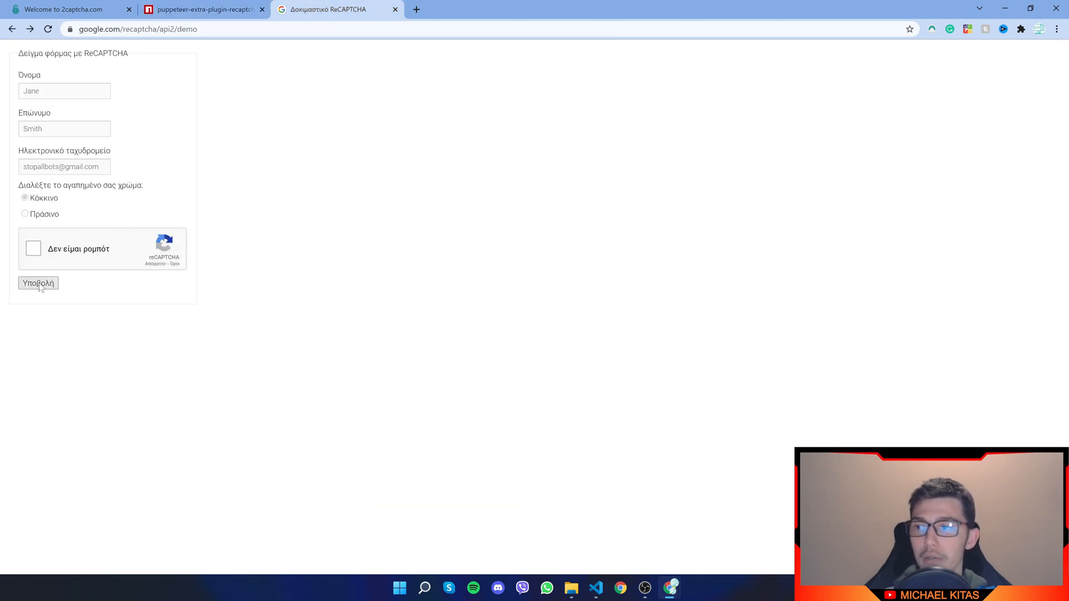
{"action": "left_click", "coordinate": [197, 9]}
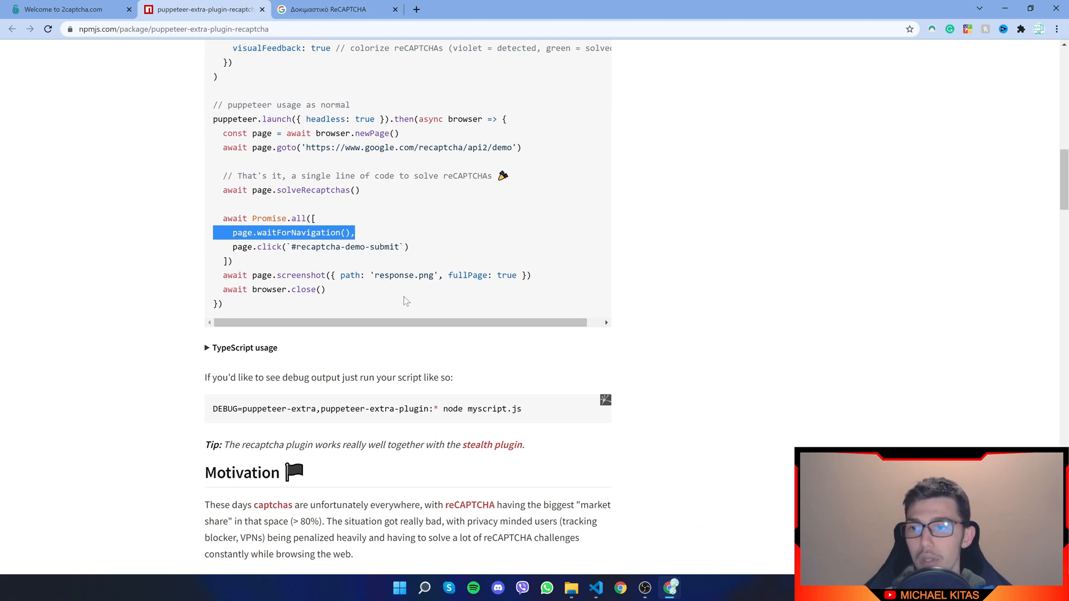
{"action": "mouse_move", "coordinate": [330, 288]}
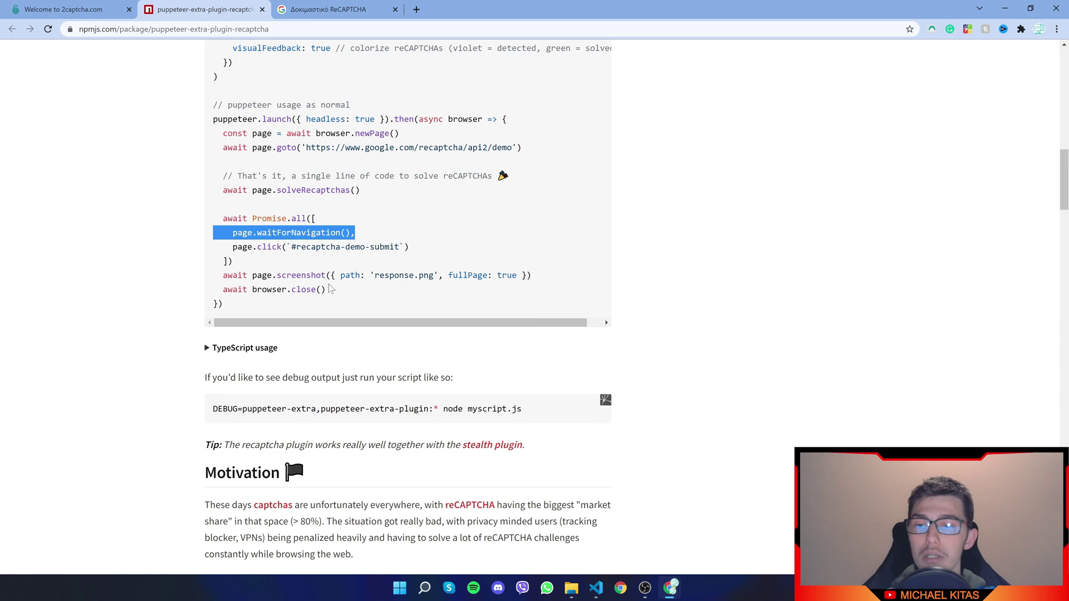
{"action": "left_click", "coordinate": [583, 587]}
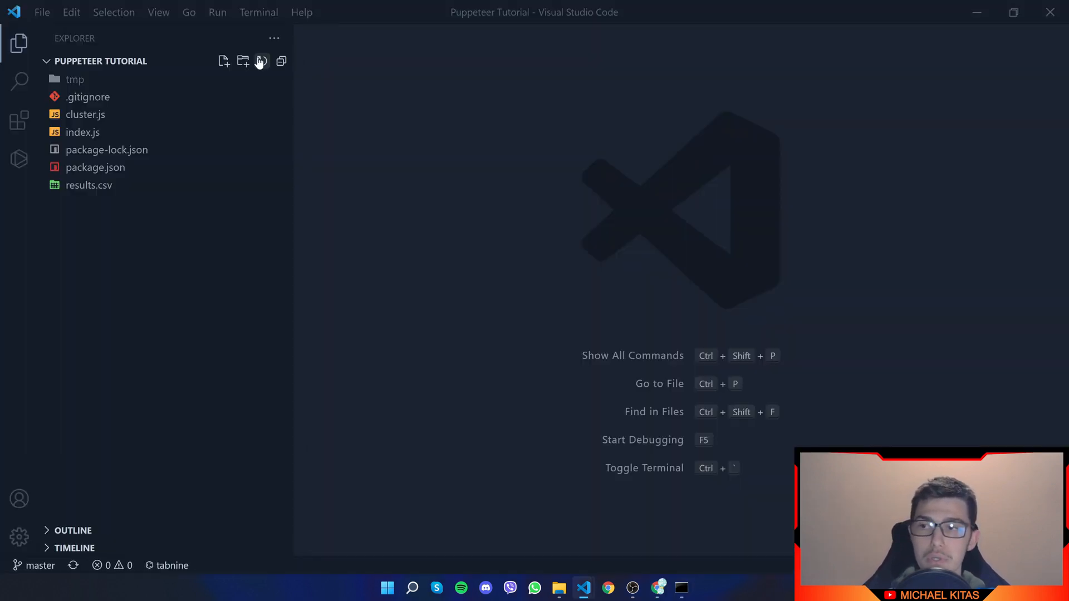
Create captcha.js in the Explorer and paste in the plugin's usage example from npm
{"action": "left_click", "coordinate": [224, 61]}
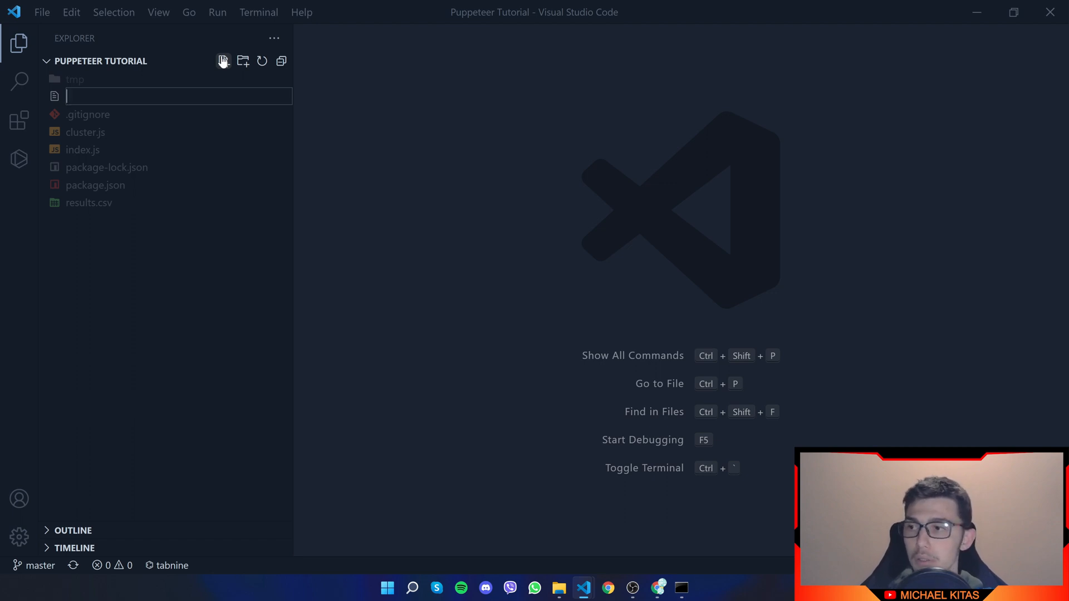
{"action": "type", "text": "capt"}
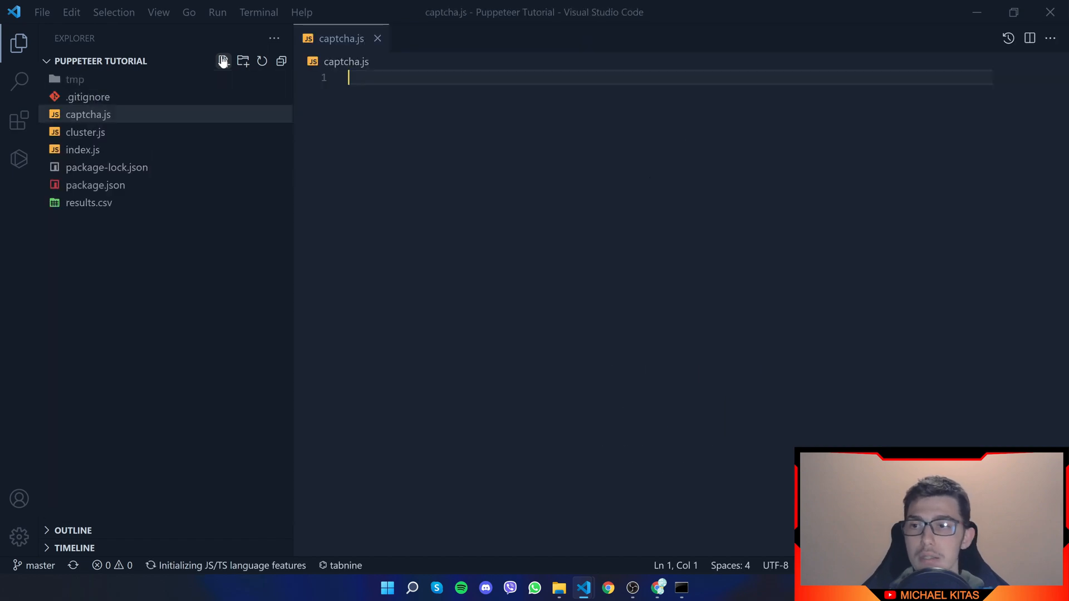
{"action": "mouse_move", "coordinate": [606, 588]}
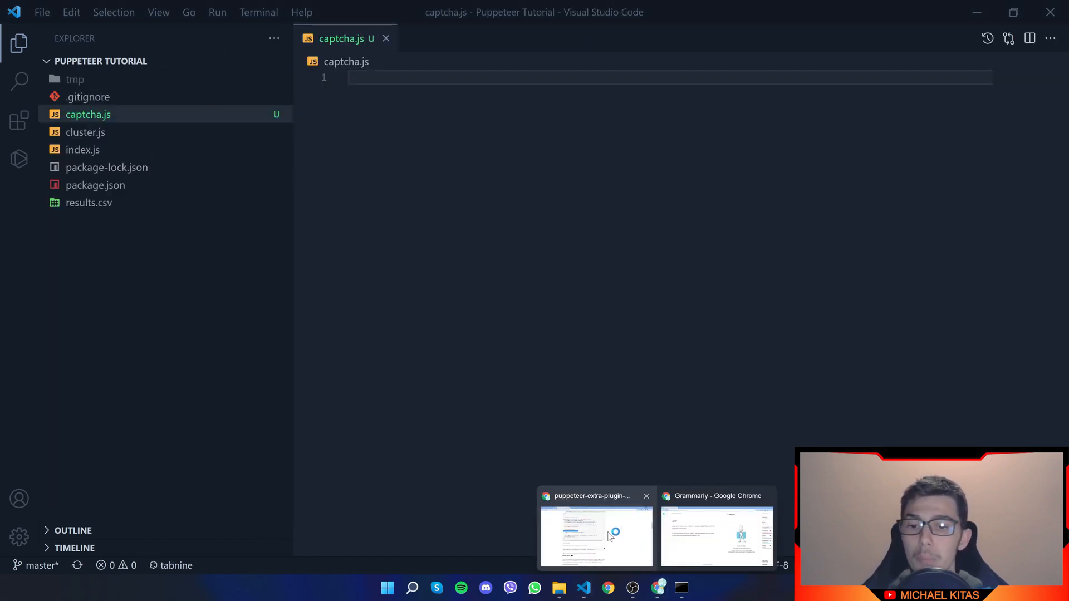
{"action": "left_click", "coordinate": [595, 537]}
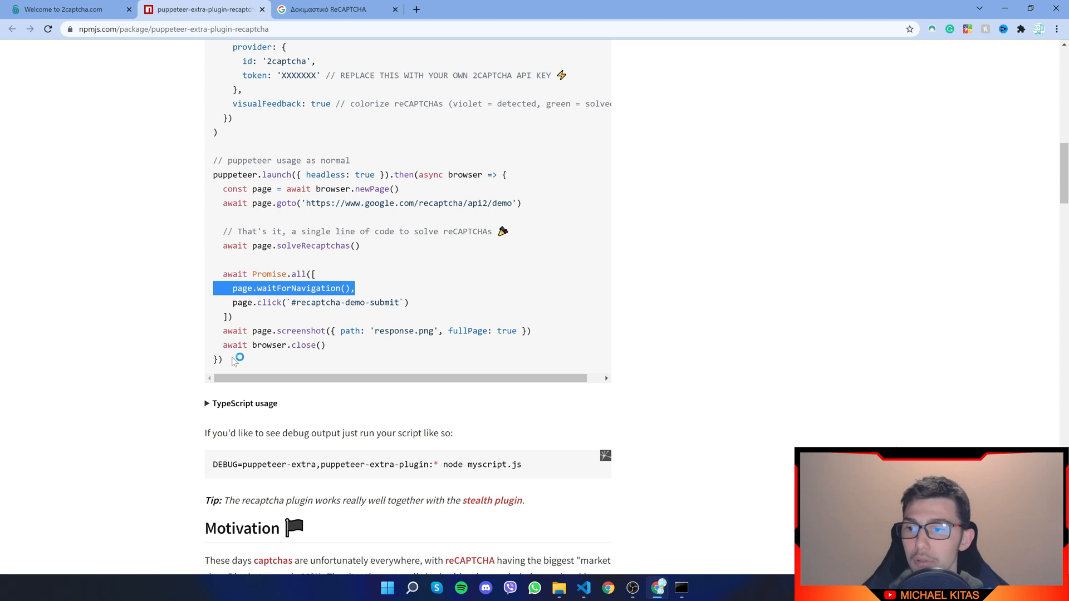
{"action": "left_click", "coordinate": [583, 588]}
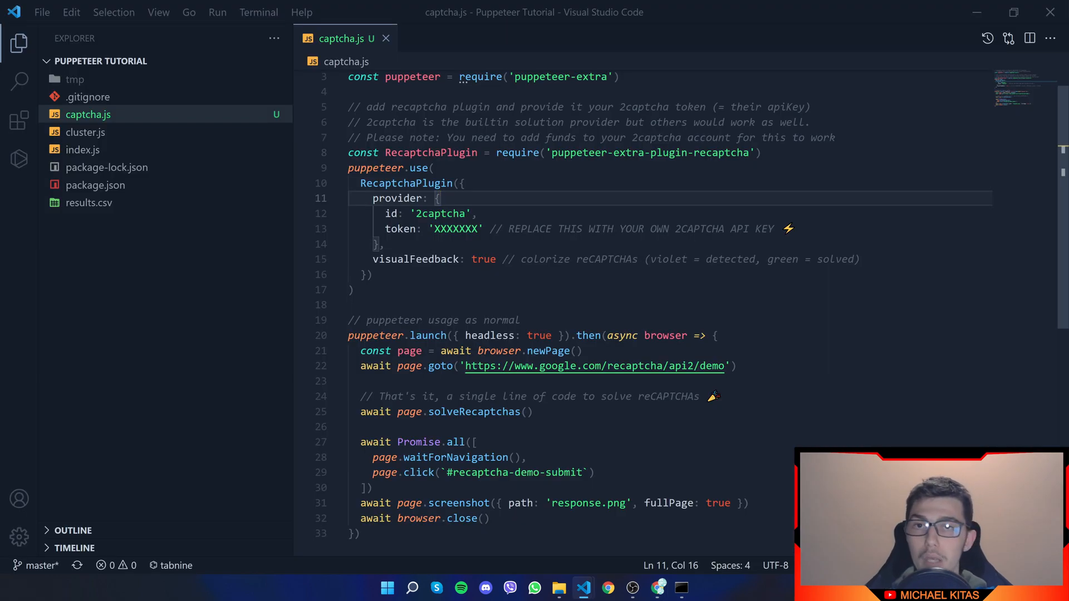
{"action": "mouse_move", "coordinate": [258, 13]}
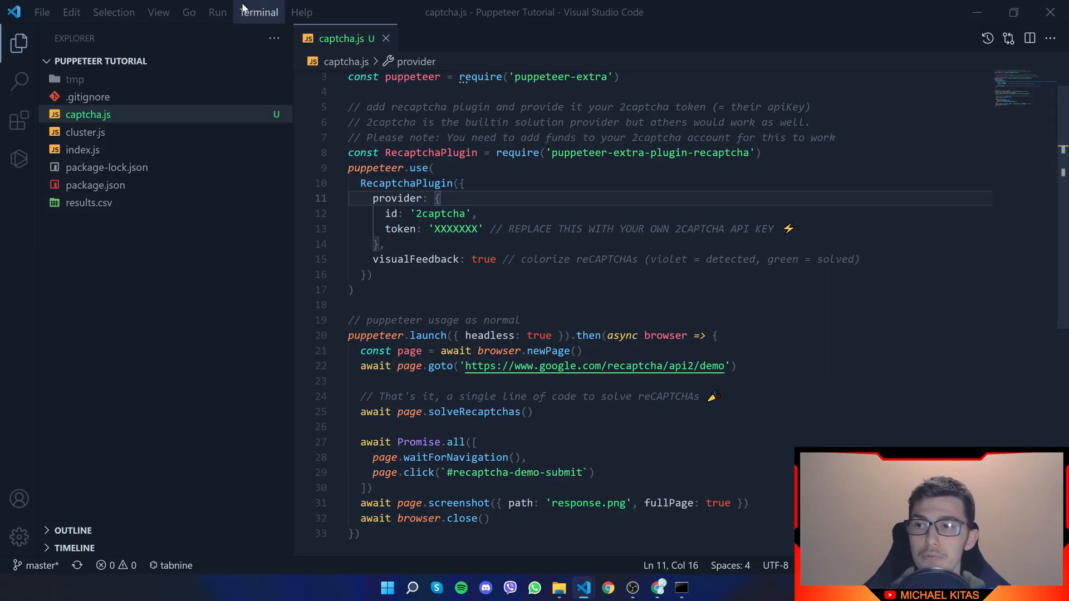
Open a new terminal and clear the mistyped npm init command
{"action": "left_click", "coordinate": [258, 12]}
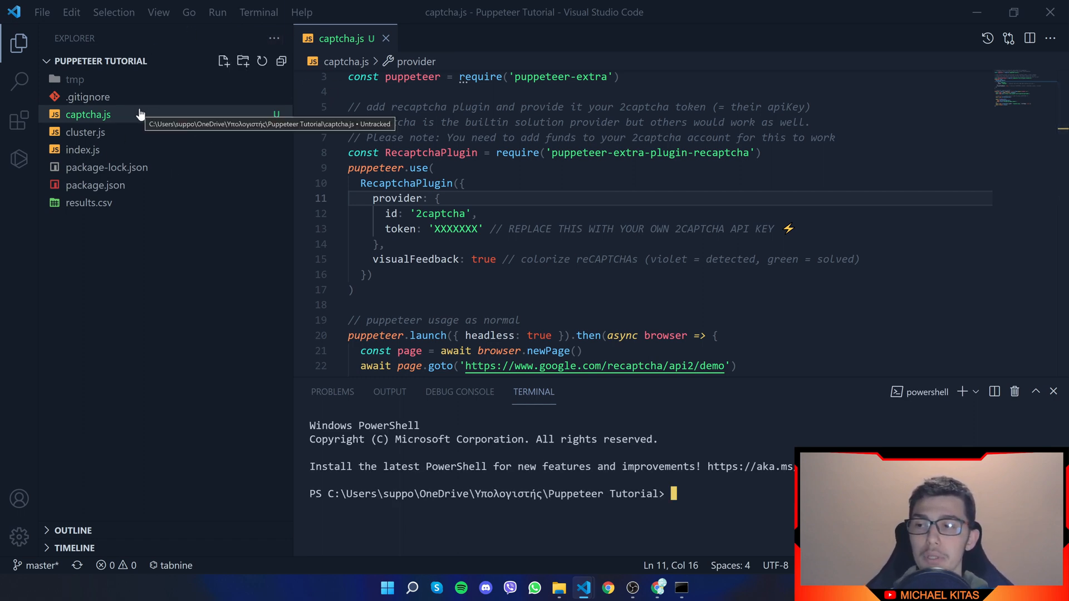
{"action": "mouse_move", "coordinate": [220, 227]}
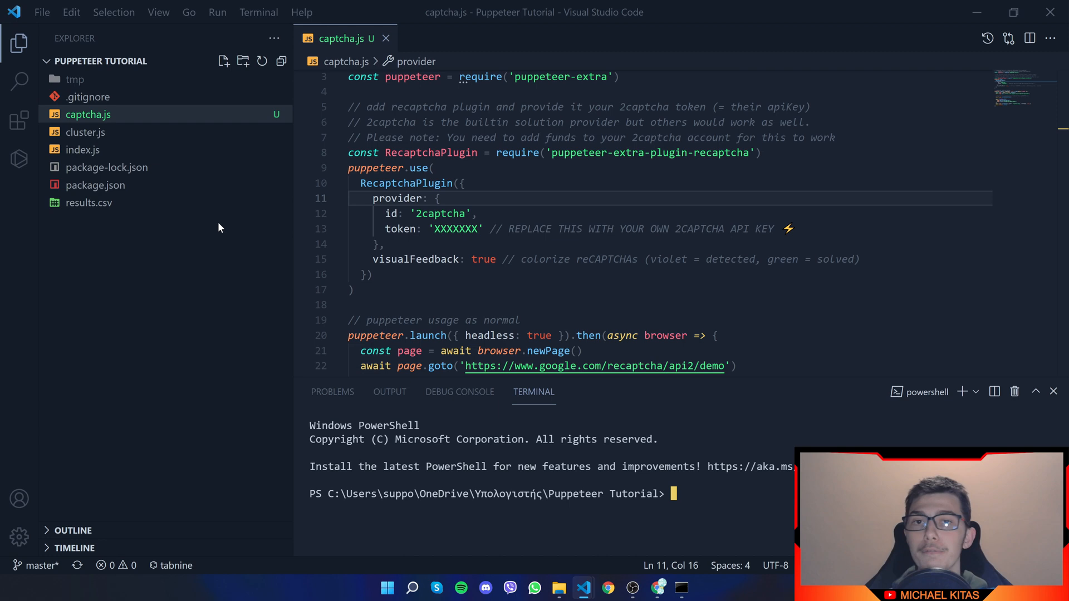
{"action": "type", "text": "np"}
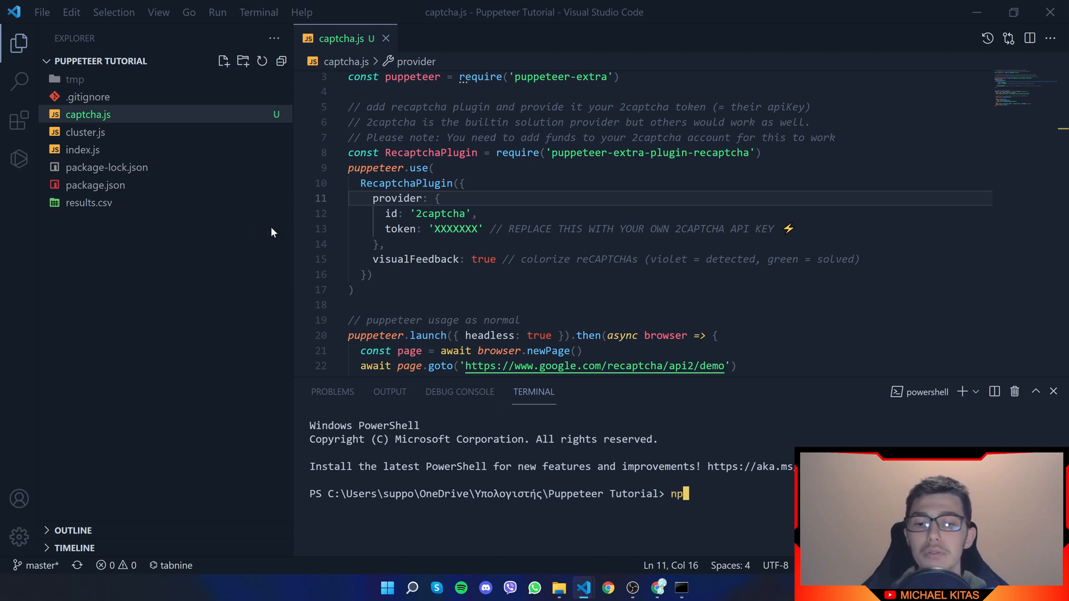
{"action": "type", "text": "m init 0-"}
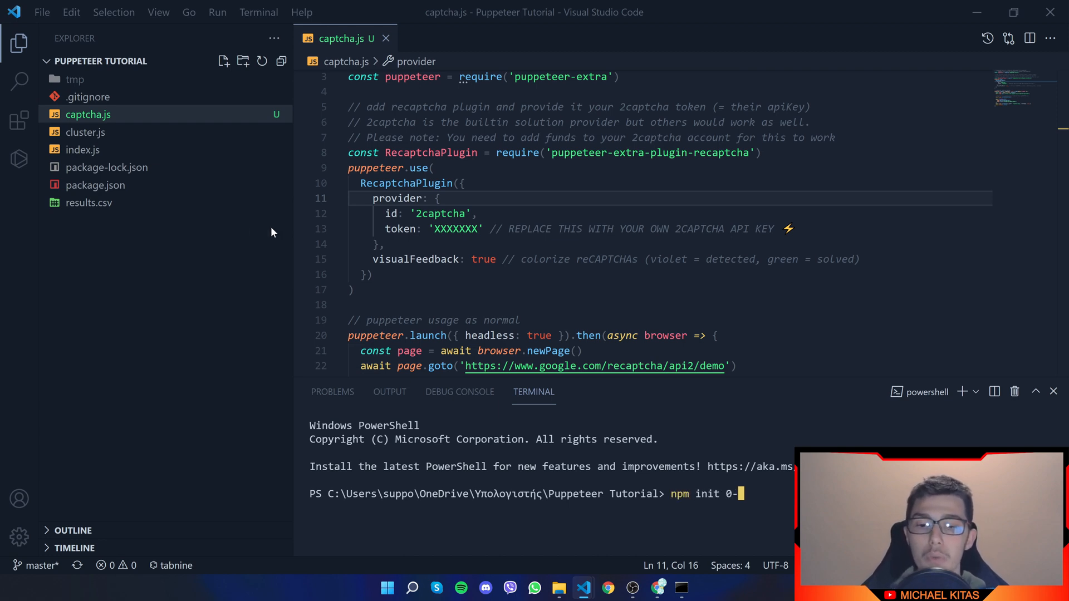
{"action": "key", "text": "Backspace"}
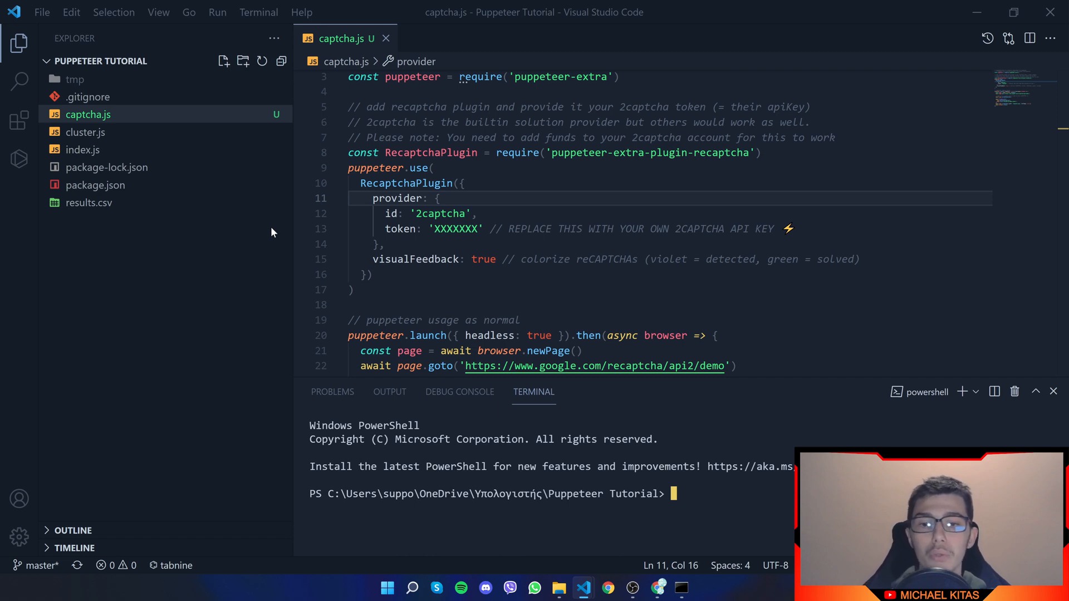
Run npm i puppeteer with puppeteer-extra and the recaptcha plugin using --save
{"action": "type", "text": "b"}
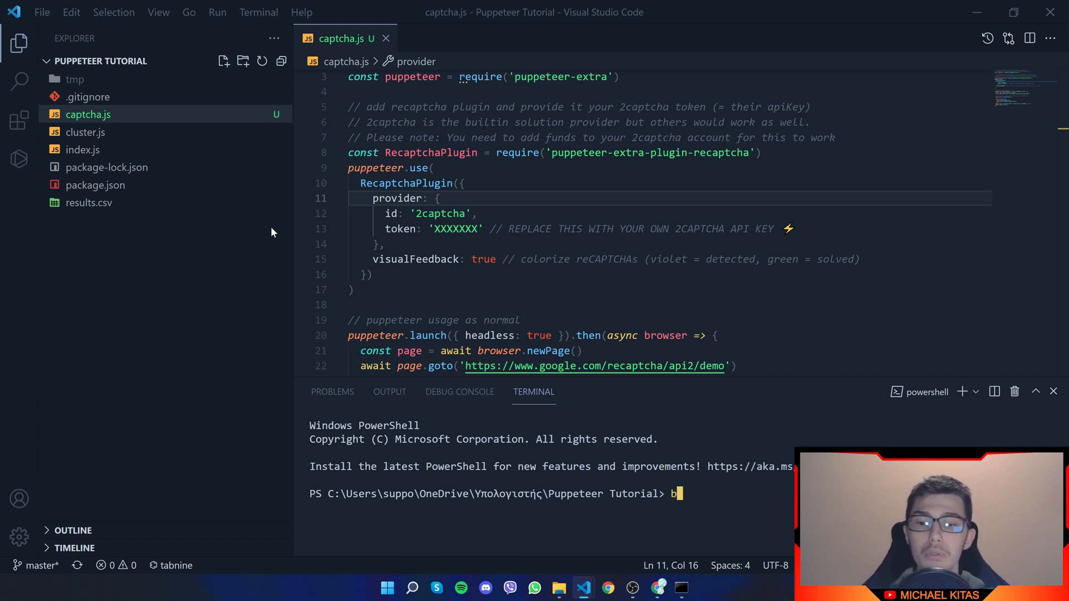
{"action": "type", "text": "np"}
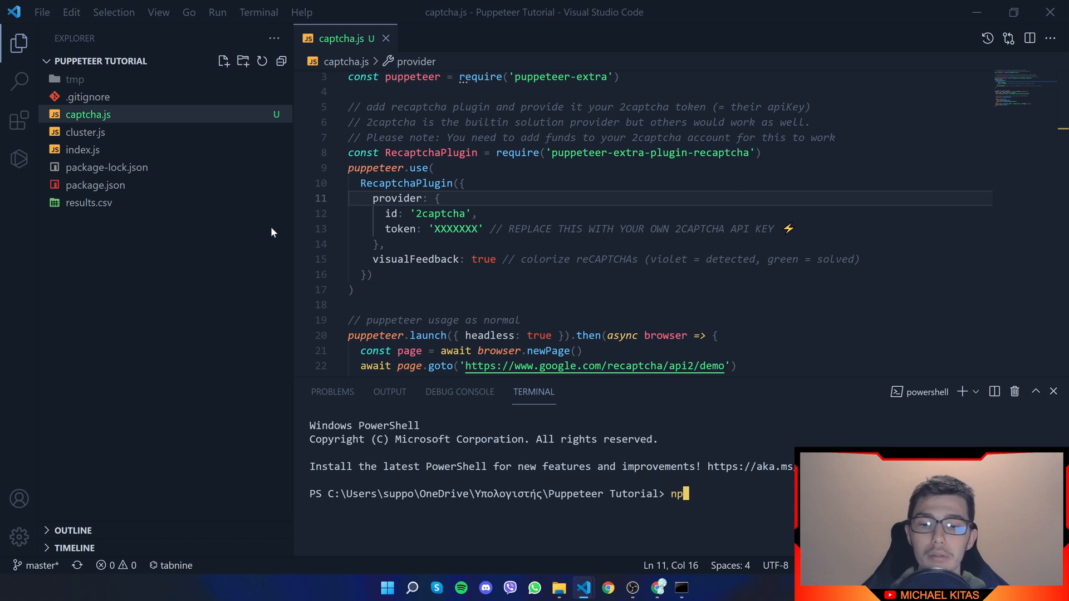
{"action": "type", "text": "m i"}
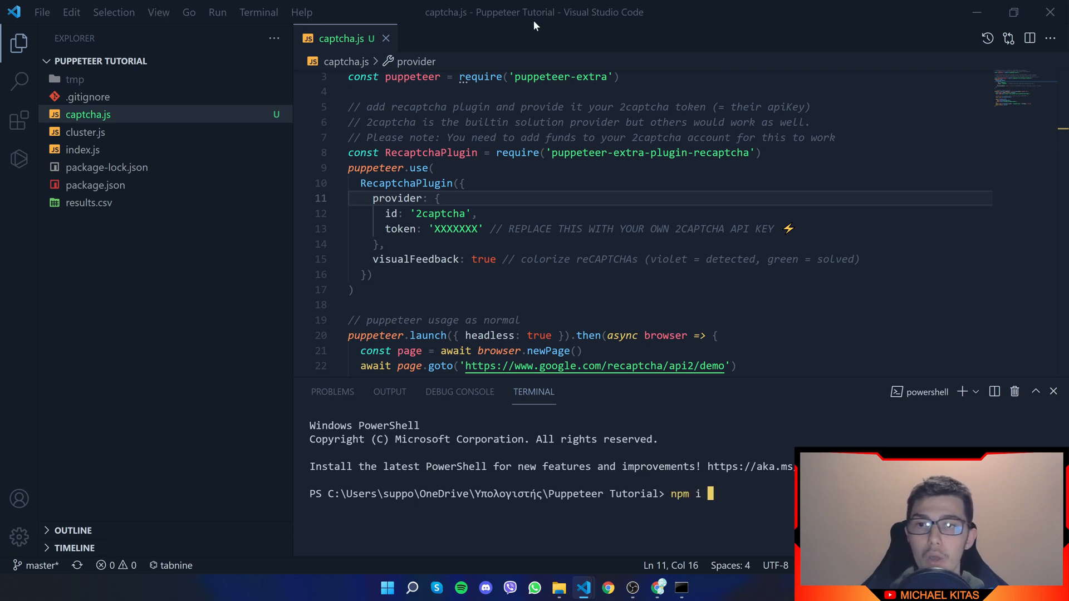
{"action": "double_click", "coordinate": [536, 77]}
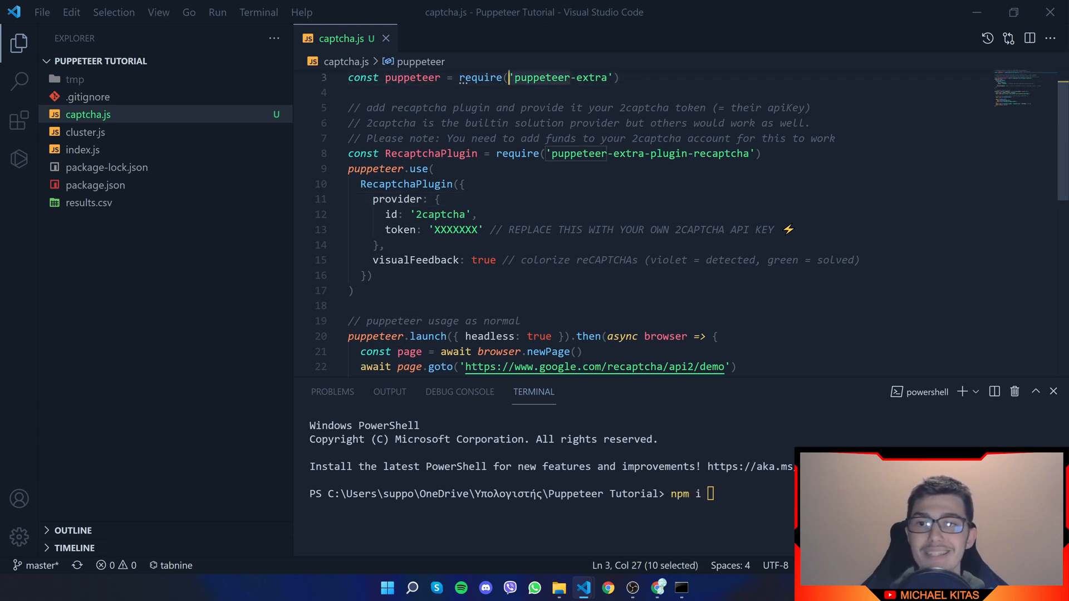
{"action": "type", "text": "puppeteer"}
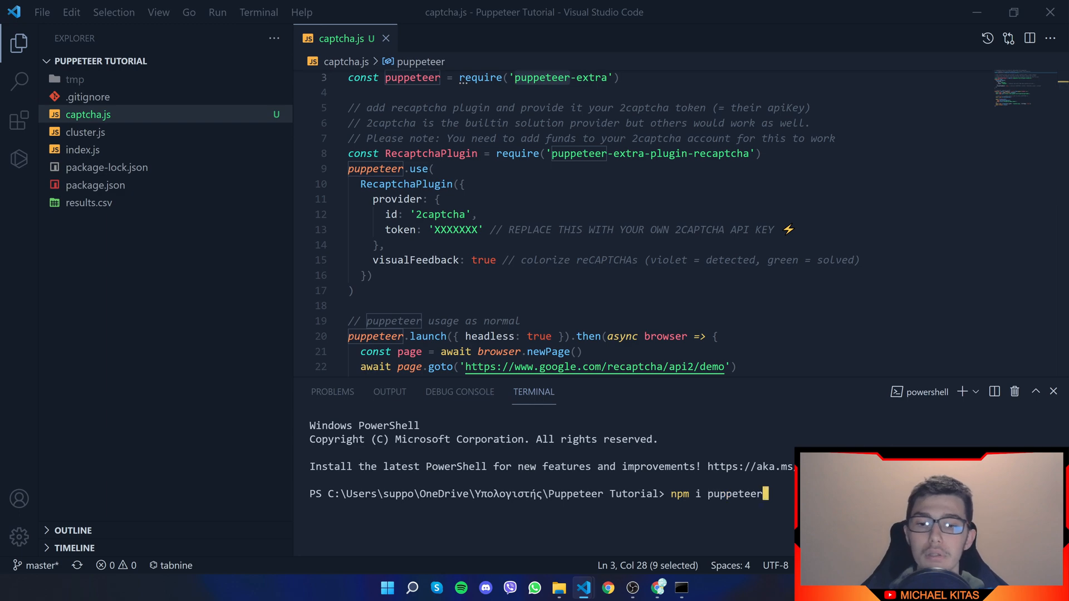
{"action": "scroll", "scroll_direction": "down", "scroll_amount": 3}
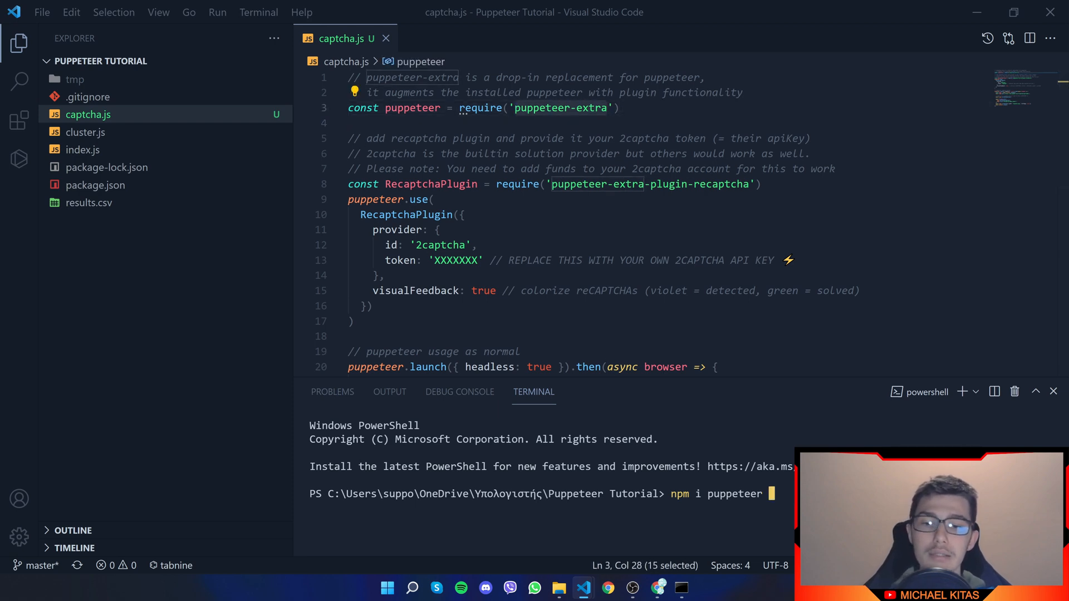
{"action": "type", "text": "pupp"}
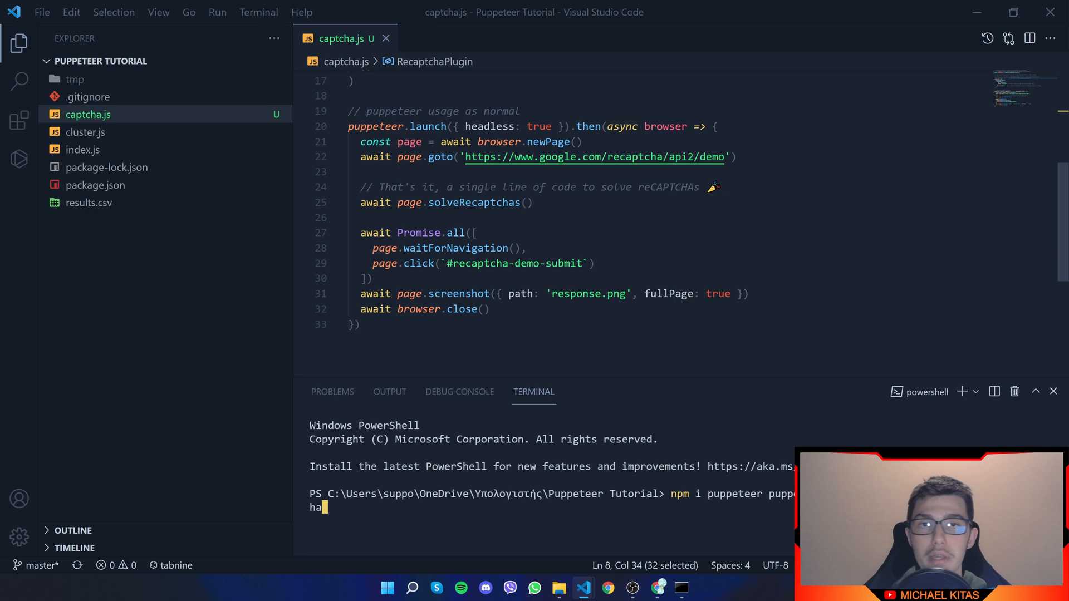
{"action": "type", "text": "--s"}
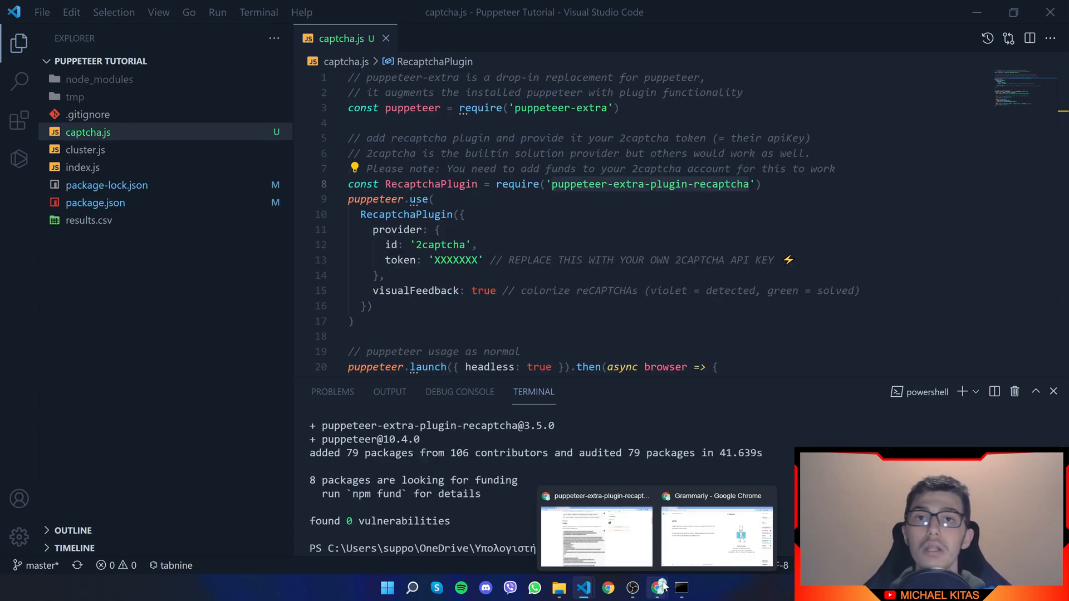
{"action": "left_click", "coordinate": [441, 230]}
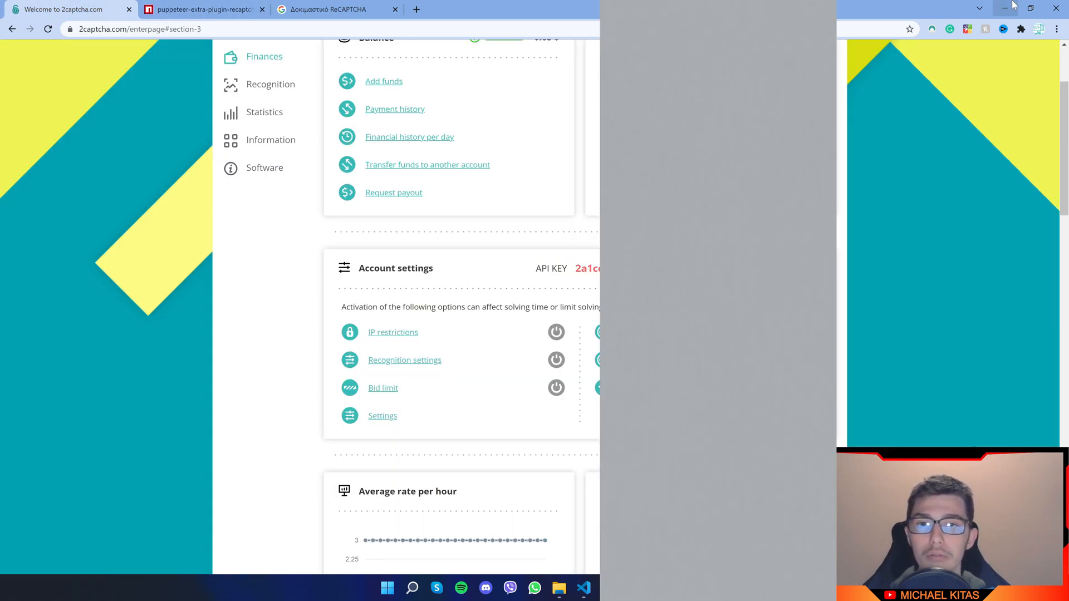
Change headless from true to false in captcha.js's puppeteer.launch options
{"action": "left_click", "coordinate": [583, 588]}
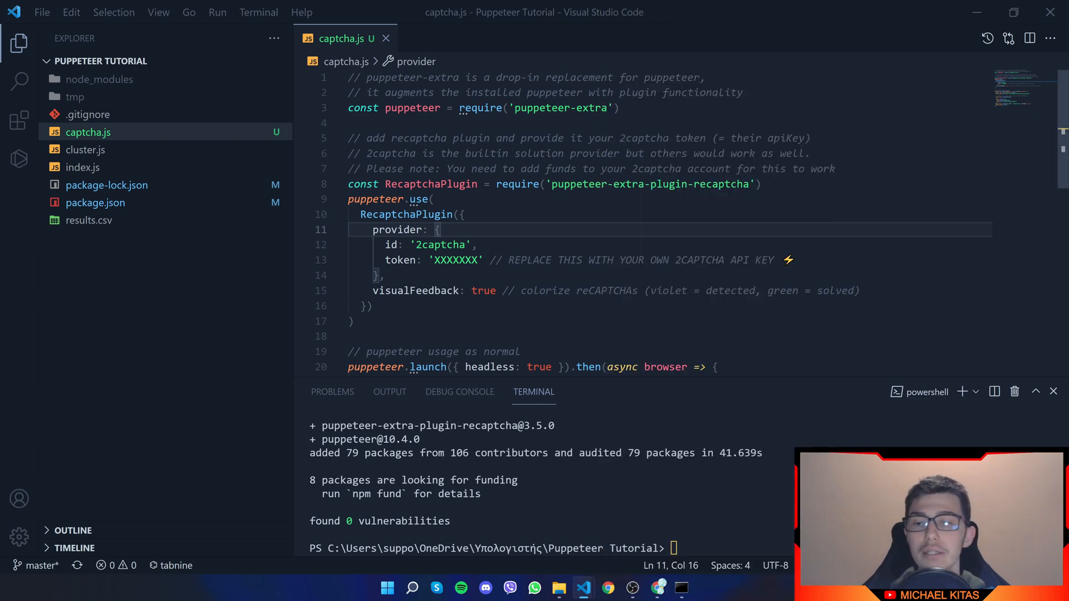
{"action": "double_click", "coordinate": [456, 260]}
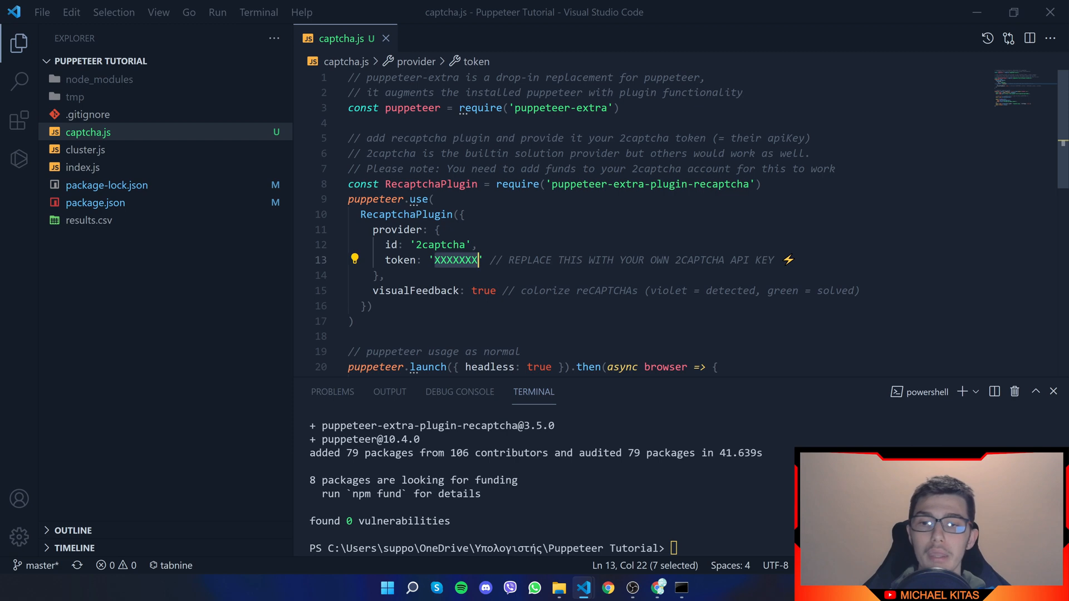
{"action": "scroll", "scroll_direction": "down", "scroll_amount": 3}
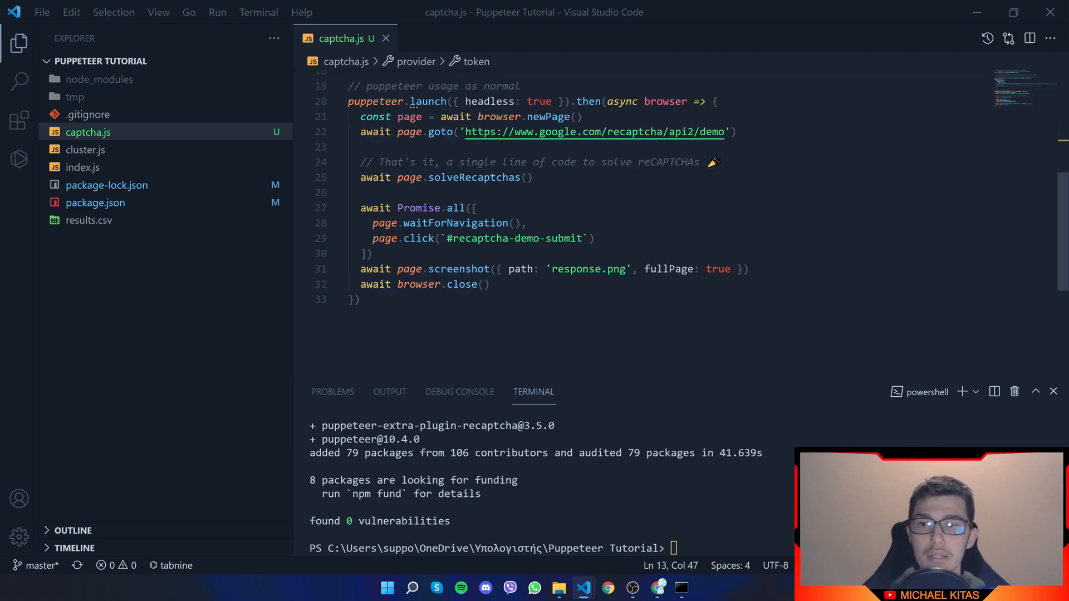
{"action": "type", "text": "false"}
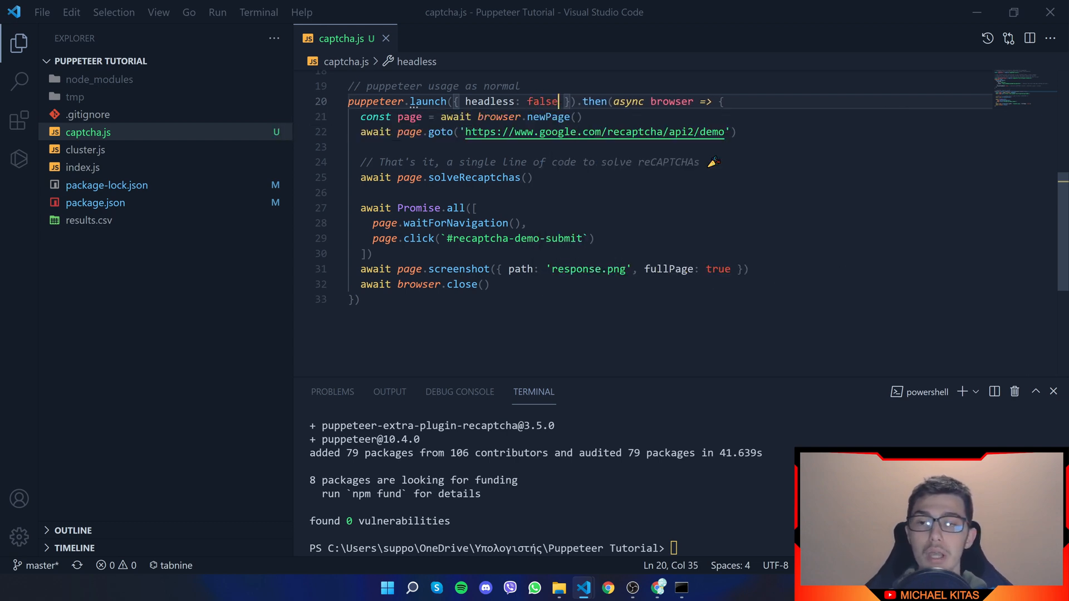
Open and close Settings, comment out page.screenshot with //, and focus the terminal
{"action": "left_click", "coordinate": [361, 192]}
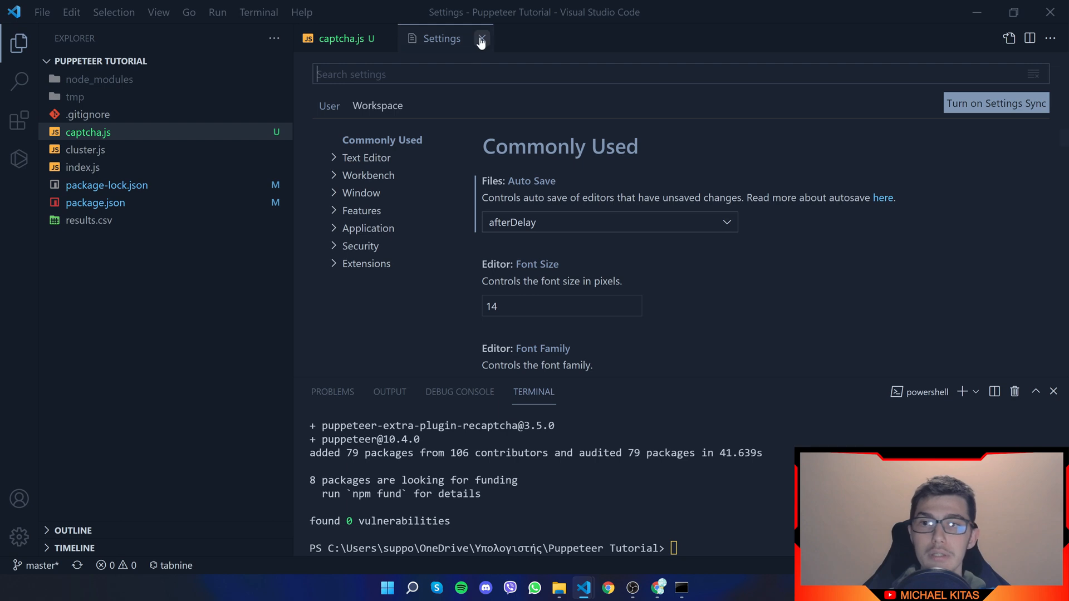
{"action": "left_click", "coordinate": [481, 39]}
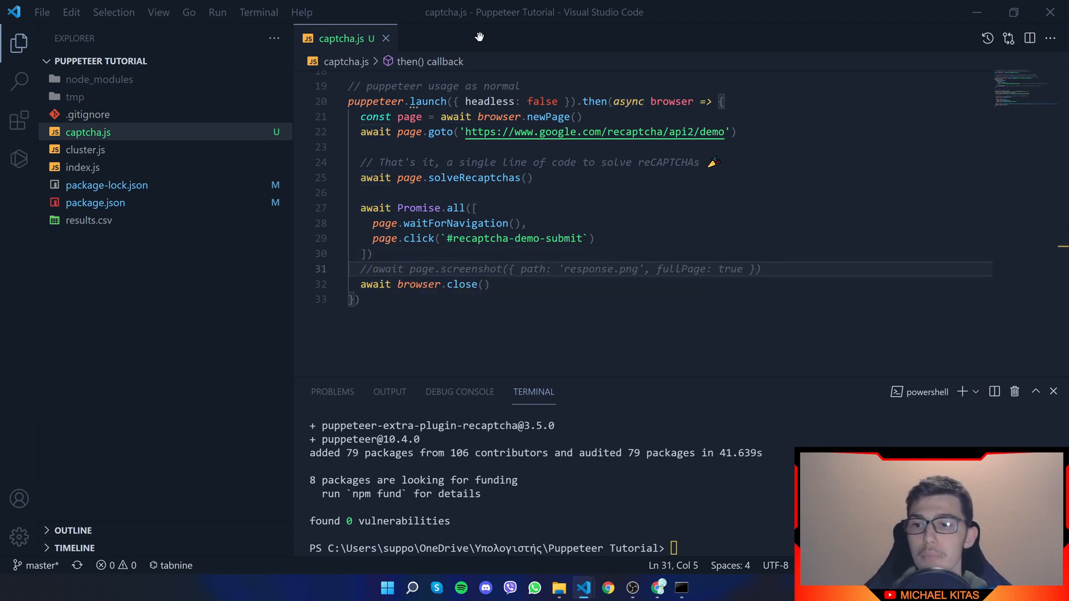
{"action": "left_click", "coordinate": [371, 252]}
{"action": "type", "text": "n"}
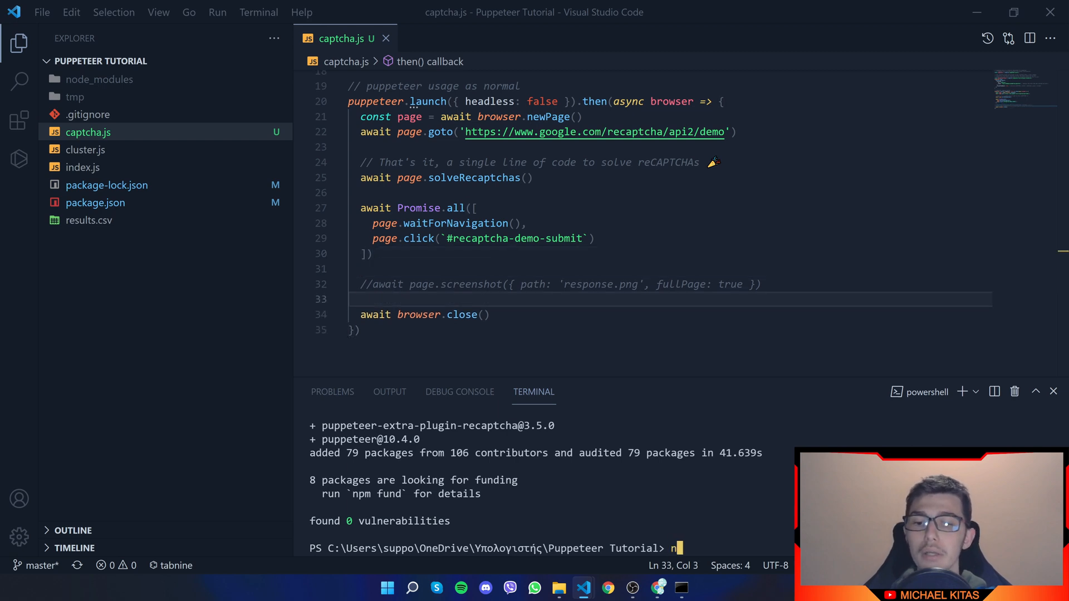
Run node .\captcha.js so Chrome solves the demo reCAPTCHA and shows Verification Success
{"action": "type", "text": "ode .\\captcha.js"}
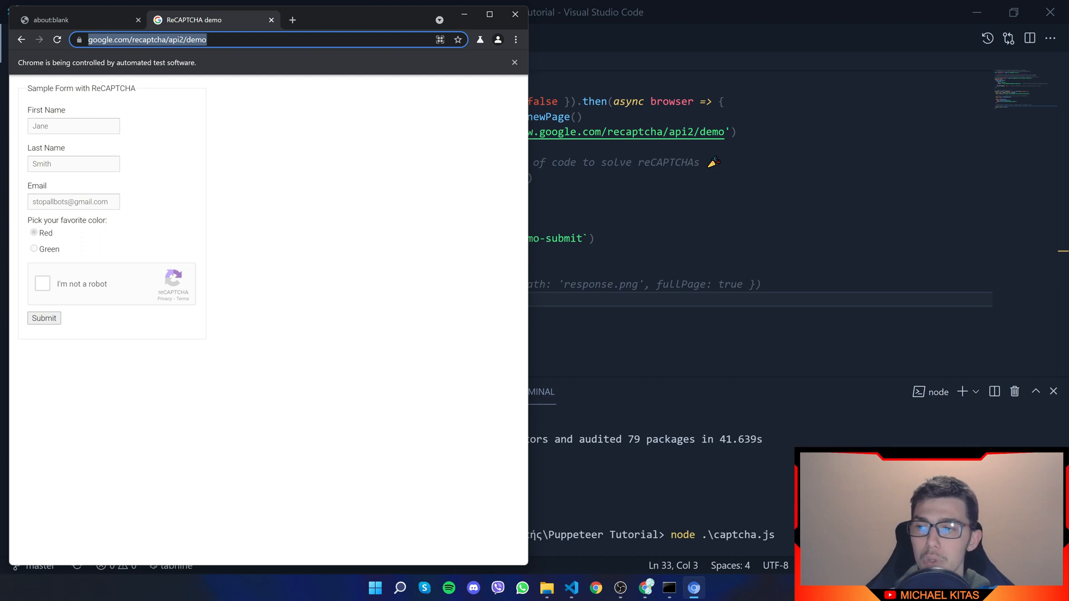
{"action": "mouse_move", "coordinate": [234, 289]}
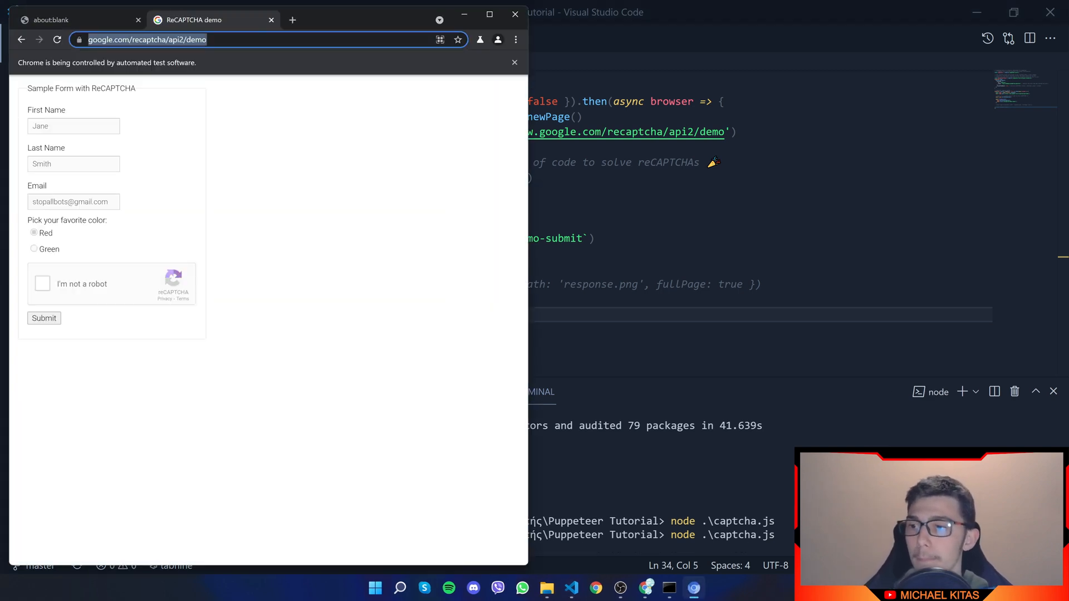
{"action": "mouse_move", "coordinate": [153, 304]}
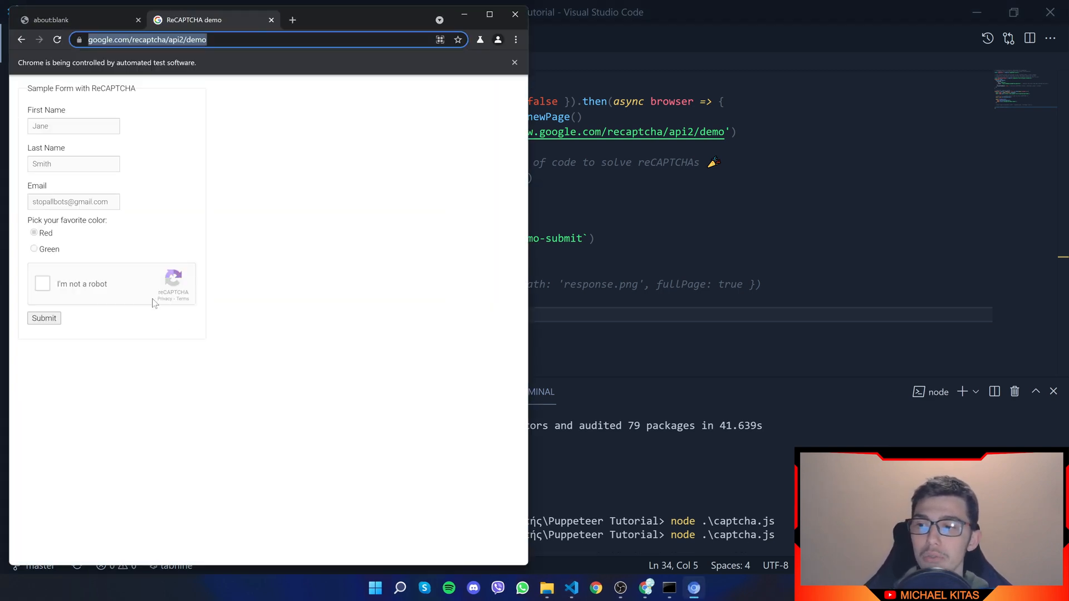
{"action": "mouse_move", "coordinate": [304, 315]}
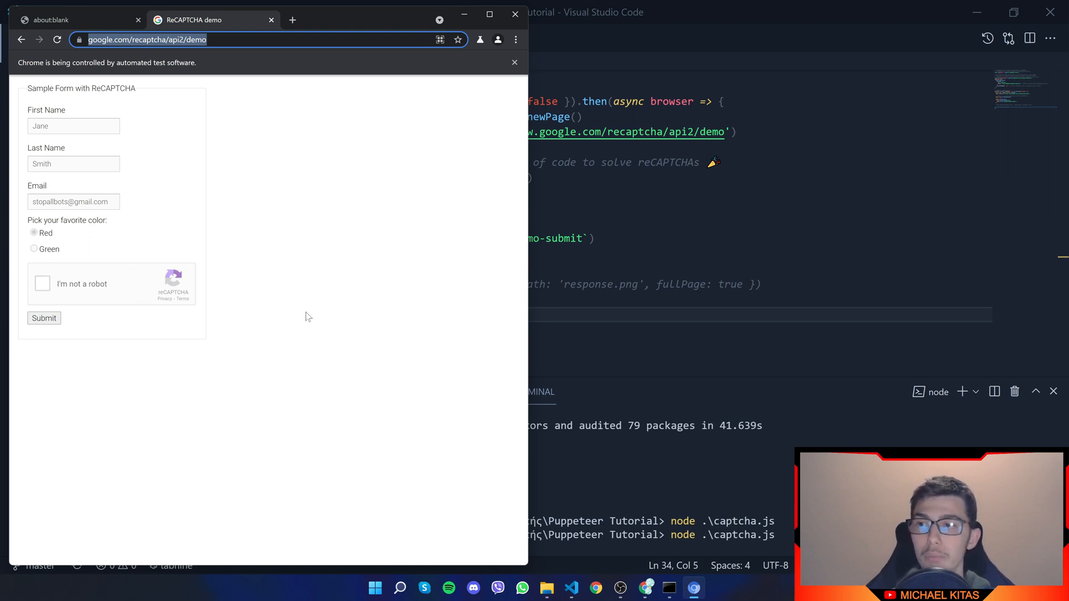
{"action": "left_click", "coordinate": [44, 318]}
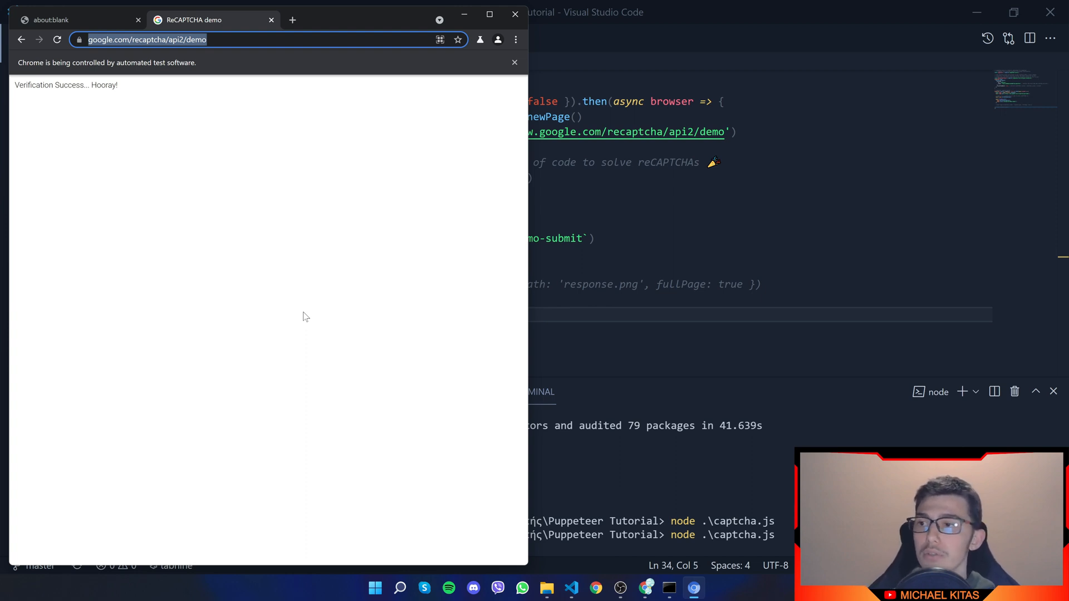
{"action": "mouse_move", "coordinate": [64, 76]}
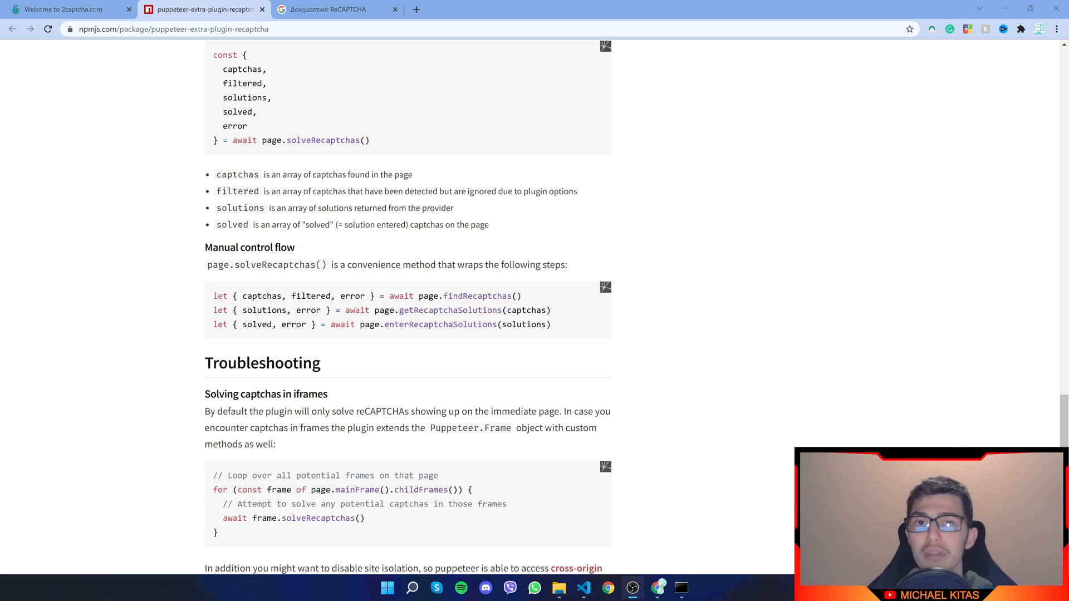
{"action": "mouse_move", "coordinate": [685, 52]}
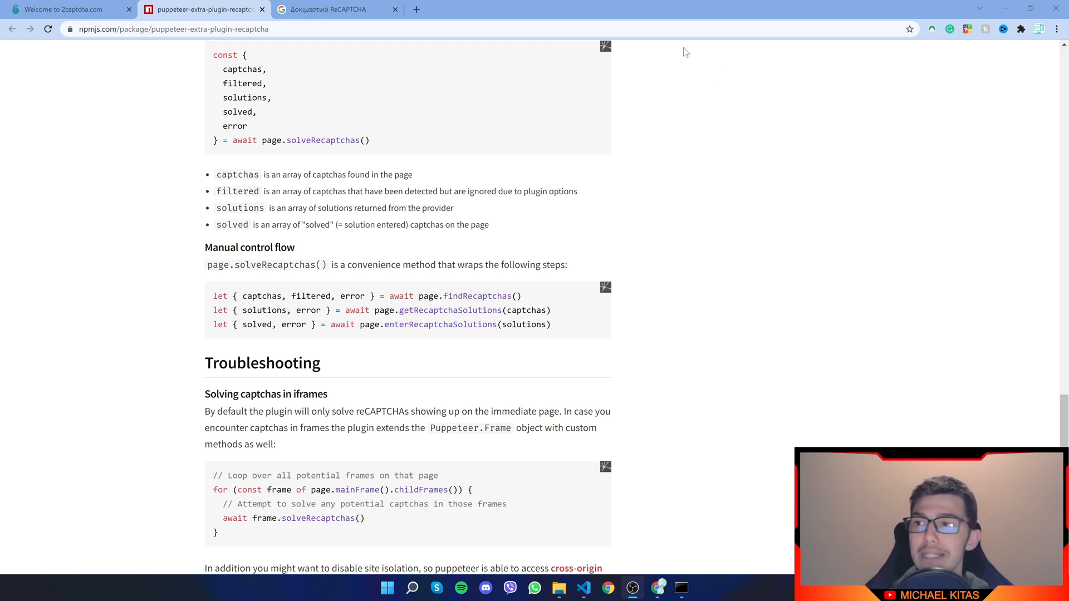
Glance at the demo tab, then highlight 'Solving captchas in iframes' in the plugin's Troubleshooting docs
{"action": "left_click", "coordinate": [334, 9]}
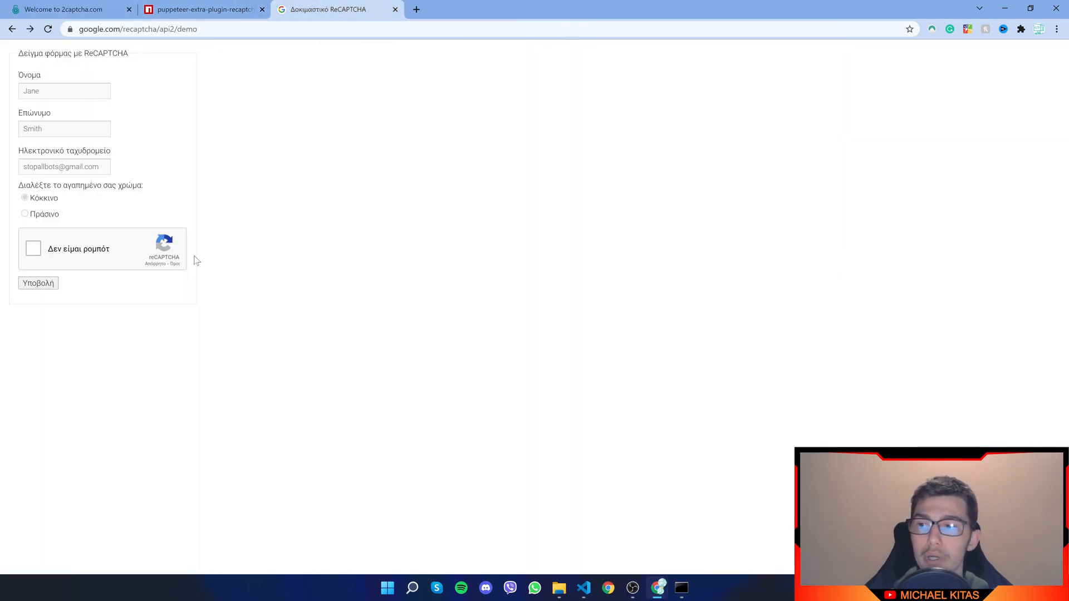
{"action": "mouse_move", "coordinate": [3, 238]}
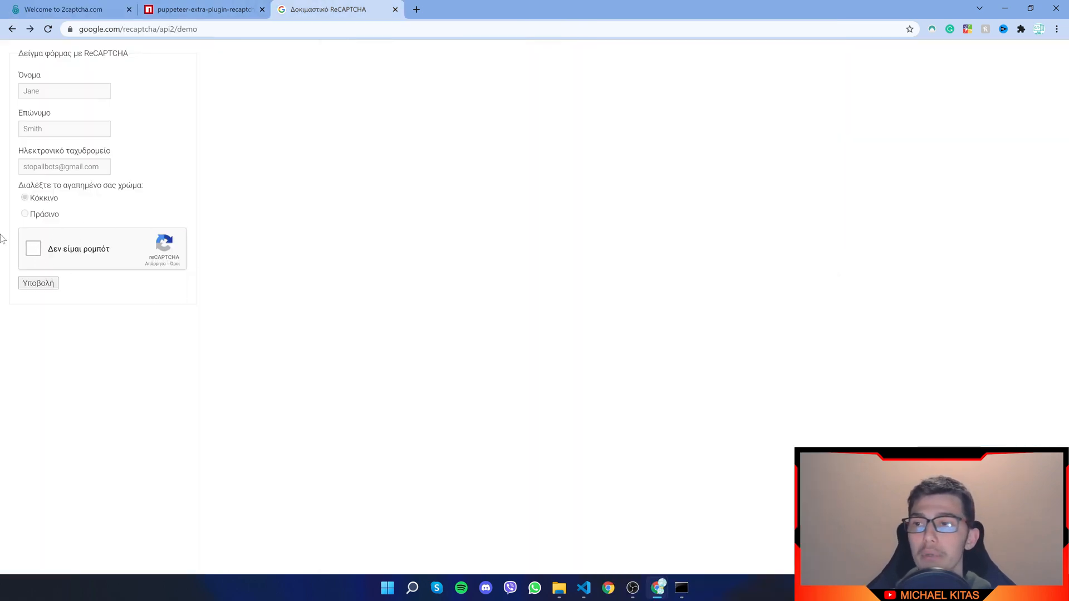
{"action": "left_click", "coordinate": [201, 9]}
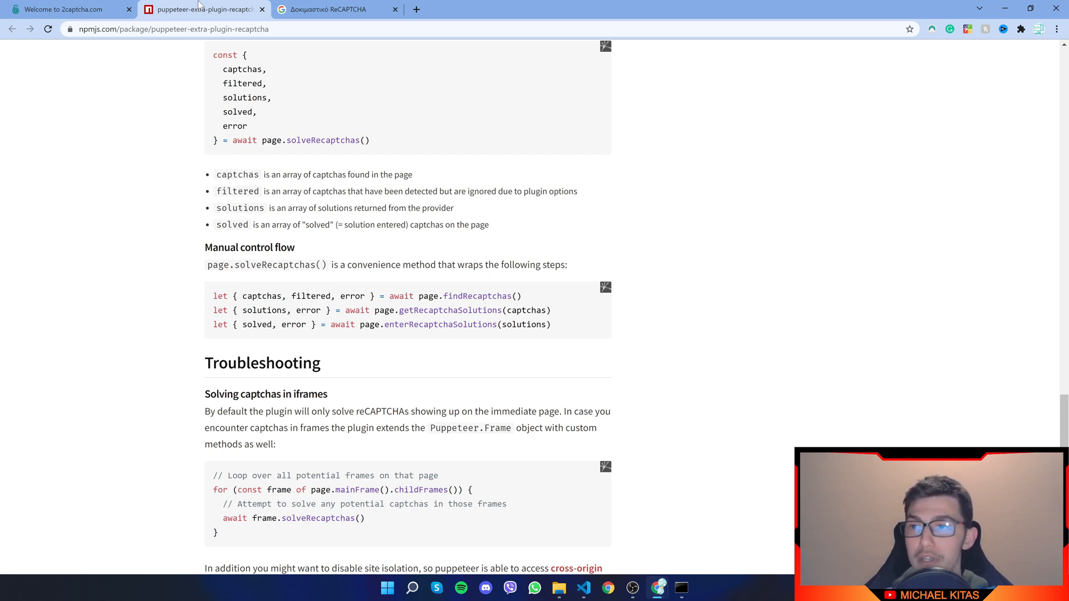
{"action": "scroll", "scroll_direction": "down", "scroll_amount": 3}
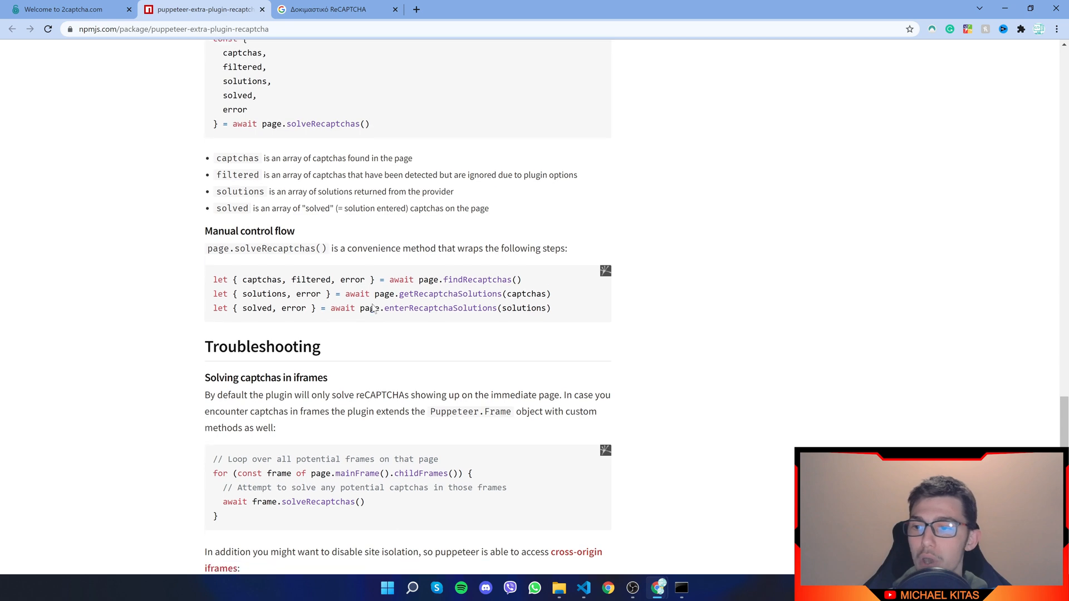
{"action": "scroll", "scroll_direction": "down", "scroll_amount": 3}
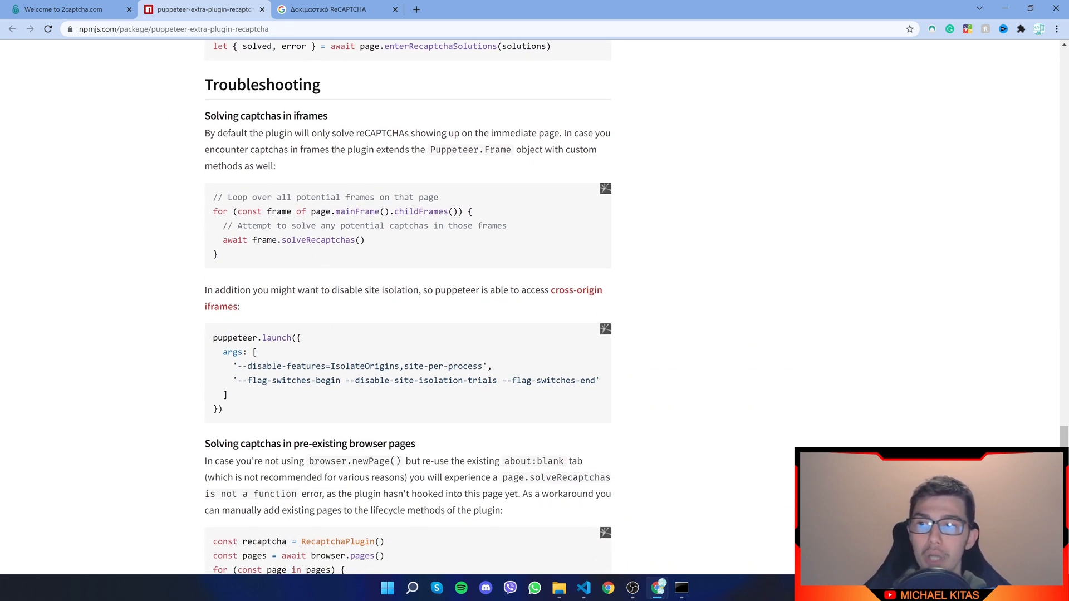
{"action": "left_click_drag", "start_coordinate": [219, 115], "coordinate": [329, 134]}
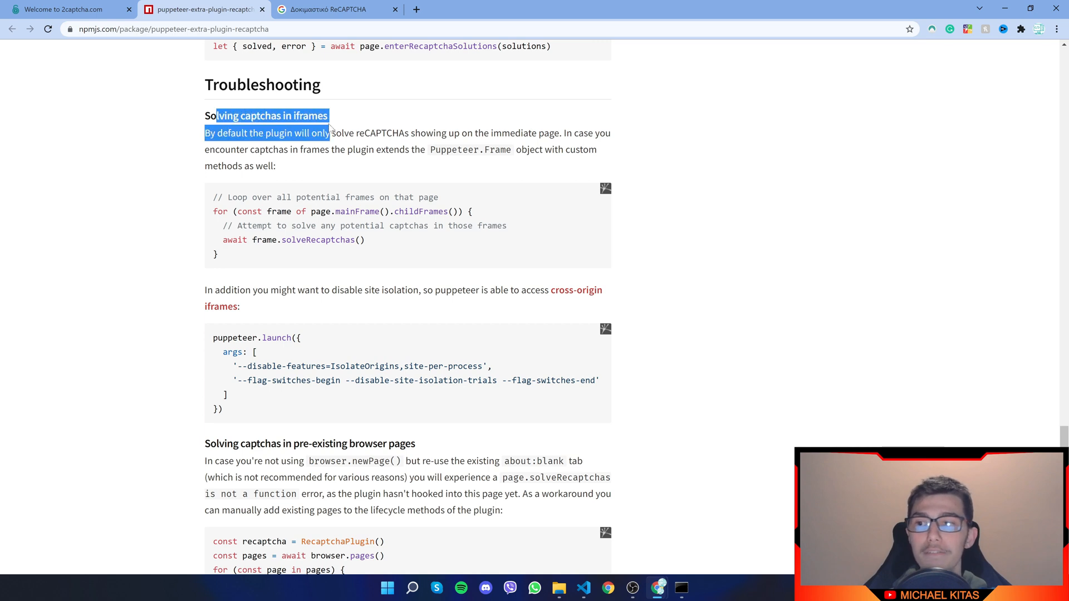
{"action": "mouse_move", "coordinate": [200, 249]}
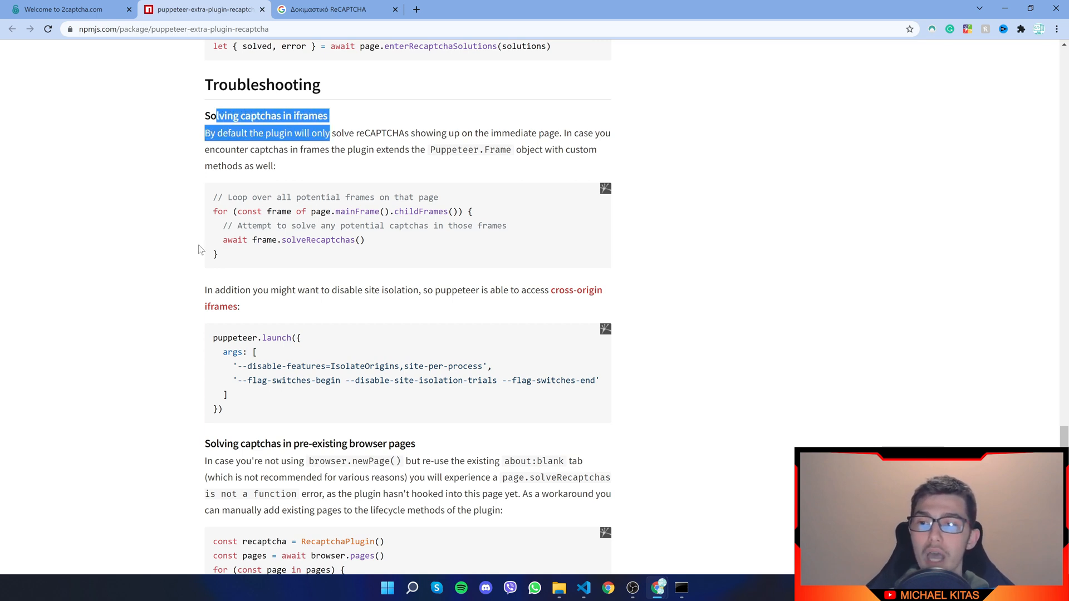
{"action": "mouse_move", "coordinate": [230, 261]}
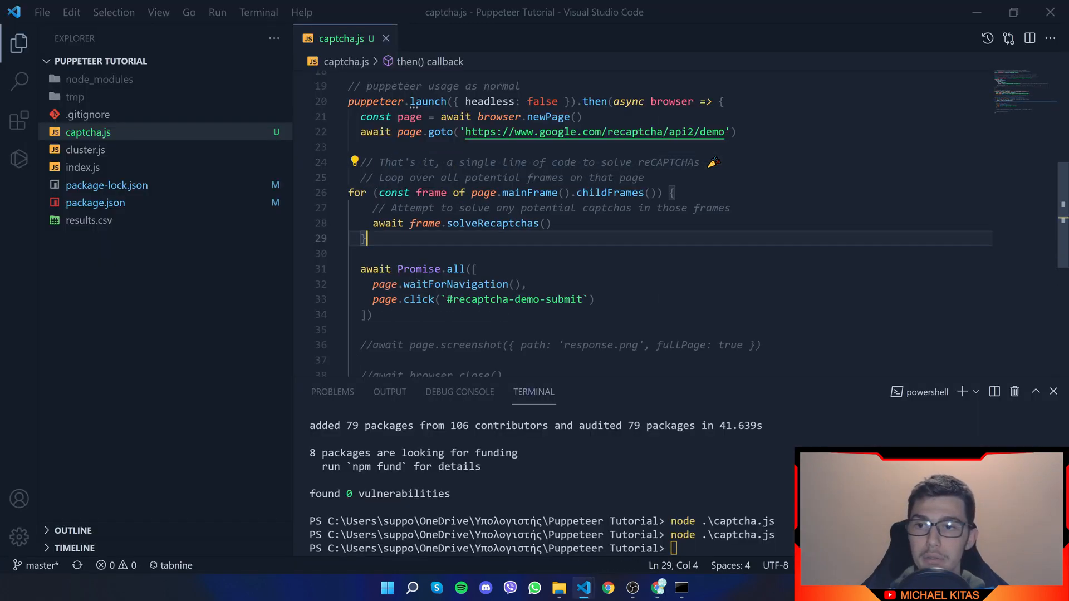
Reformat captcha.js and highlight childFrames, frame and solveRecaptchas in the new frame loop
{"action": "right_click", "coordinate": [443, 238]}
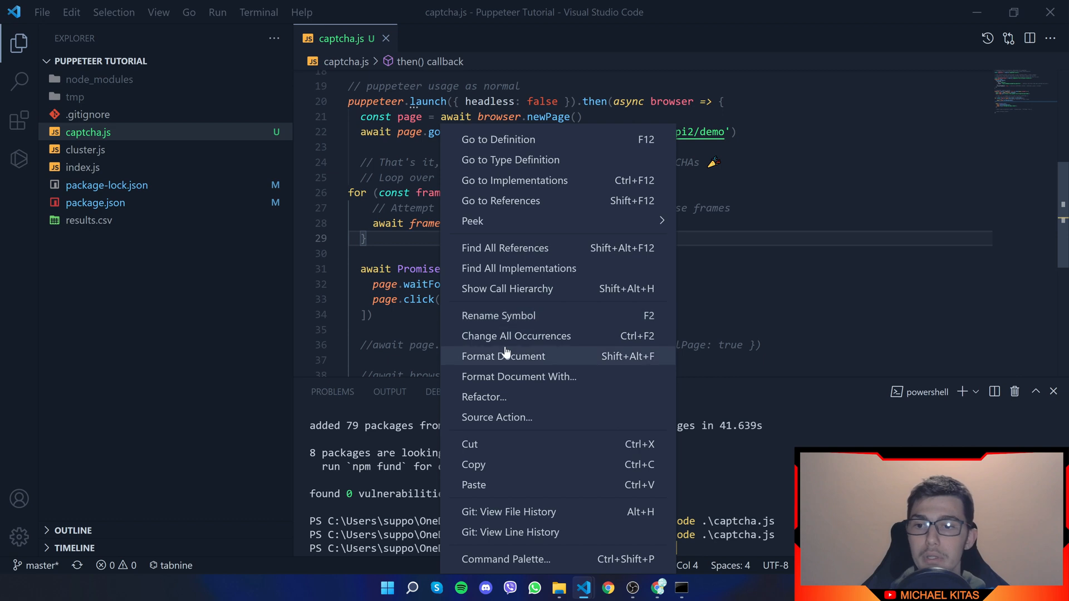
{"action": "left_click", "coordinate": [503, 356]}
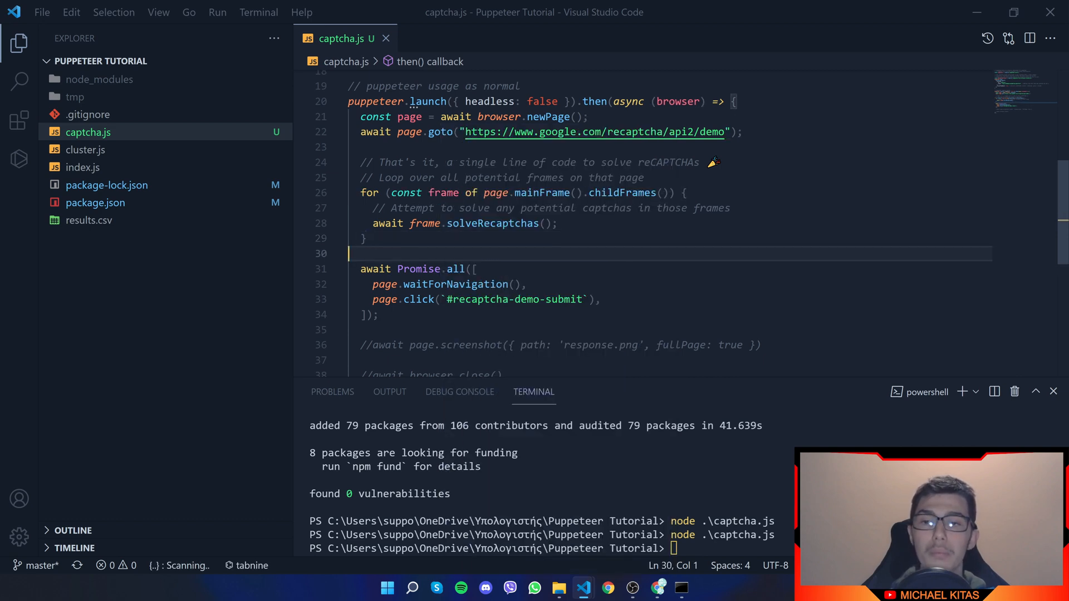
{"action": "double_click", "coordinate": [620, 192]}
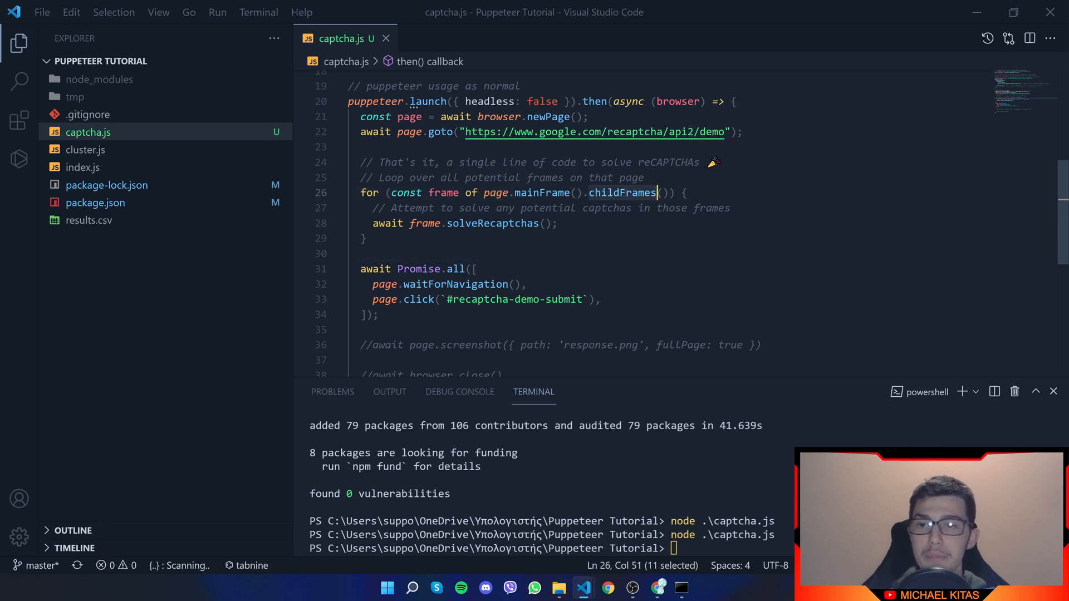
{"action": "double_click", "coordinate": [442, 192]}
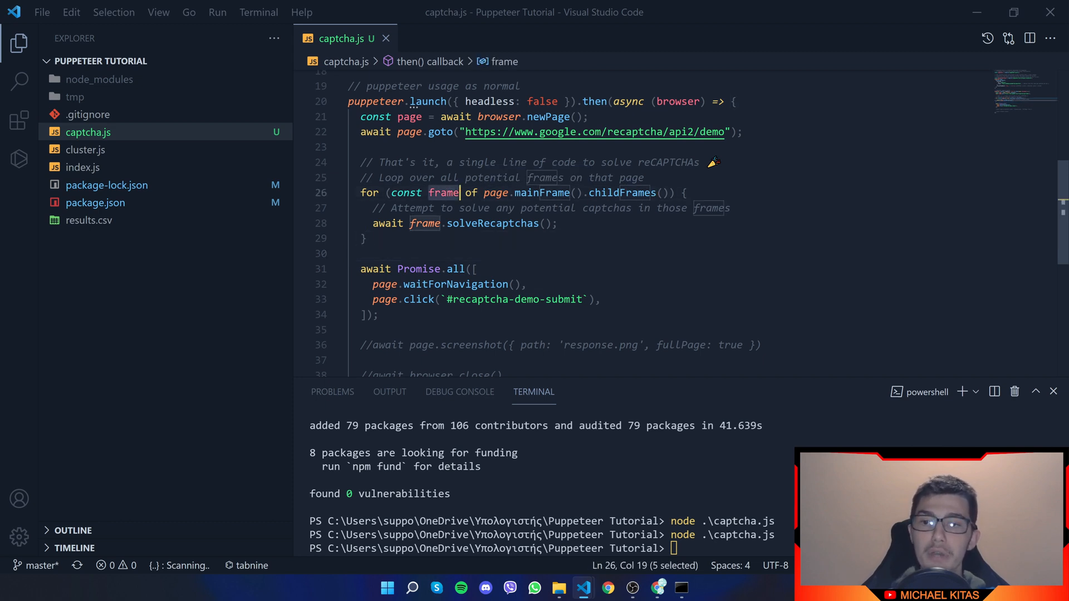
{"action": "left_click", "coordinate": [557, 223]}
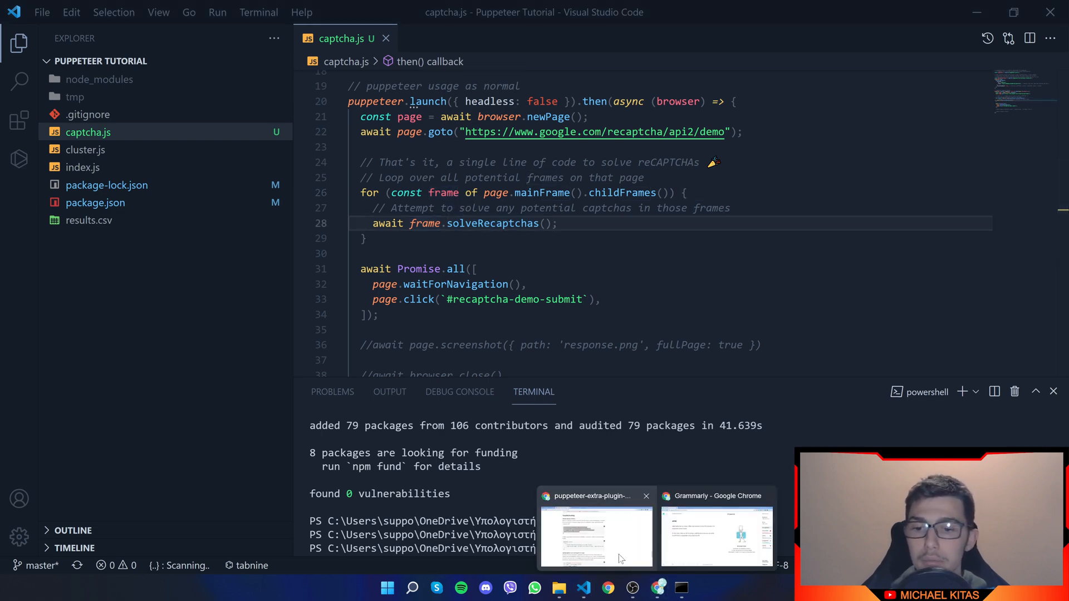
{"action": "left_click", "coordinate": [595, 532]}
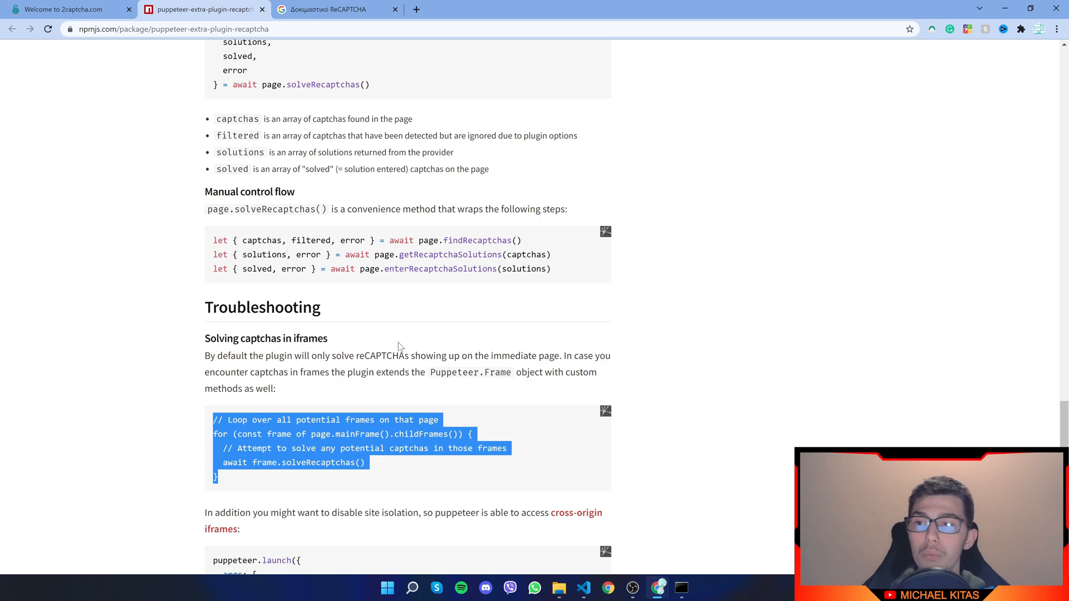
Scroll up to the docs' Result object example and select its code
{"action": "scroll", "scroll_direction": "up", "scroll_amount": 3}
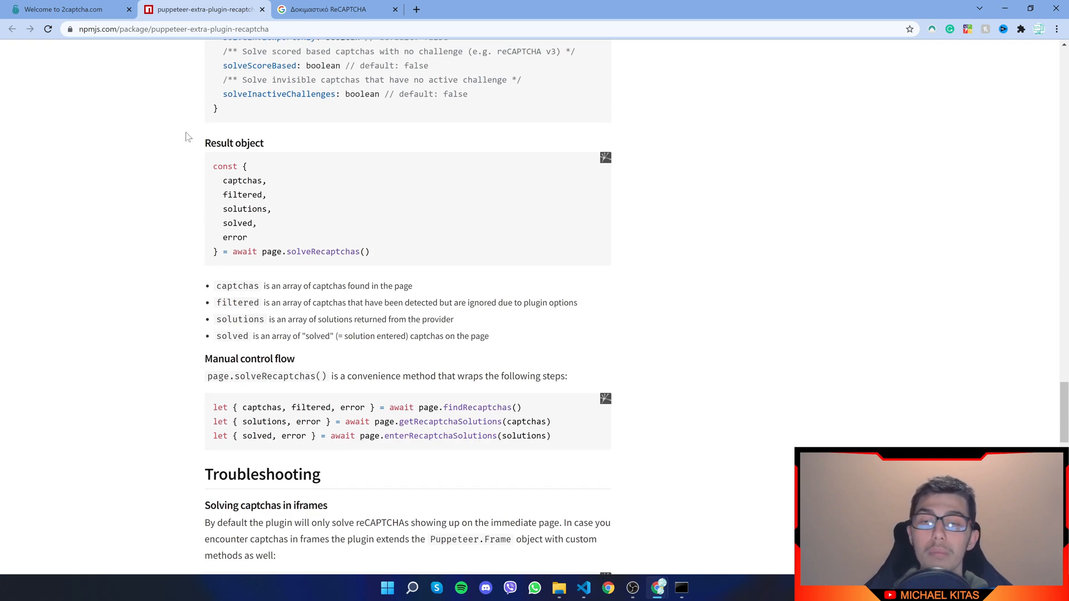
{"action": "mouse_move", "coordinate": [266, 147]}
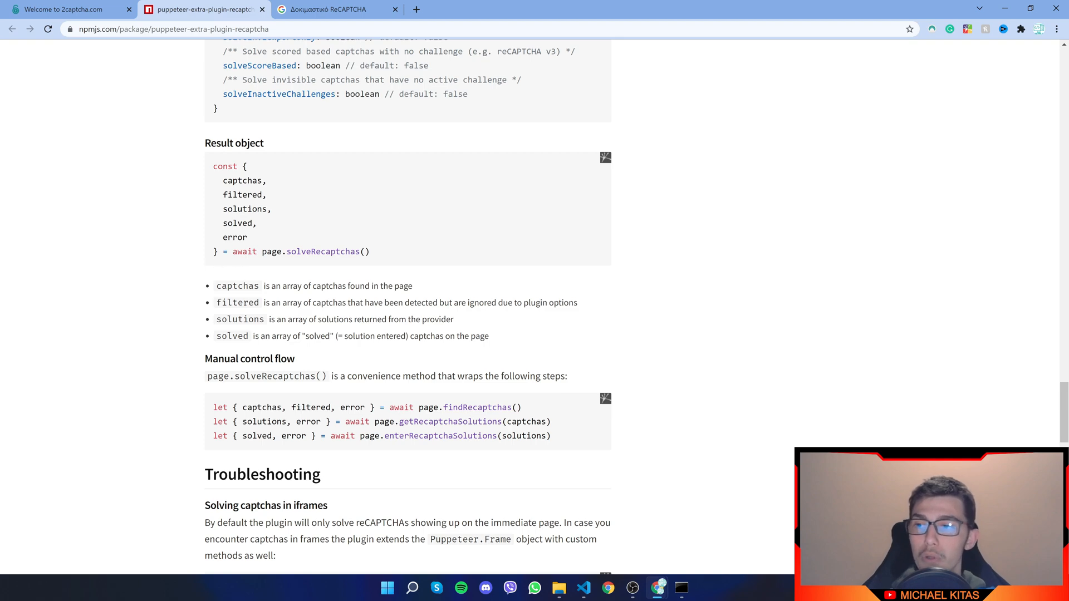
{"action": "left_click_drag", "start_coordinate": [213, 166], "coordinate": [229, 251]}
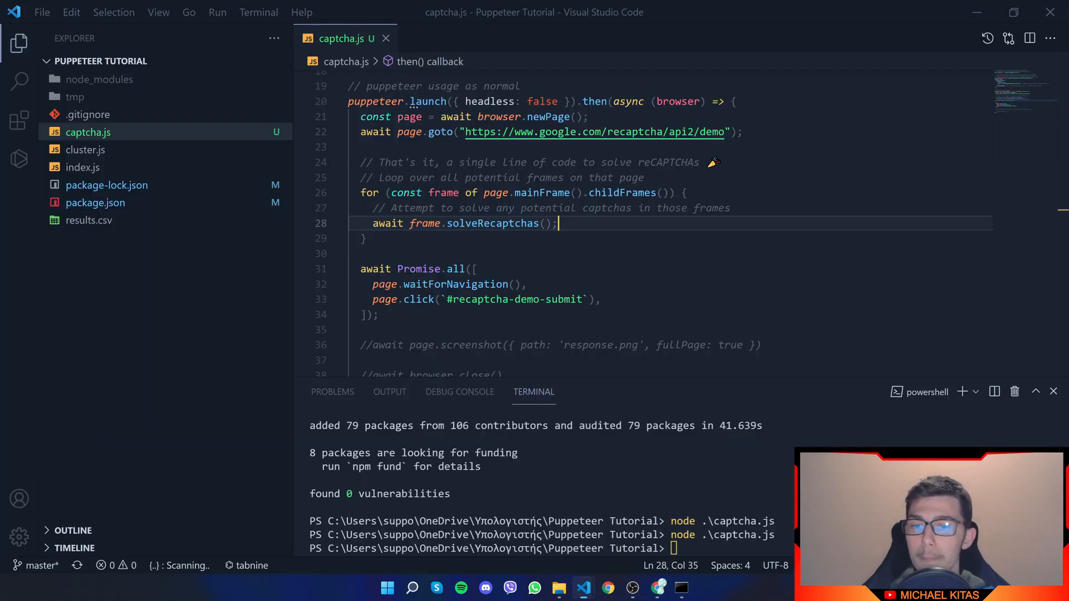
Destructure captchas, filtered, solutions, solved, error from frame.solveRecaptchas() and log solved
{"action": "scroll", "scroll_direction": "down", "scroll_amount": 3}
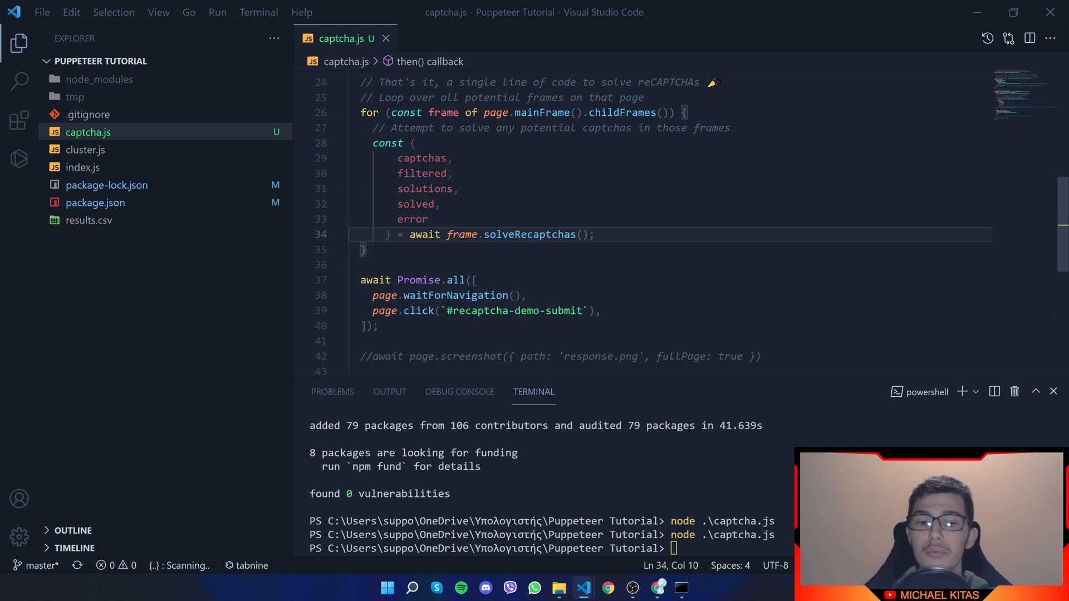
{"action": "type", "text": "con"}
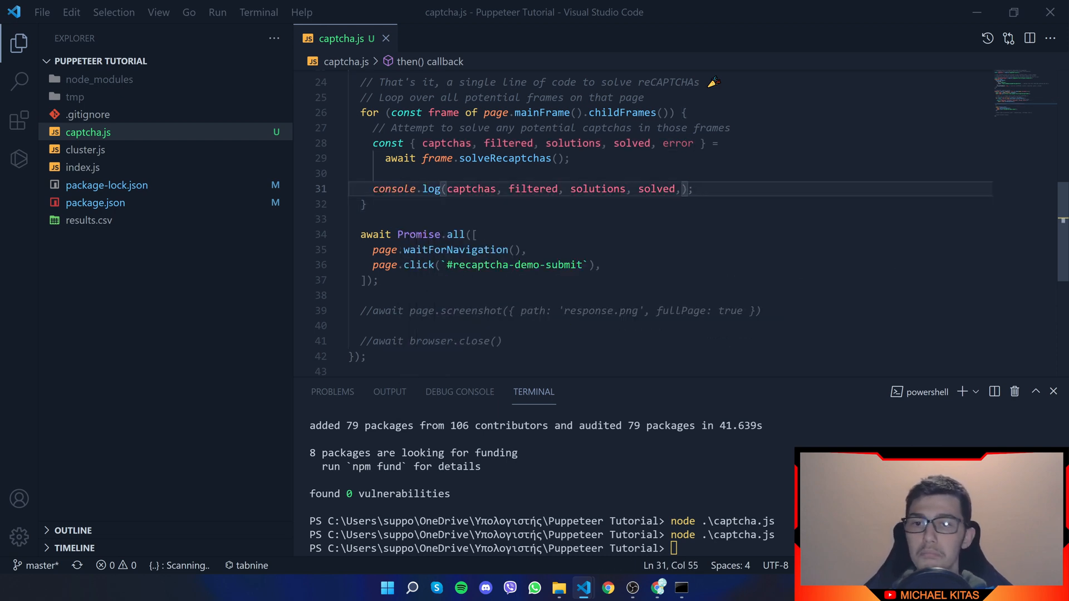
{"action": "key", "text": "BackSpace"}
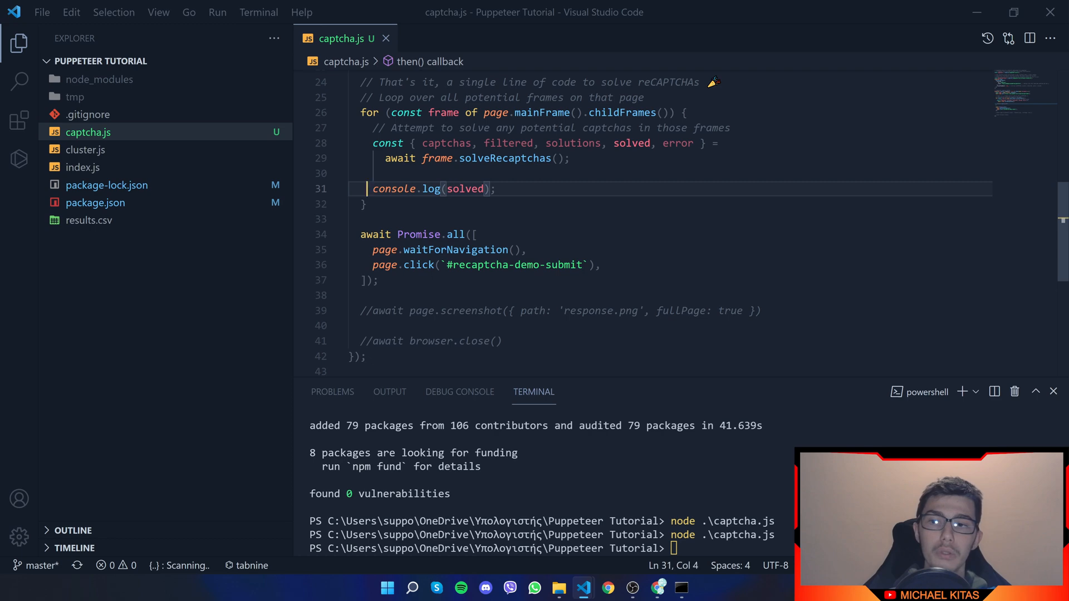
{"action": "double_click", "coordinate": [466, 189]}
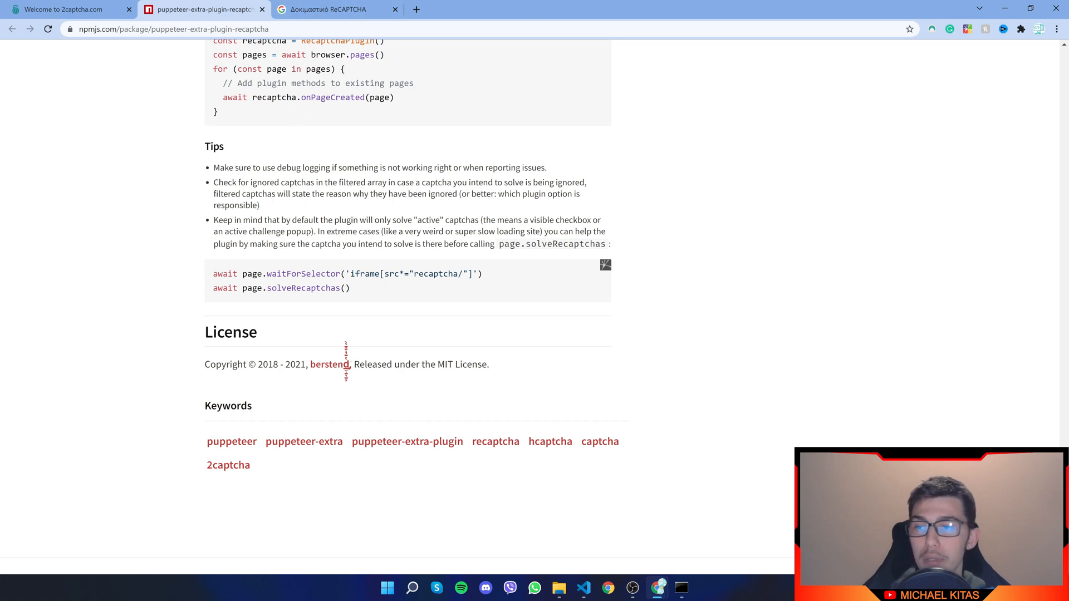
{"action": "mouse_move", "coordinate": [217, 268]}
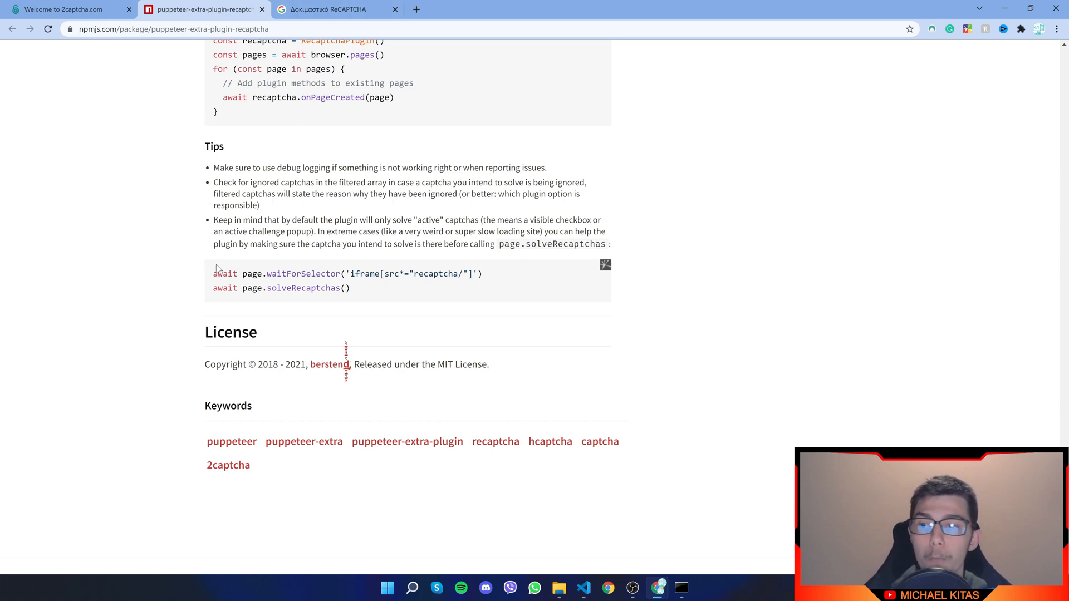
Select the docs' Tips line that waits for the reCAPTCHA iframe, after checking the demo tab
{"action": "left_click", "coordinate": [334, 9]}
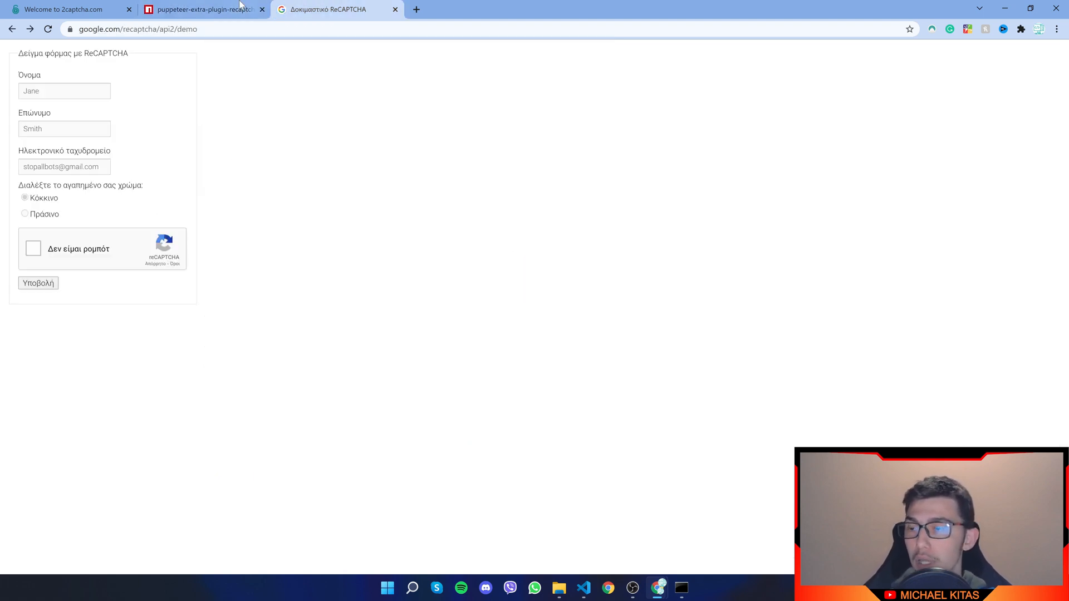
{"action": "left_click", "coordinate": [198, 9]}
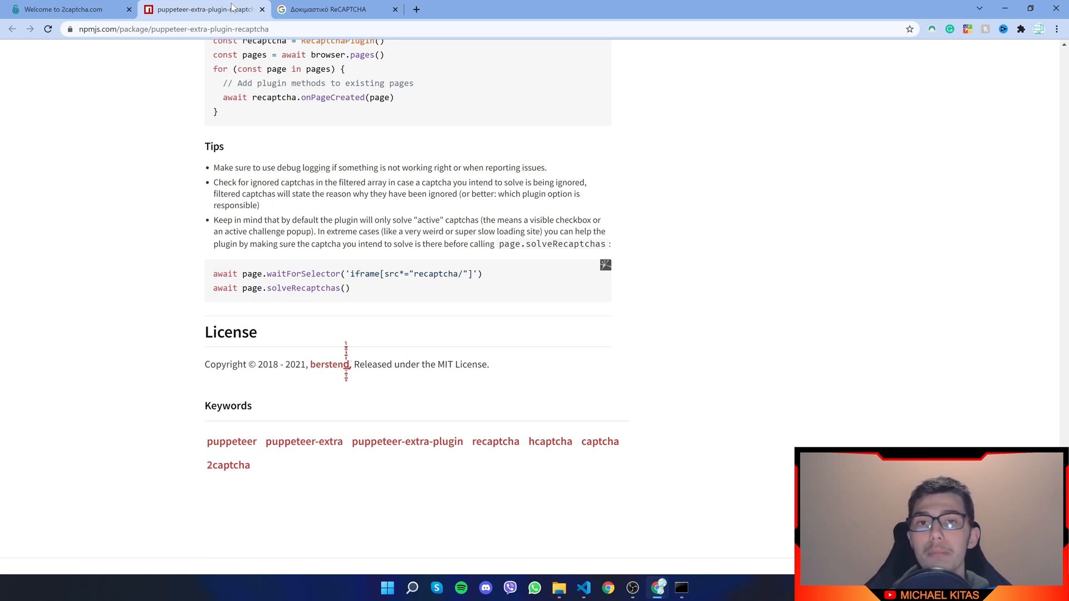
{"action": "mouse_move", "coordinate": [203, 149]}
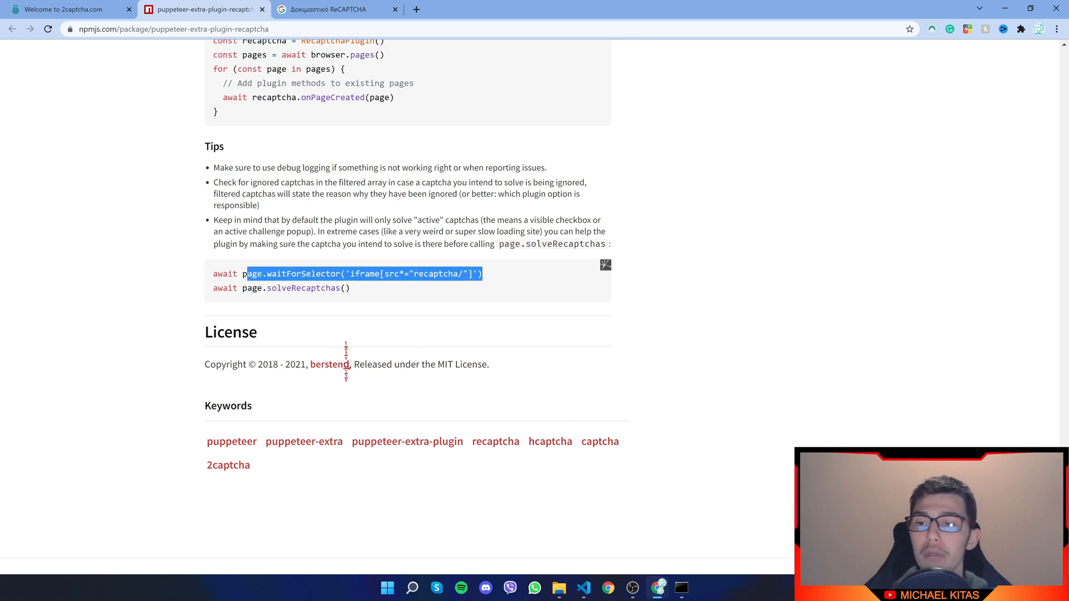
{"action": "left_click", "coordinate": [404, 264]}
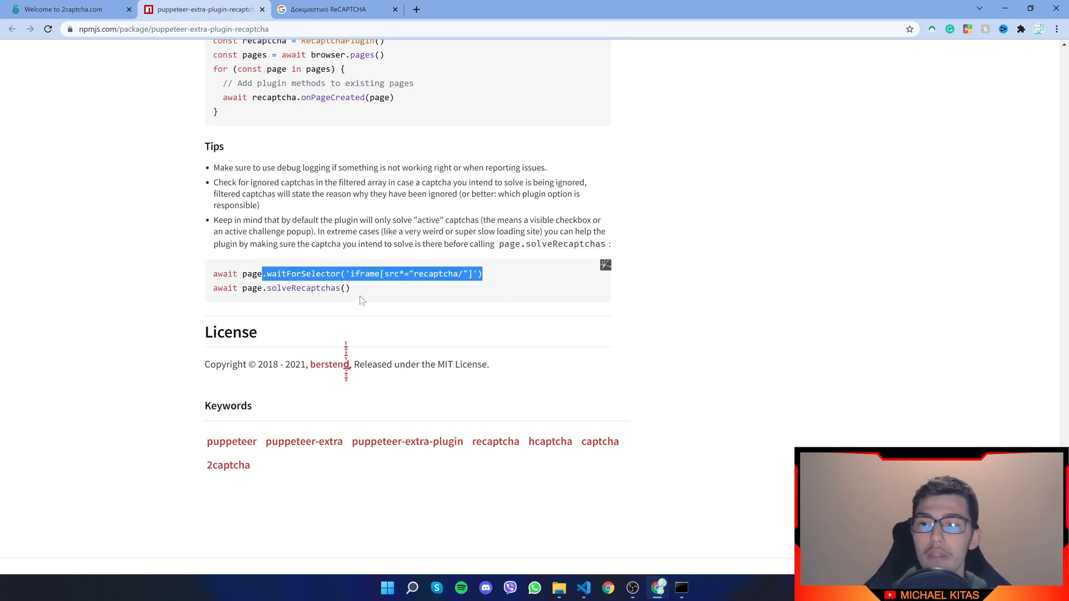
{"action": "scroll", "scroll_direction": "up", "scroll_amount": 3}
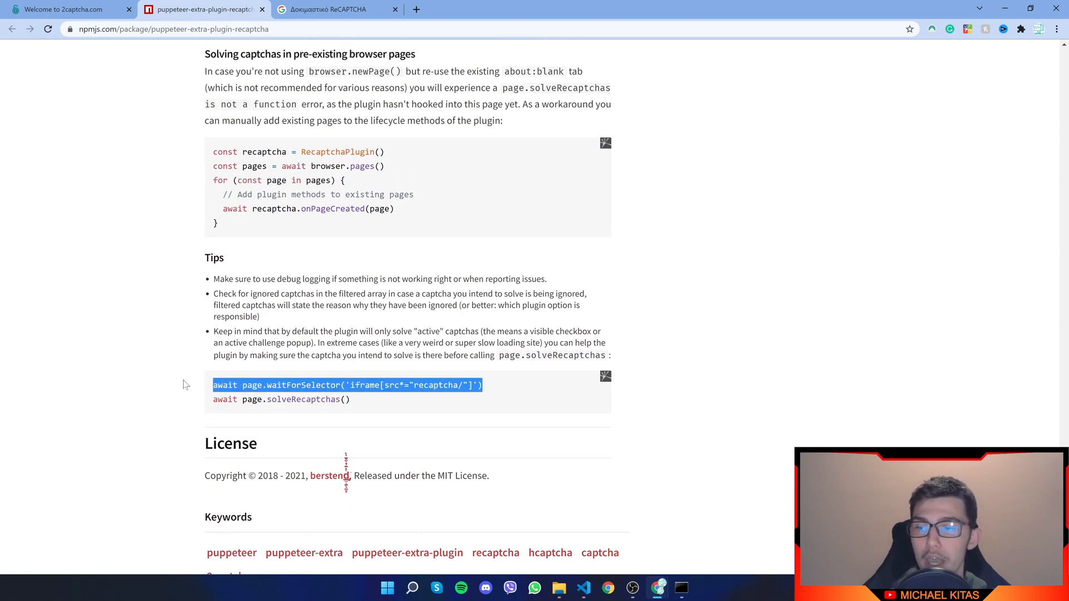
{"action": "mouse_move", "coordinate": [583, 588]}
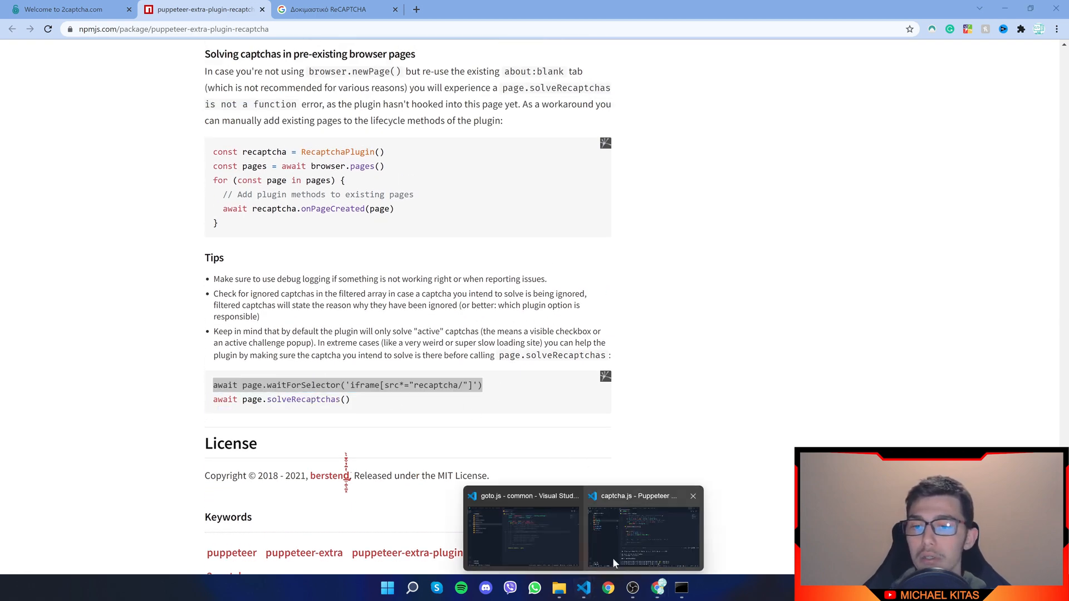
{"action": "left_click", "coordinate": [642, 528]}
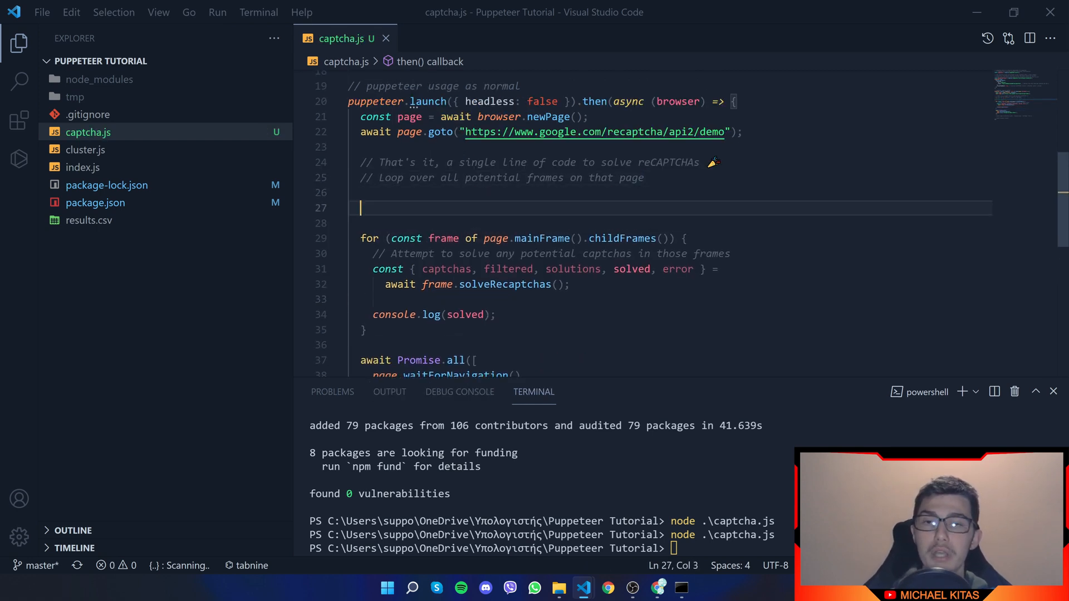
Add await page.waitForSelector('iframe[src*="recaptcha/"]') above the frame loop
{"action": "type", "text": "await page.waitForSelector('iframe[src*=\"recaptcha/\"]')"}
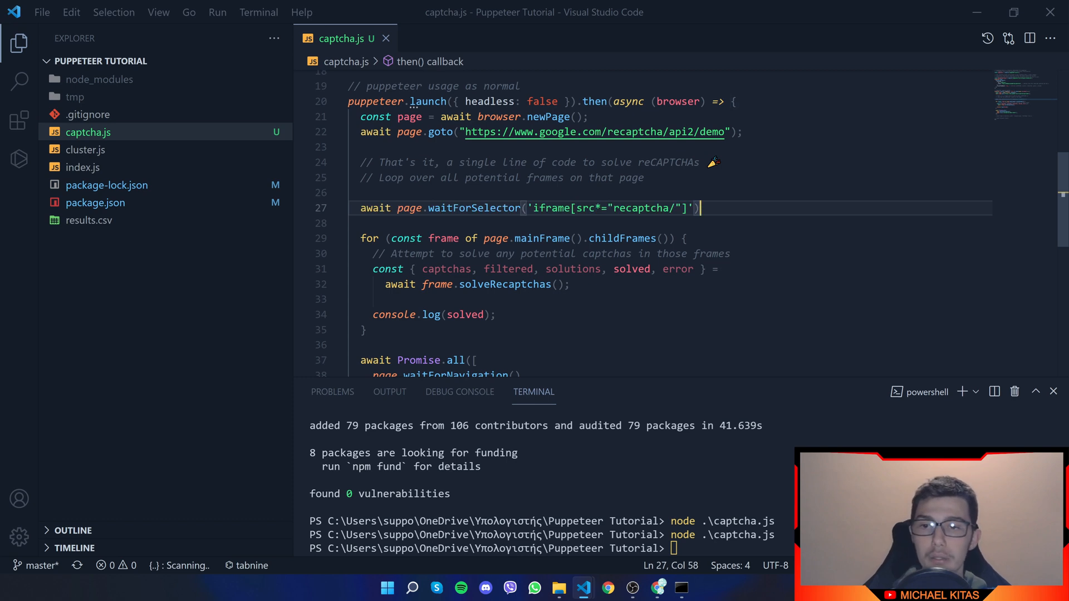
{"action": "key", "text": "Backspace"}
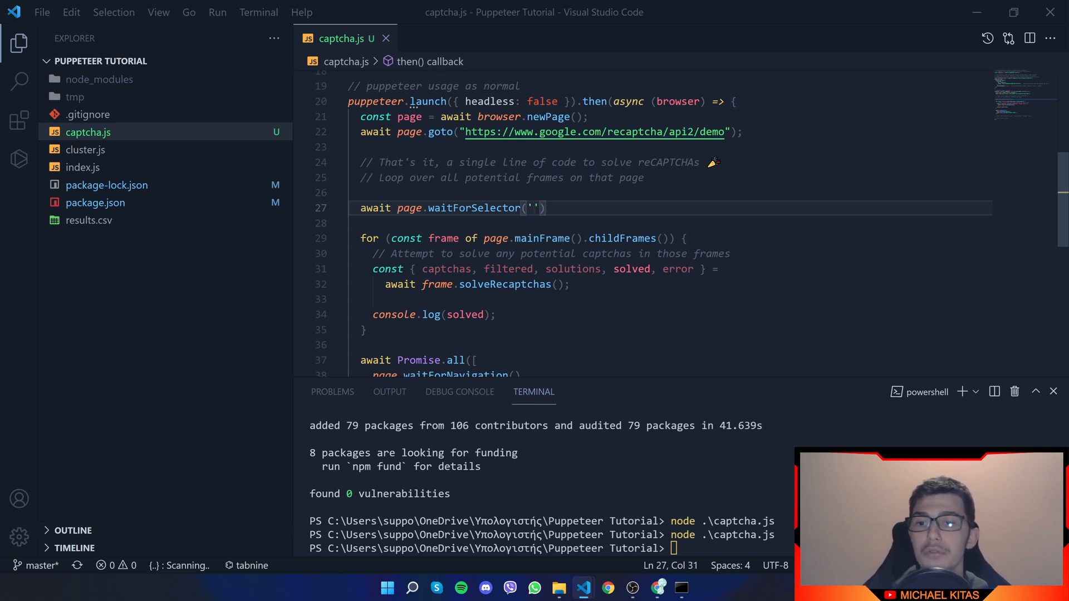
{"action": "left_click", "coordinate": [361, 207]}
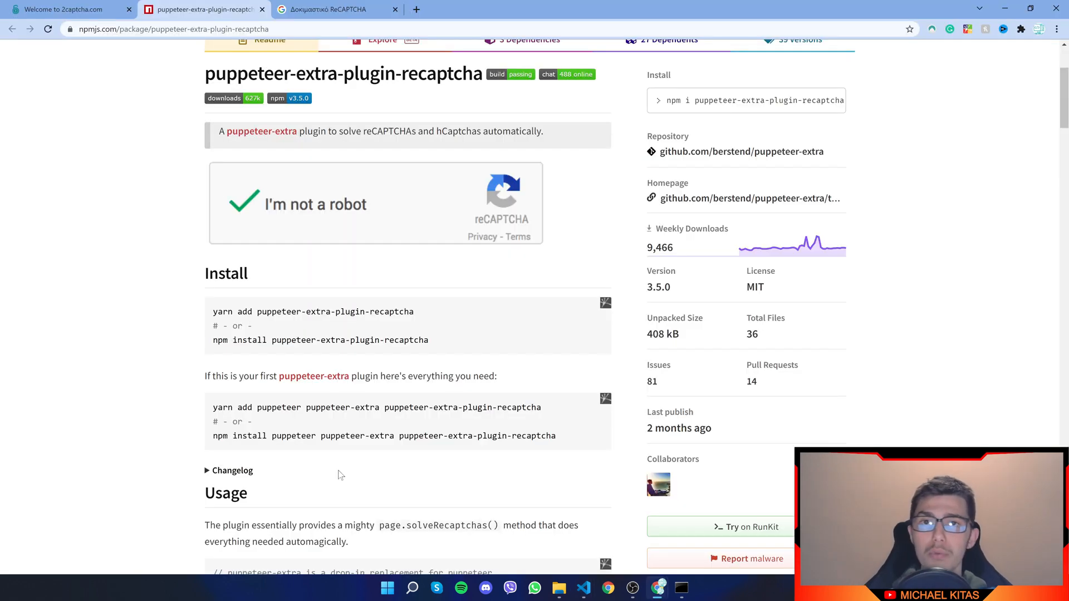
{"action": "left_click", "coordinate": [240, 203]}
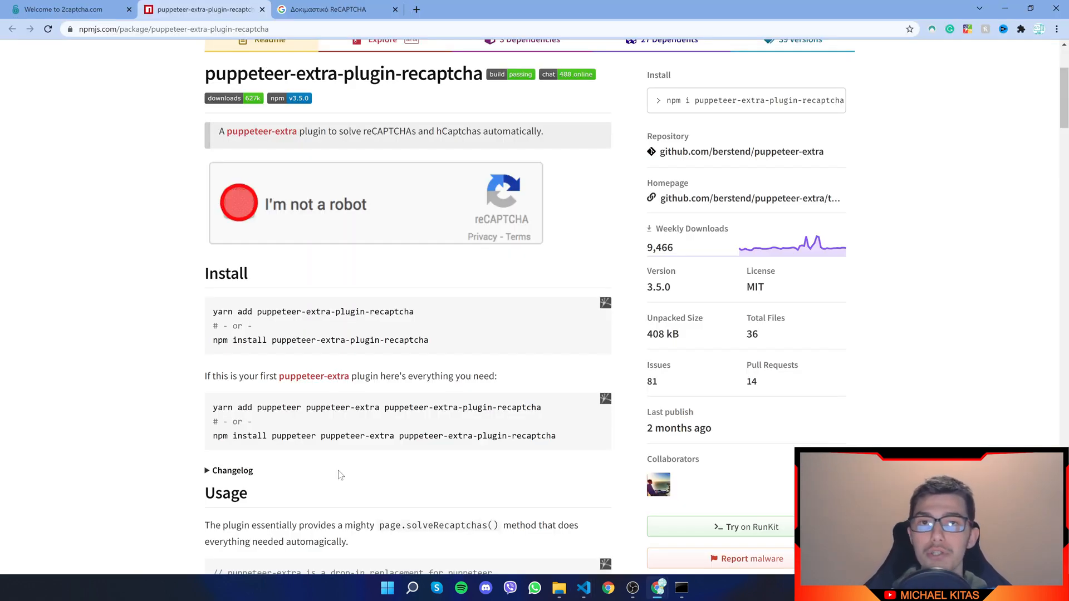
{"action": "left_click", "coordinate": [238, 204]}
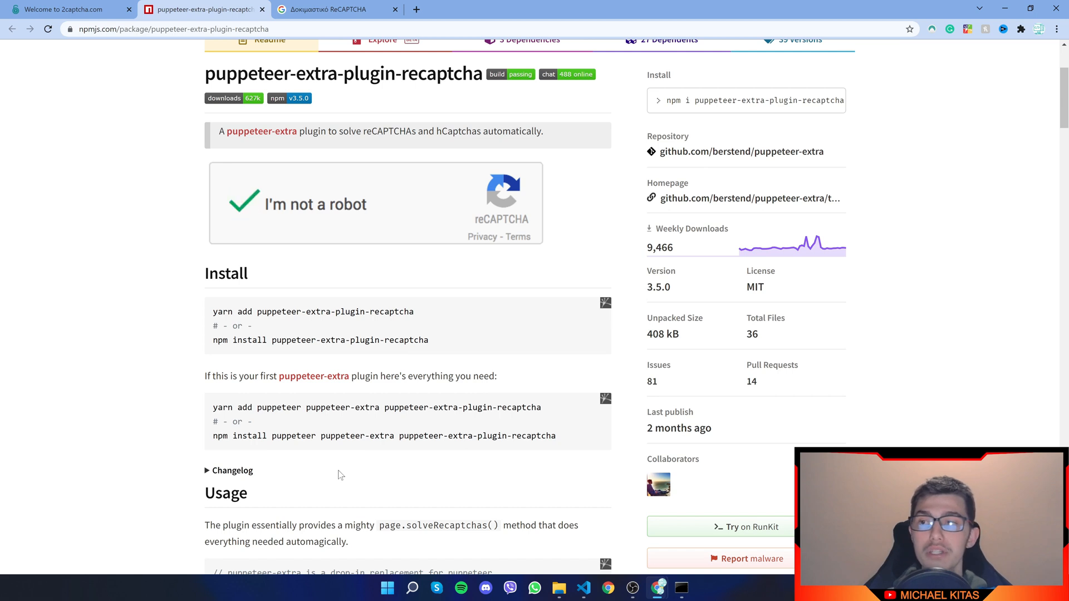
{"action": "left_click", "coordinate": [240, 204]}
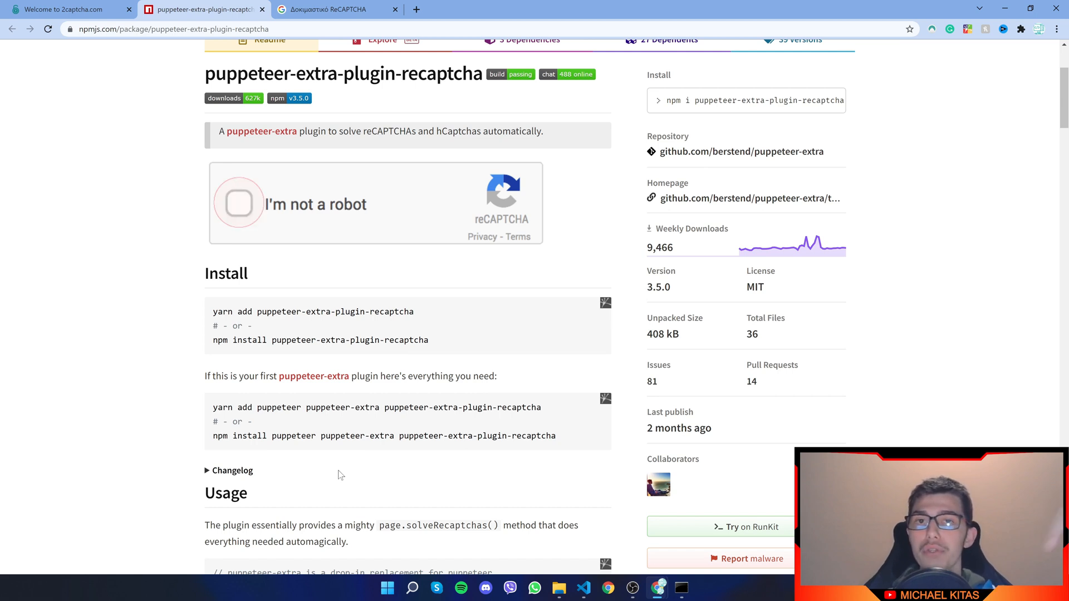
{"action": "left_click", "coordinate": [239, 203]}
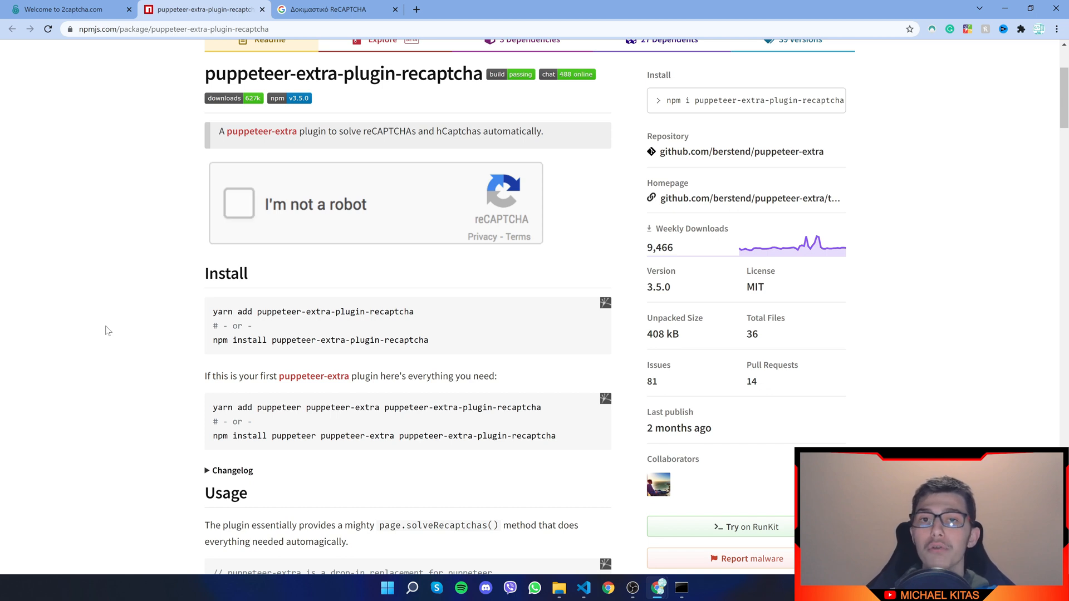
{"action": "left_click", "coordinate": [239, 204]}
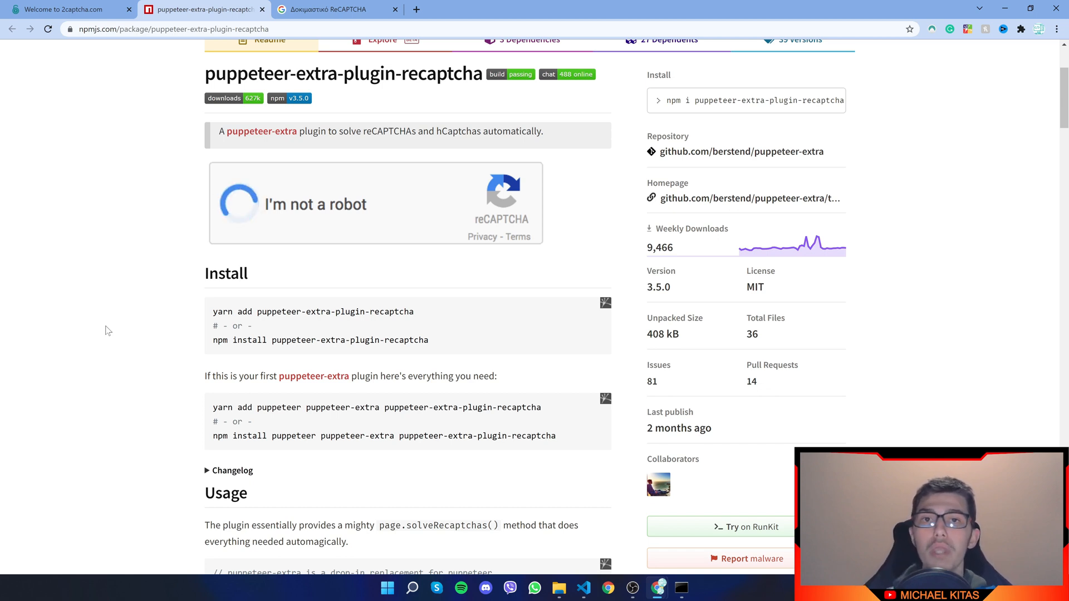
{"action": "left_click", "coordinate": [239, 203]}
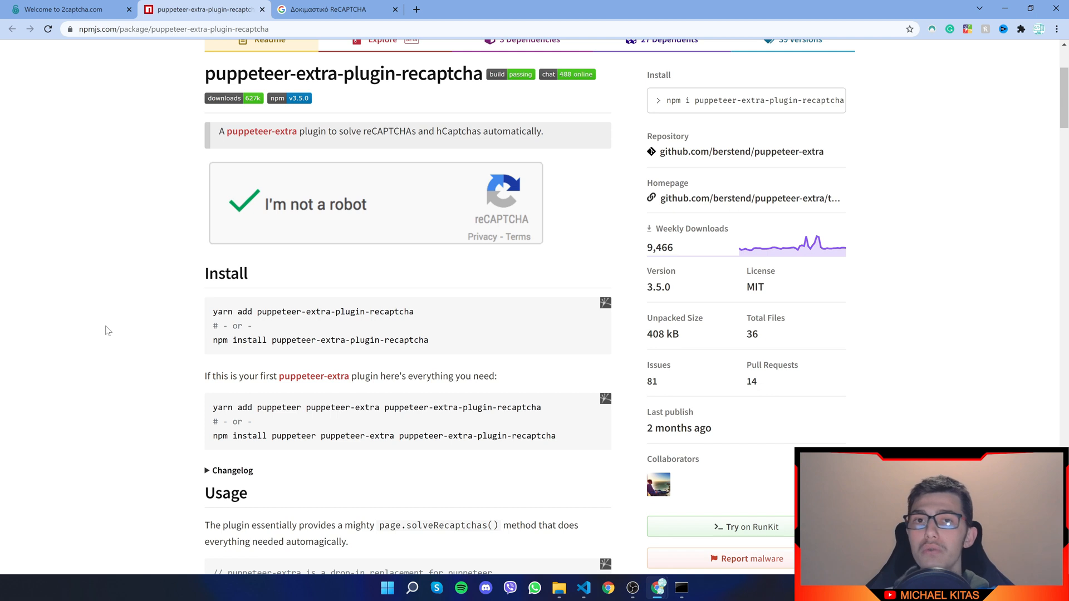
{"action": "left_click", "coordinate": [240, 204]}
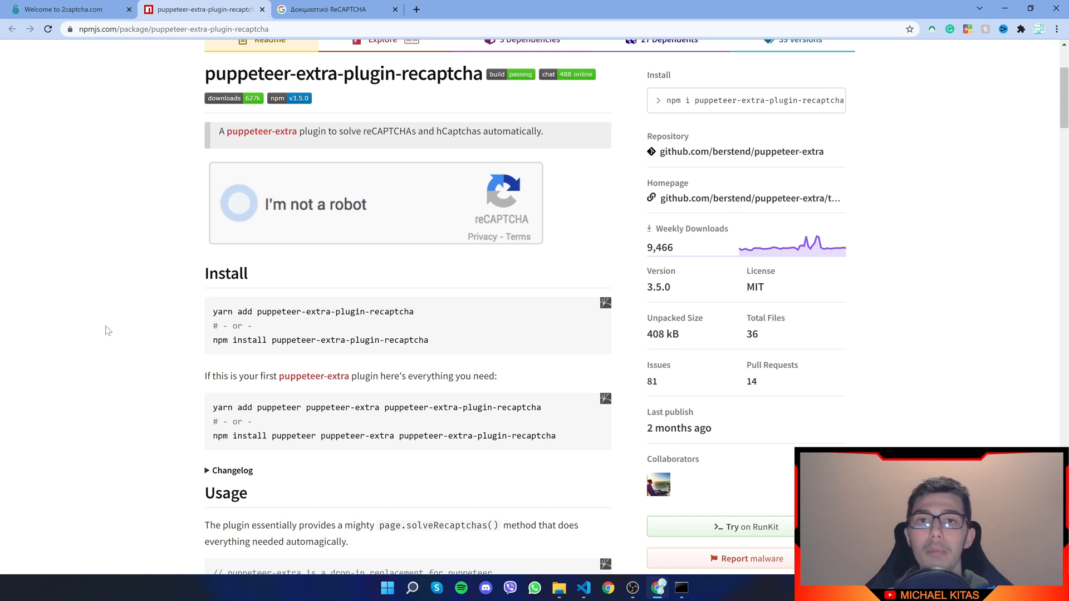
{"action": "left_click", "coordinate": [238, 203]}
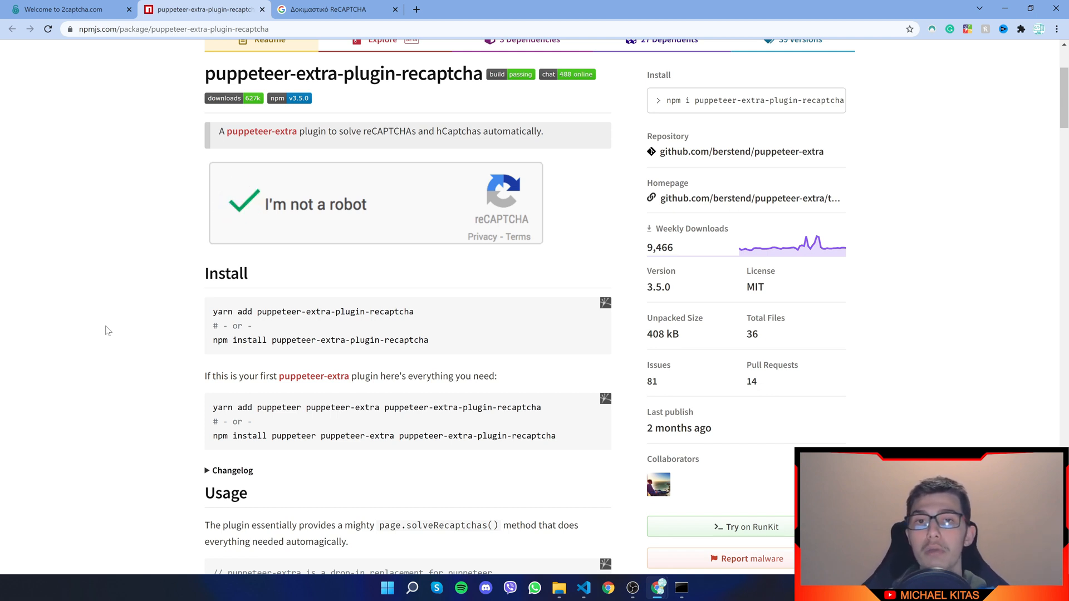